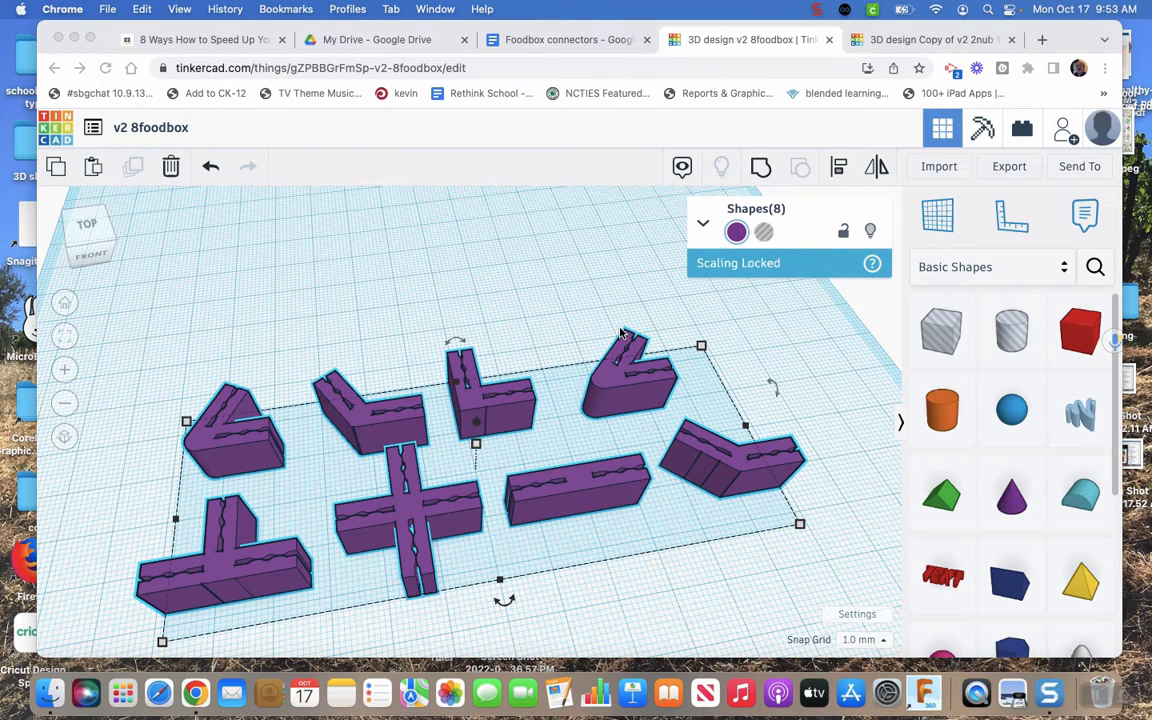
mouse_move(520, 290)
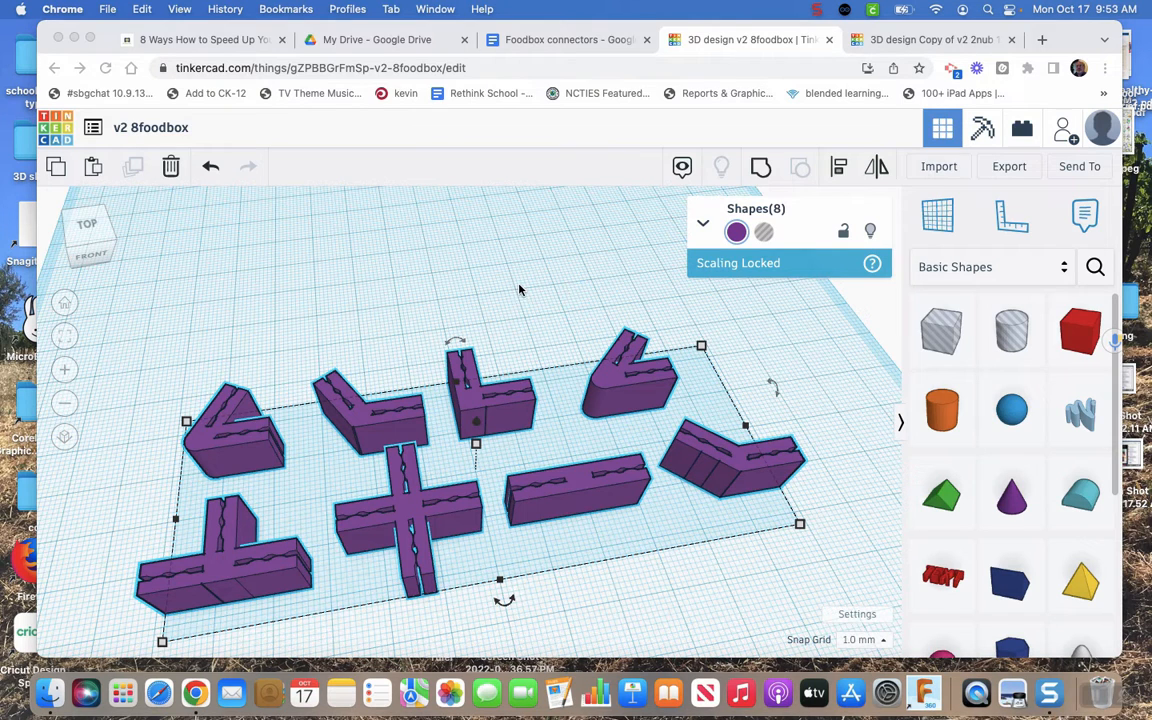
mouse_move(408, 436)
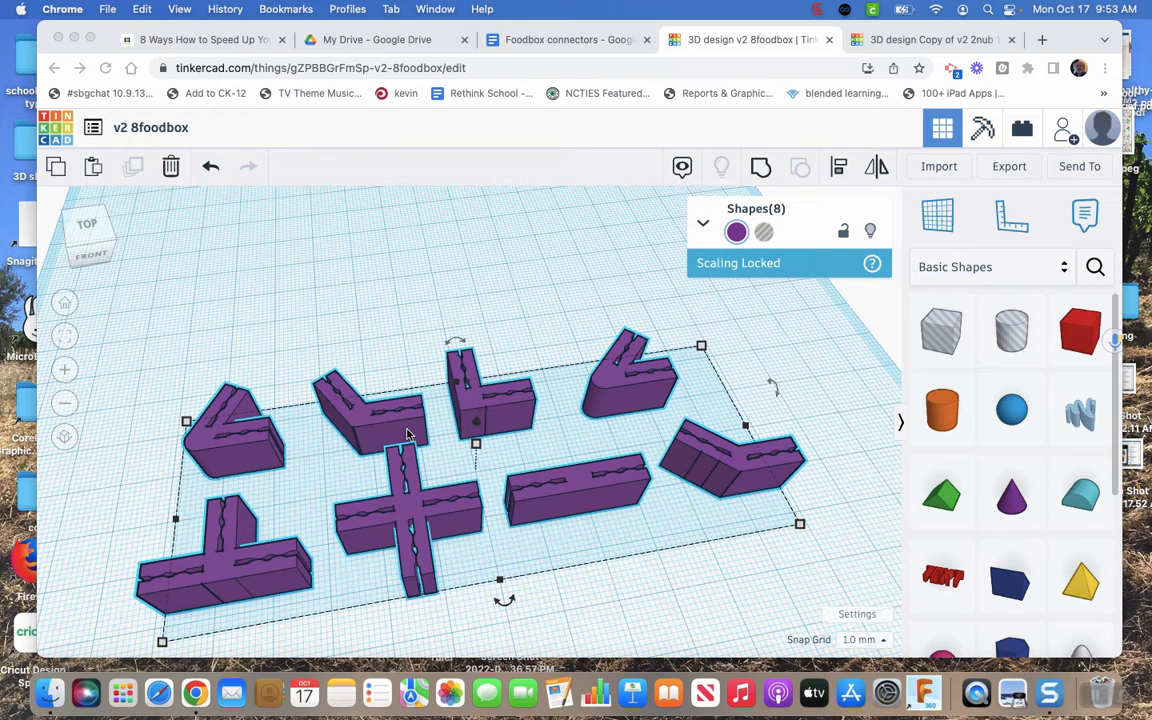
mouse_move(404, 230)
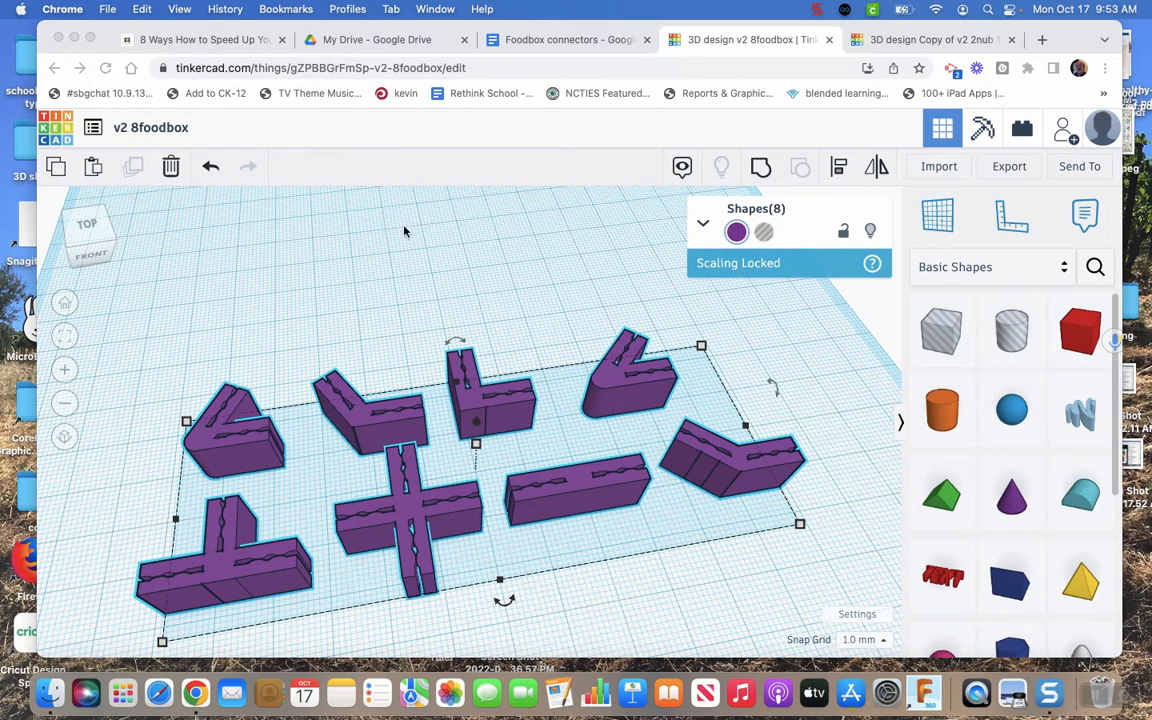
mouse_move(256, 444)
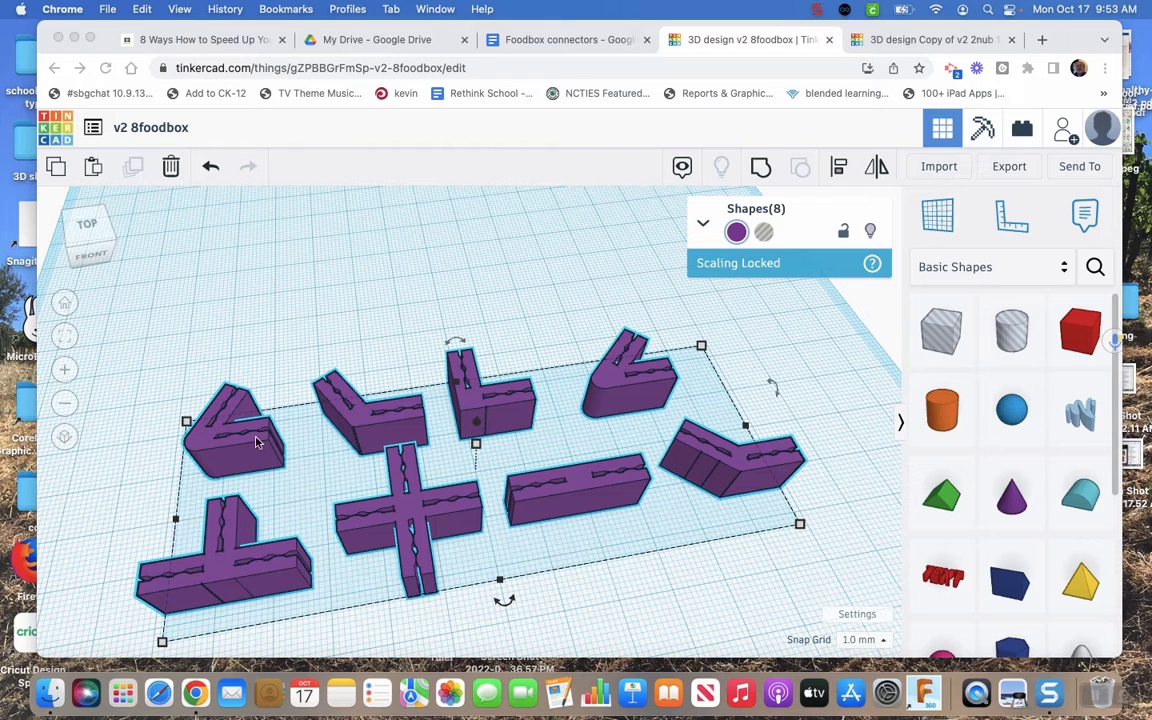
mouse_move(756, 490)
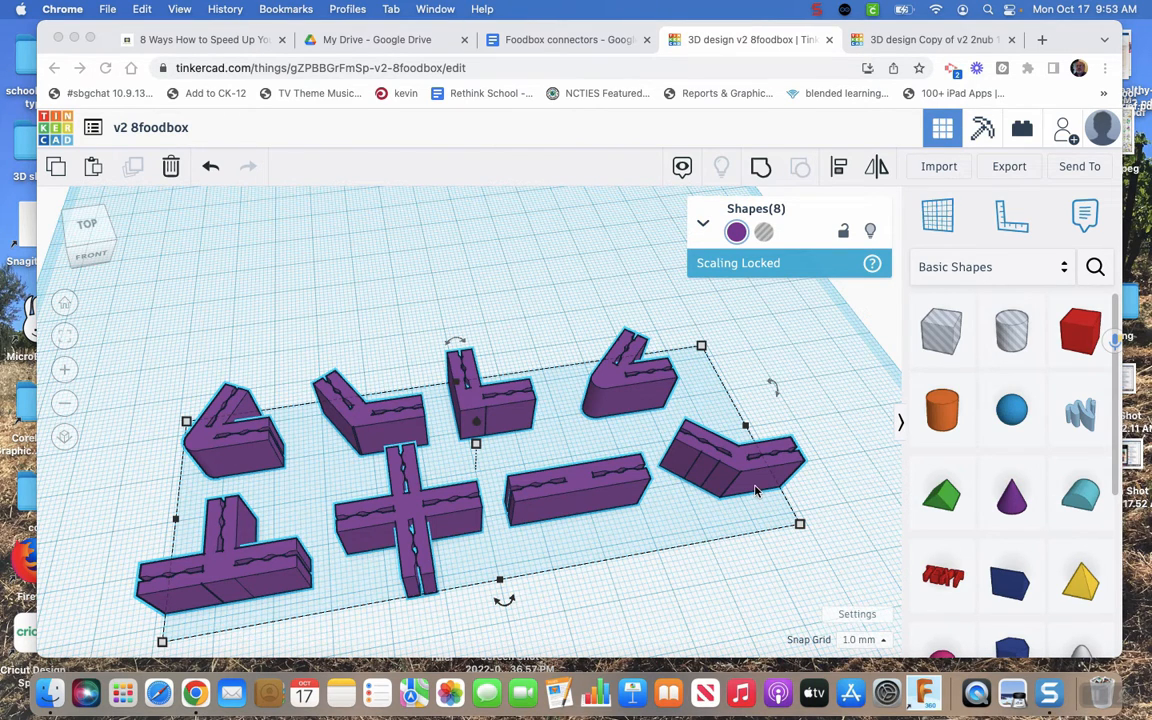
mouse_move(518, 298)
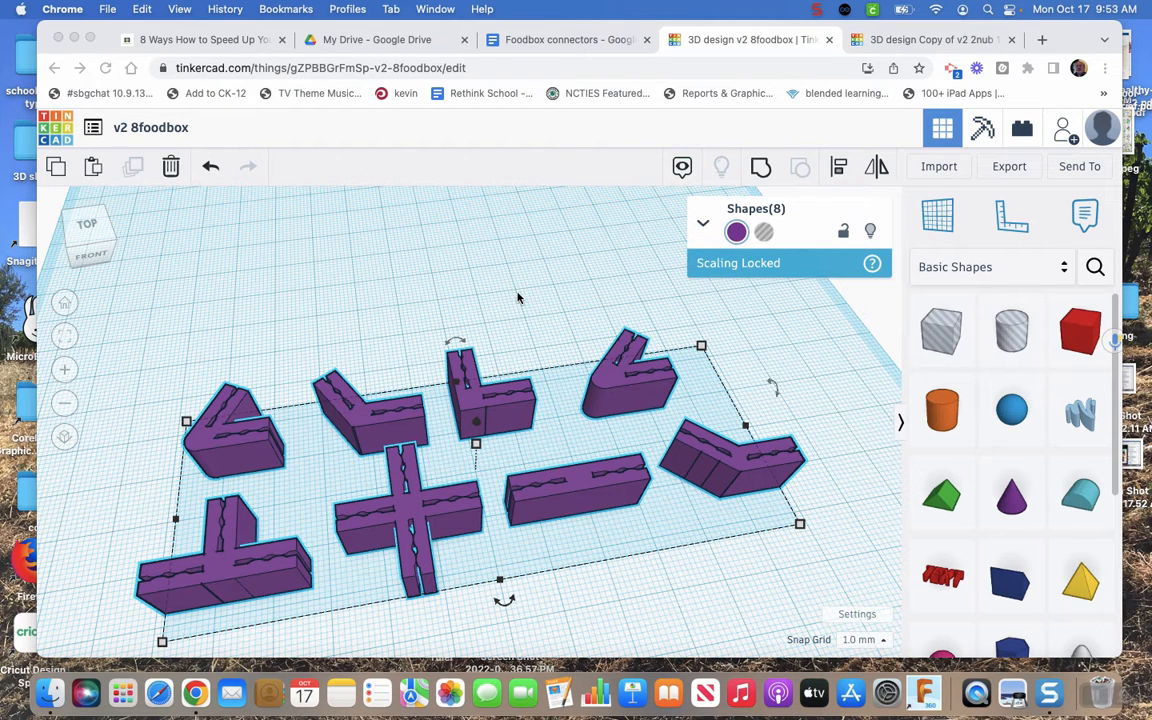
mouse_move(408, 272)
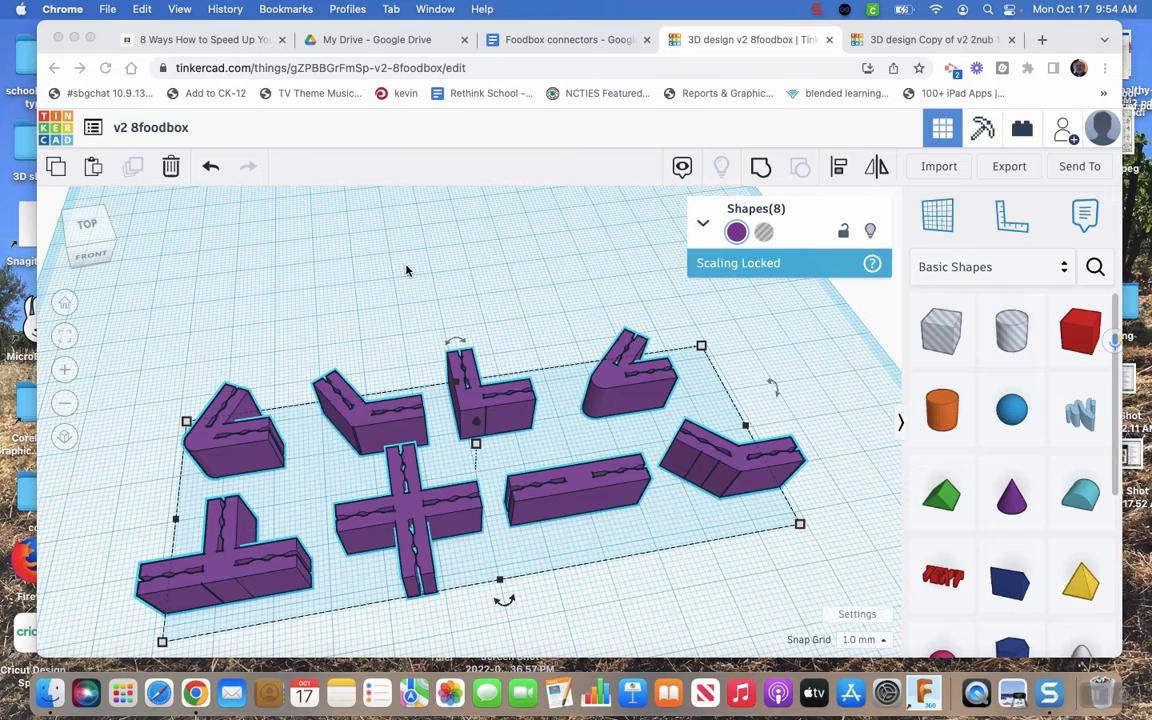
mouse_move(460, 276)
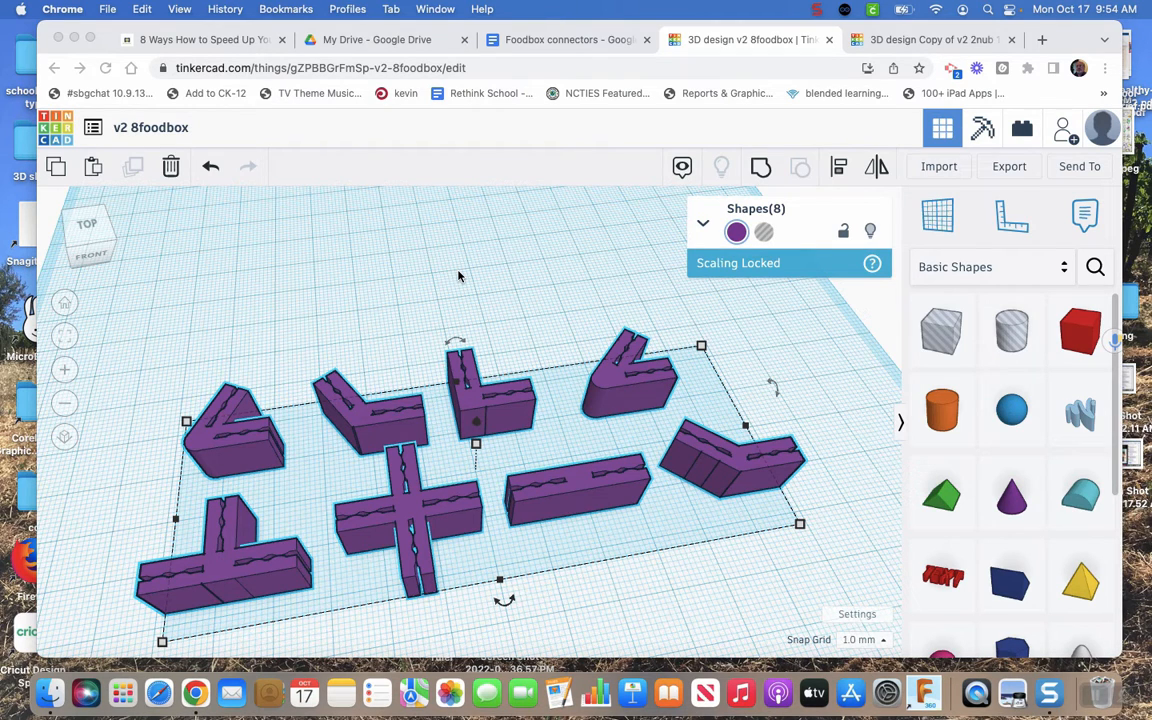
mouse_move(490, 256)
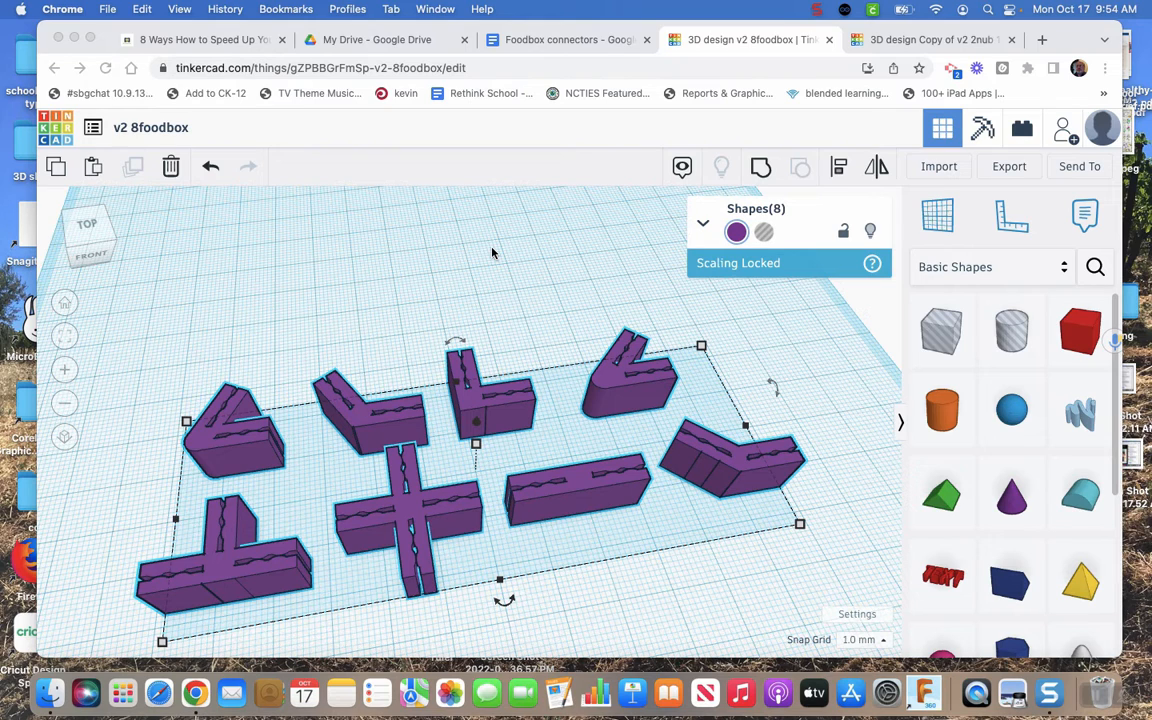
mouse_move(512, 250)
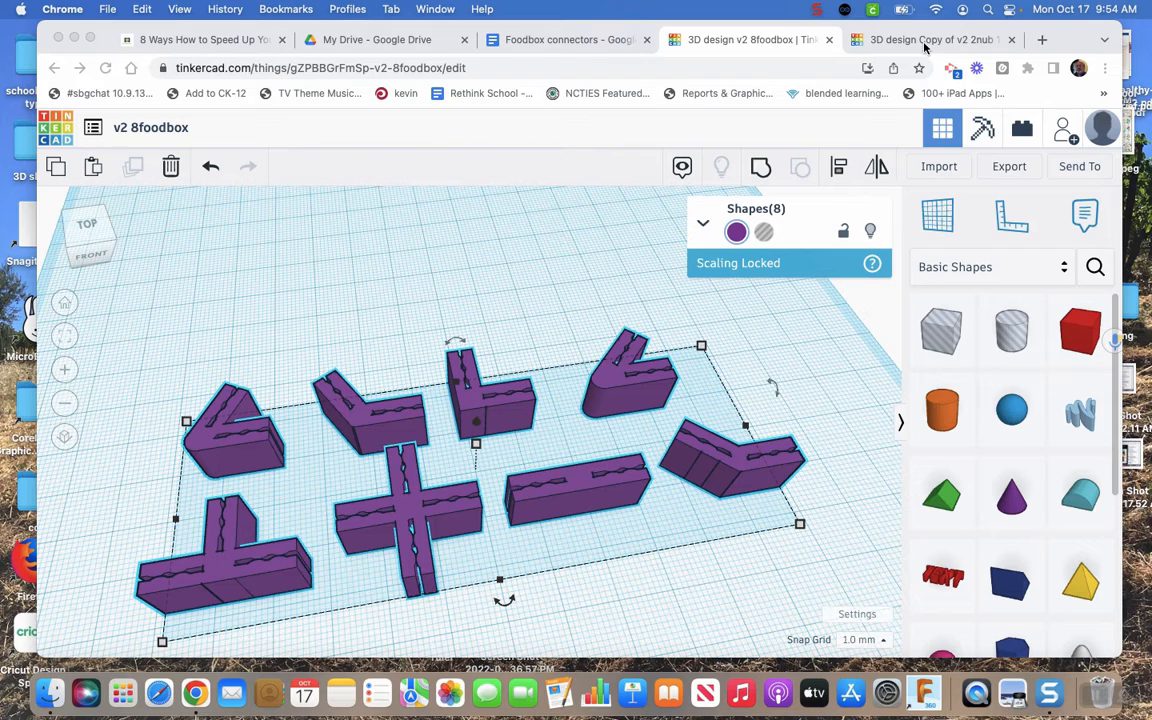
mouse_move(922, 44)
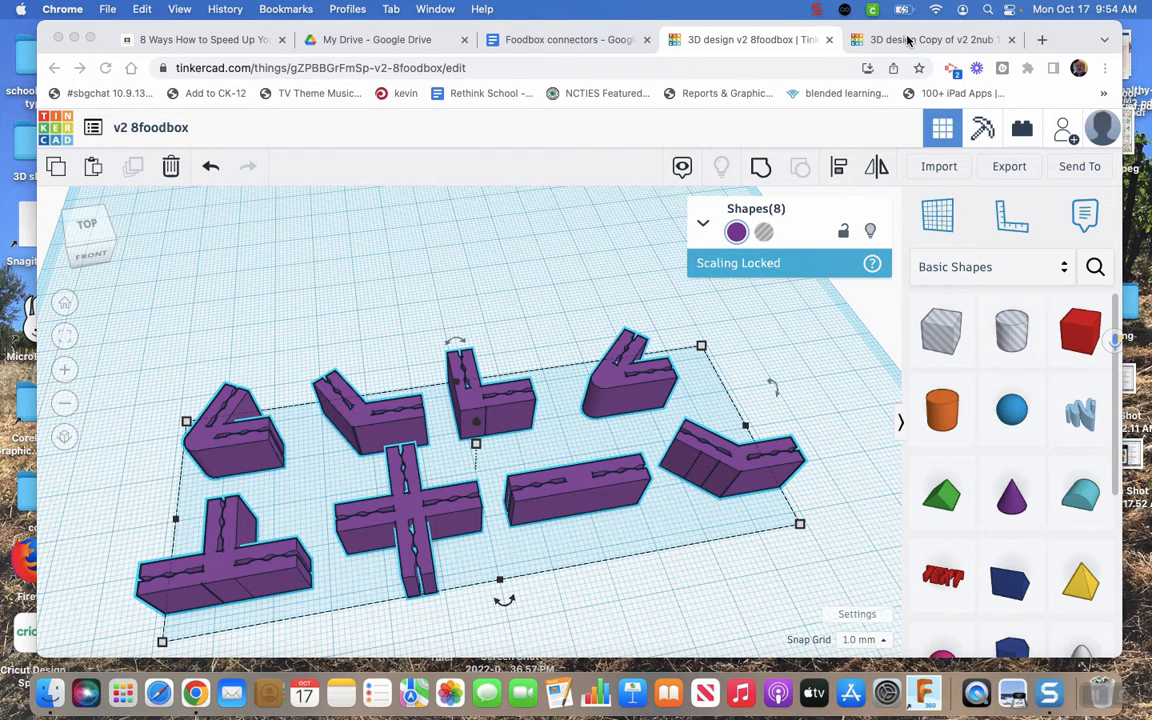
mouse_move(536, 240)
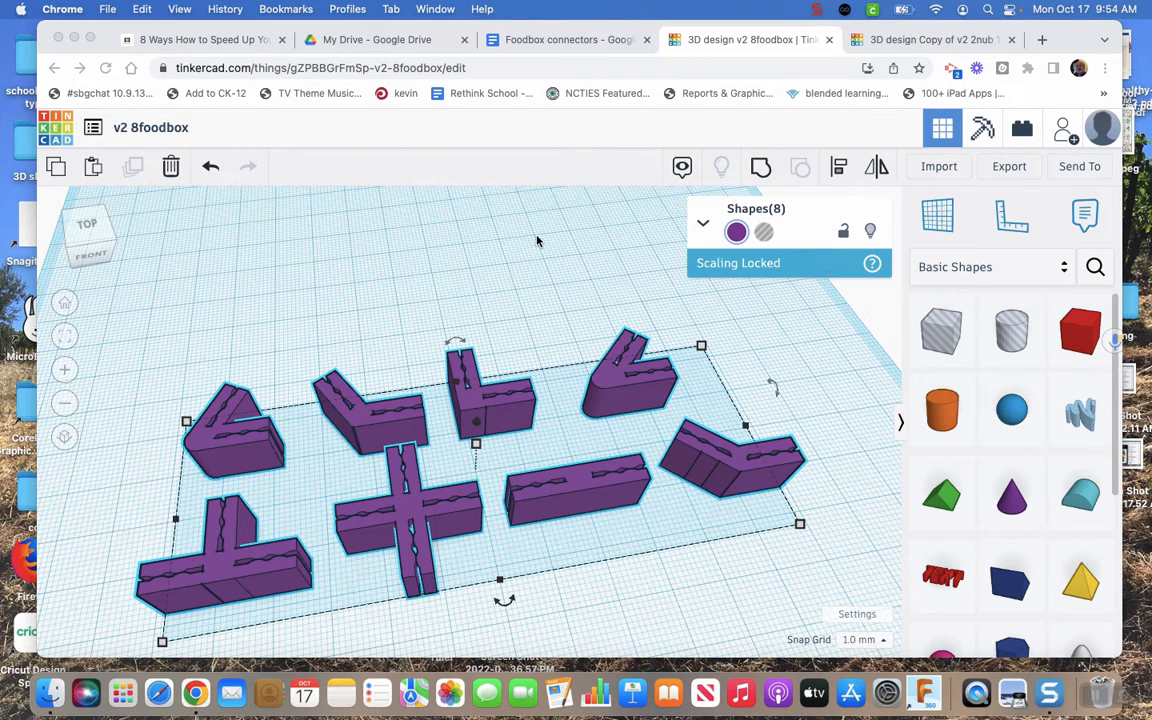
mouse_move(902, 44)
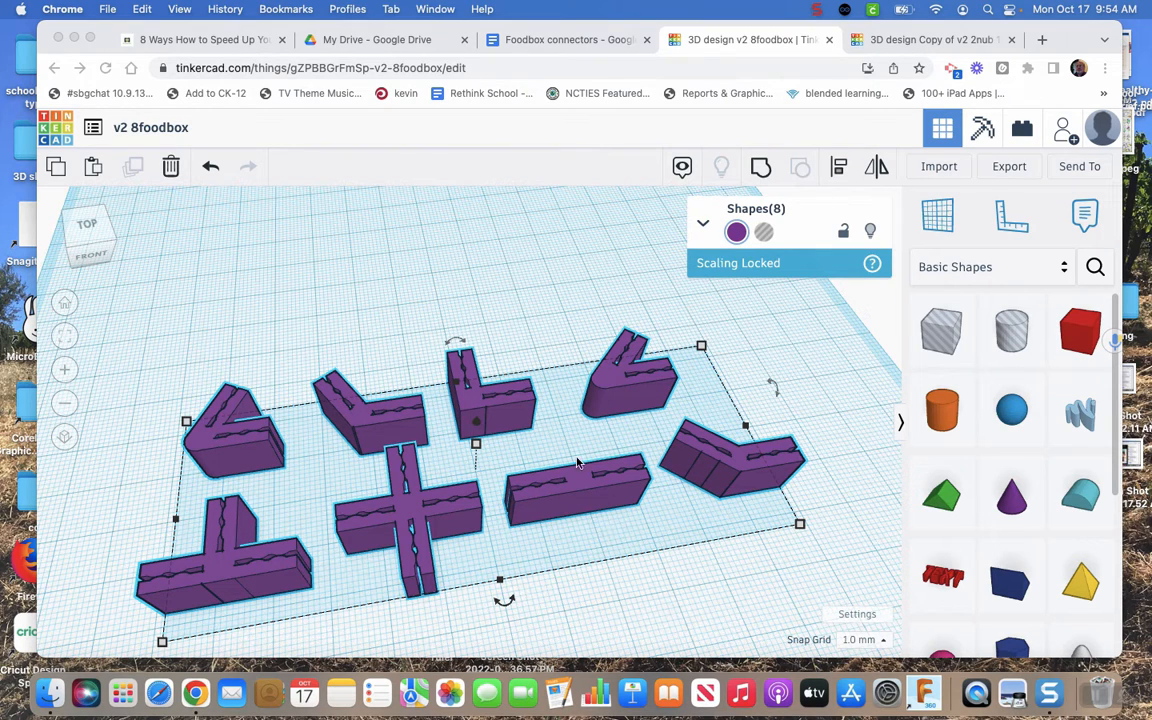
mouse_move(568, 500)
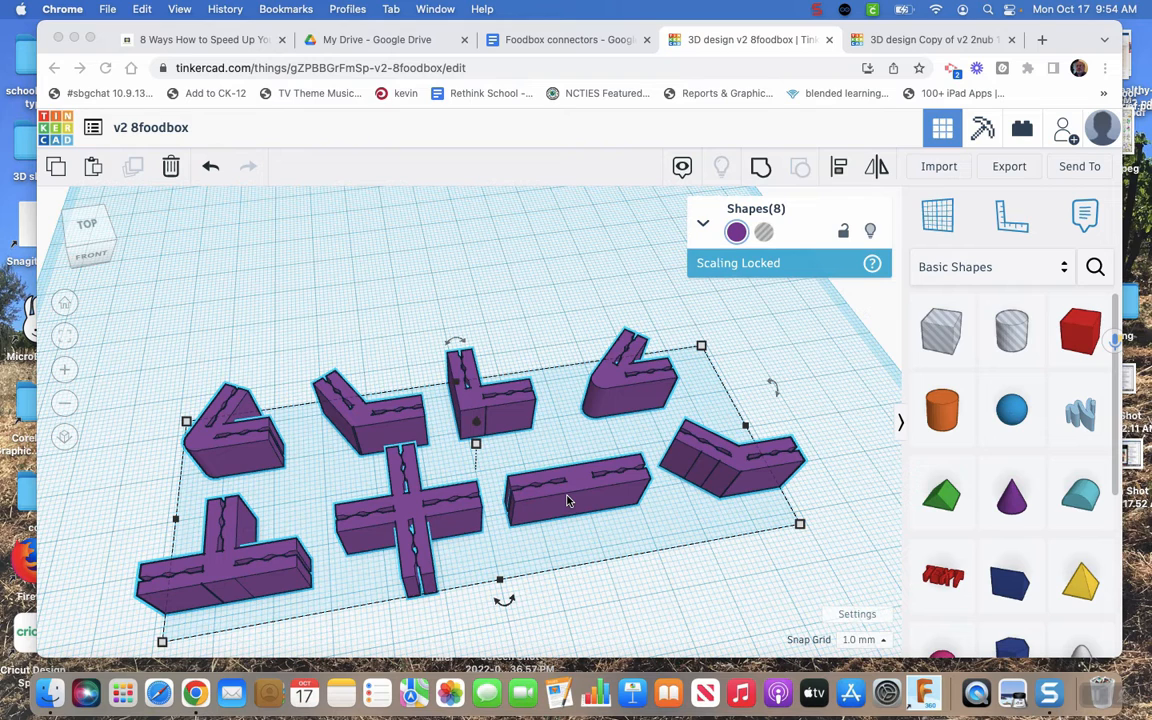
mouse_move(392, 276)
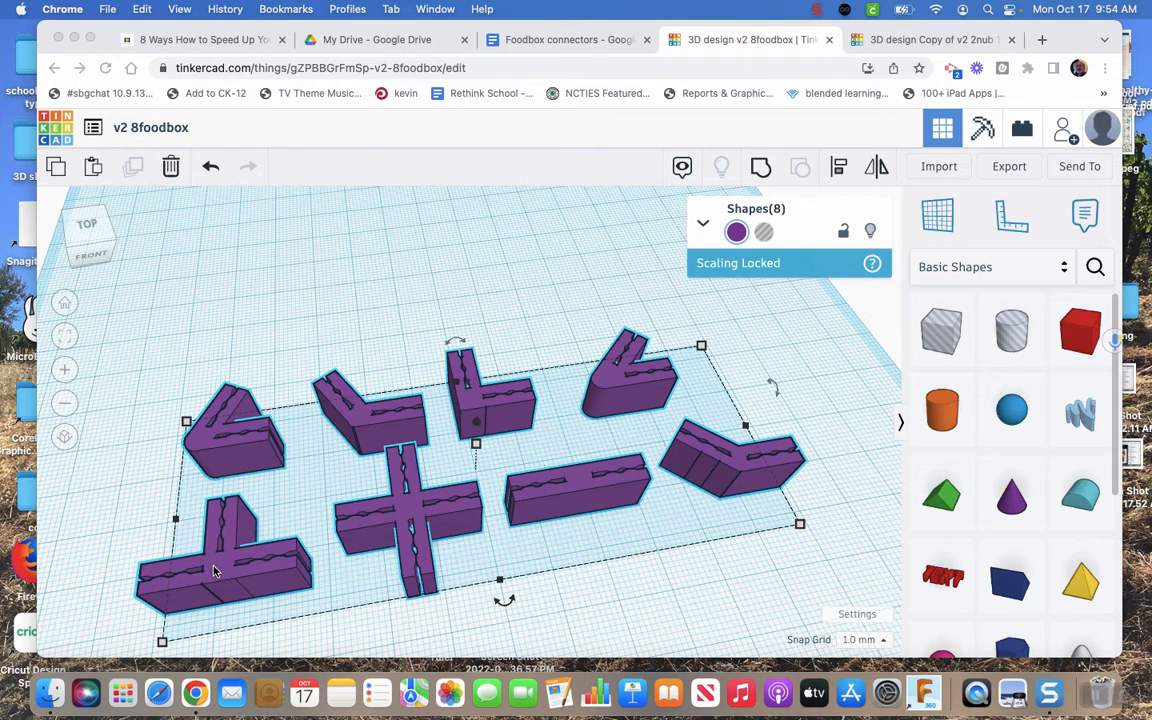
mouse_move(428, 480)
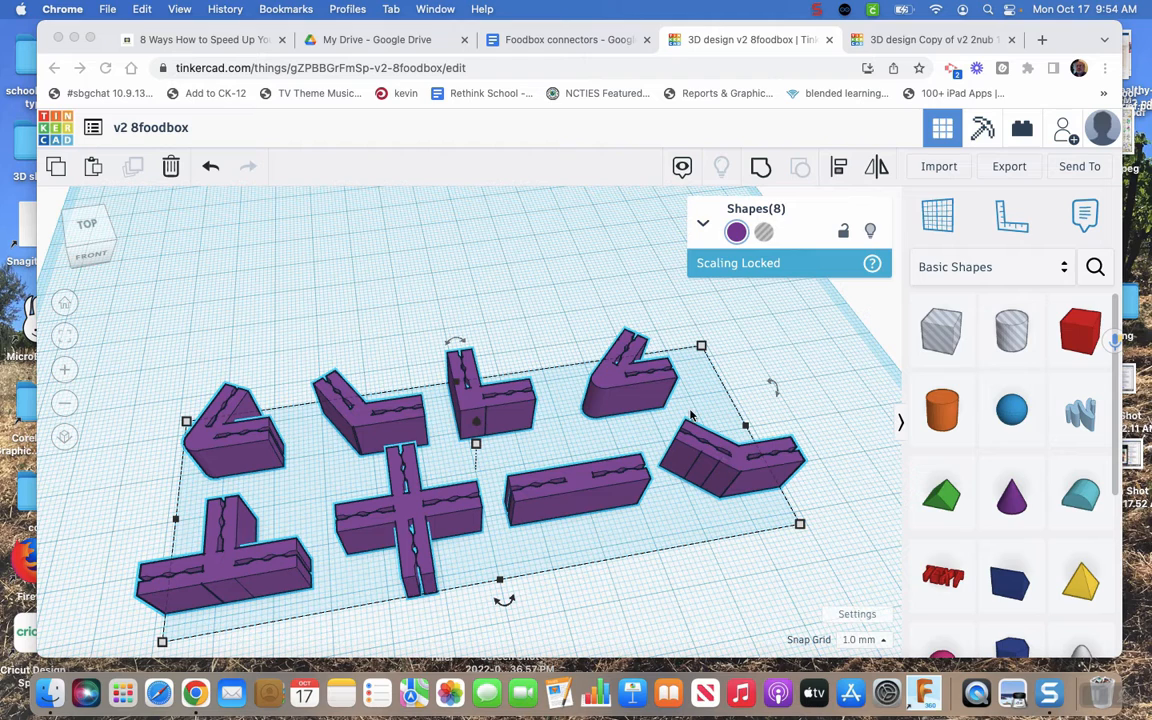
mouse_move(556, 496)
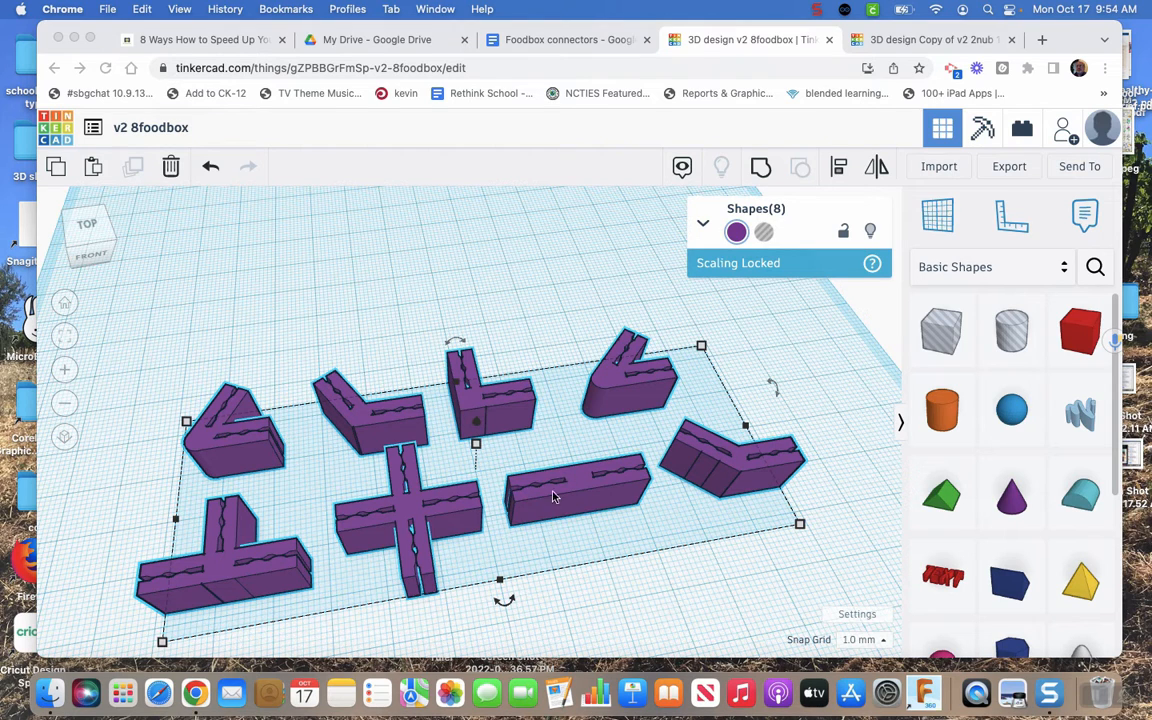
mouse_move(612, 522)
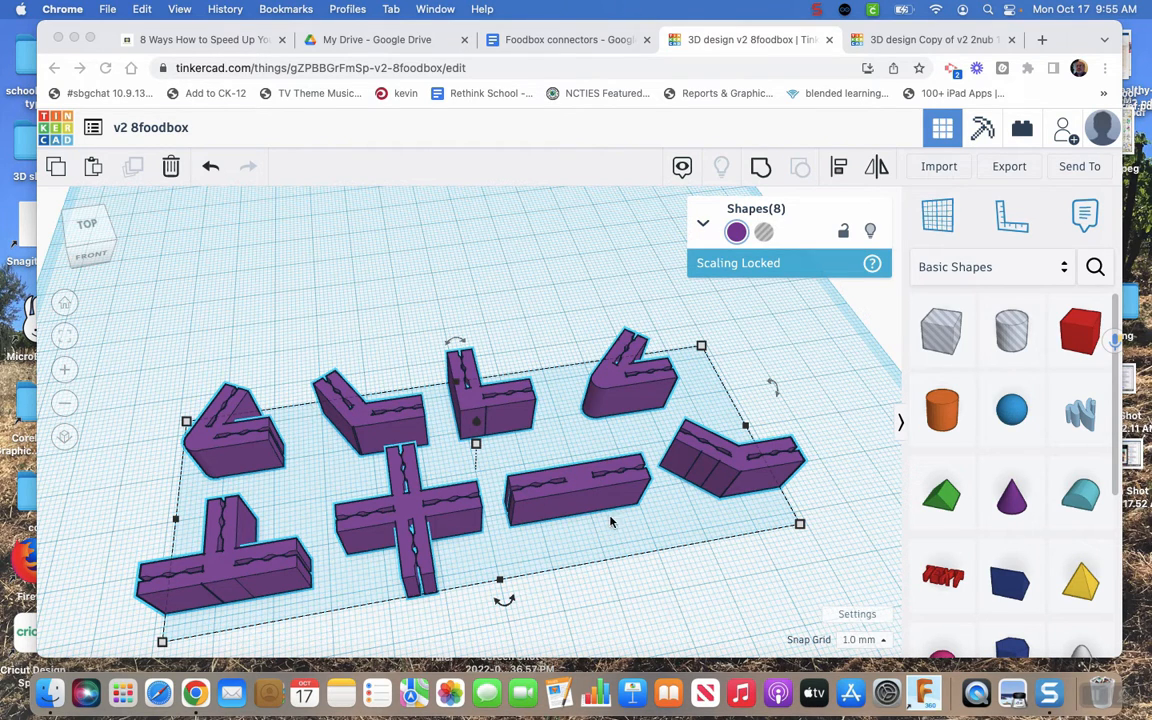
mouse_move(948, 40)
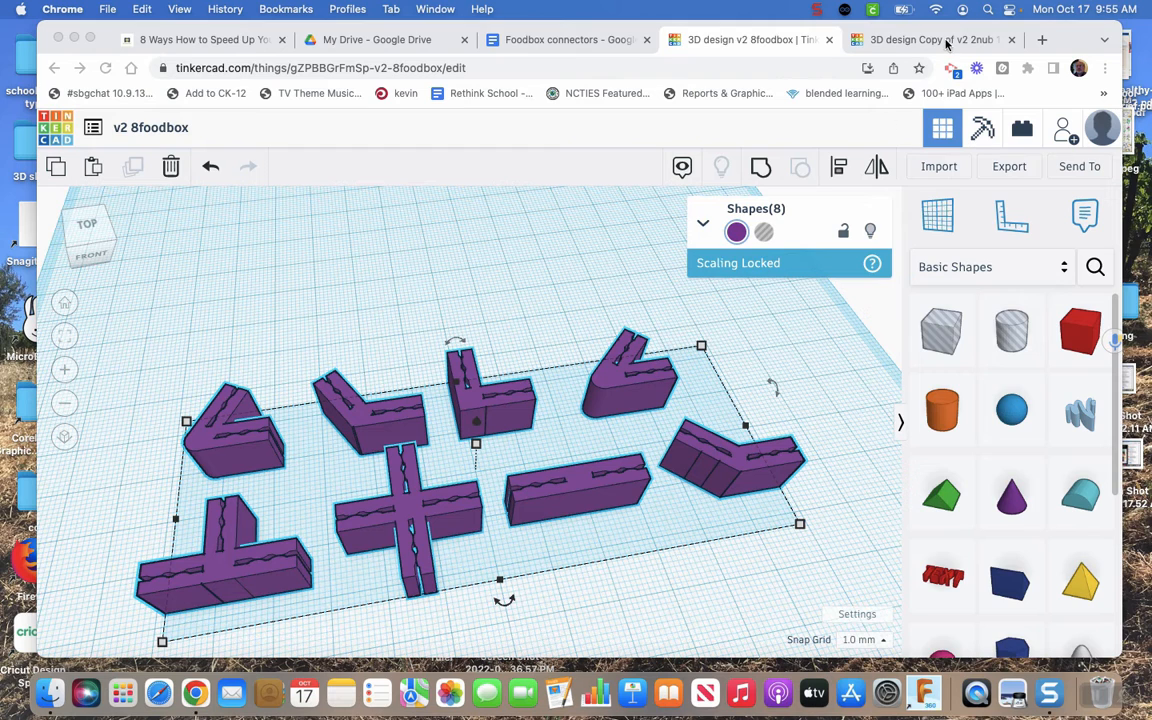
Step: Switch to the v3 180 foodbox design and set its red box height to 10
left_click(930, 40)
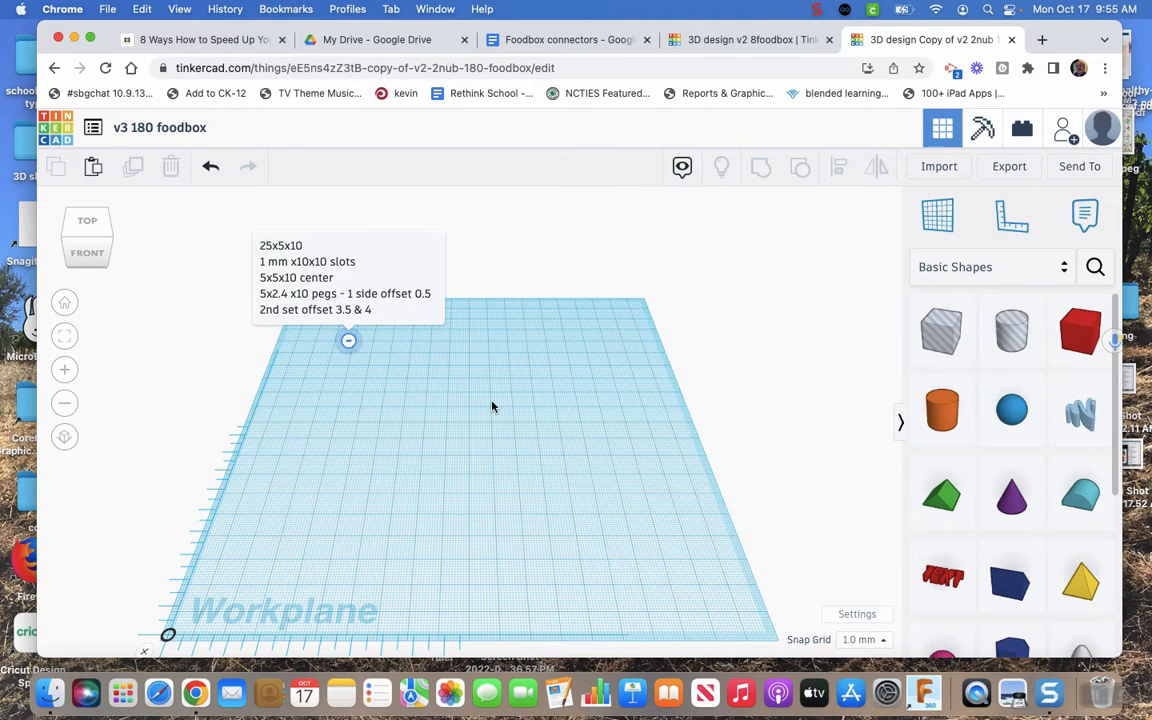
mouse_move(1012, 410)
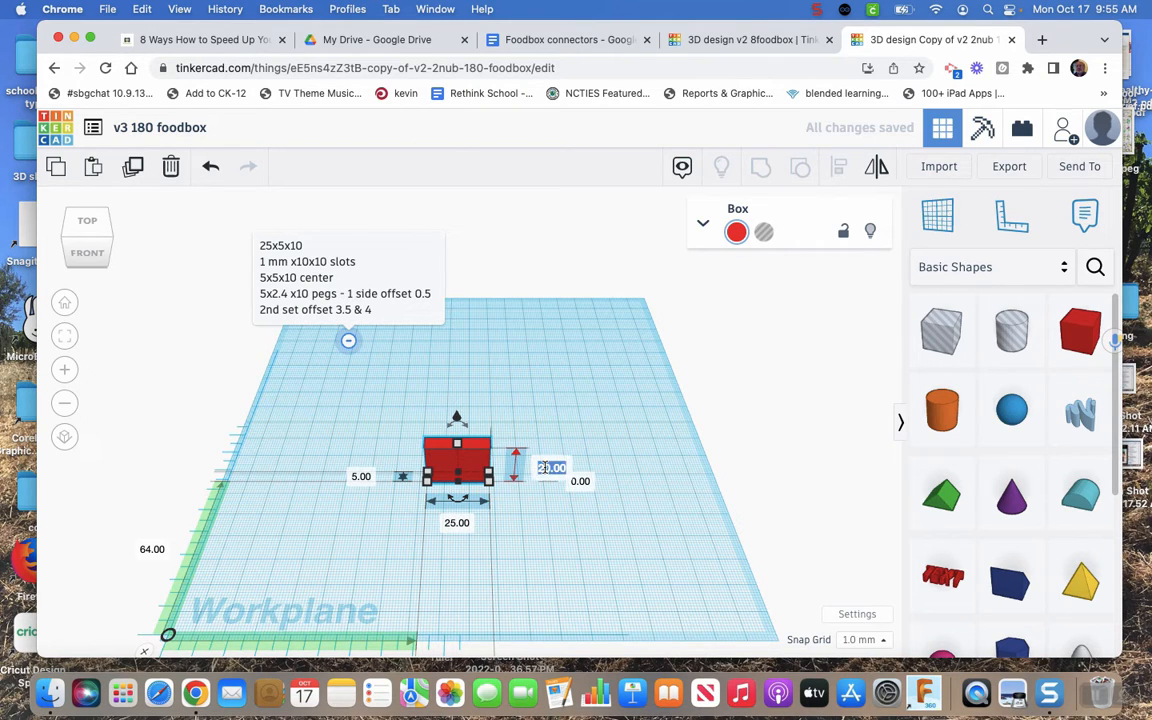
type("10")
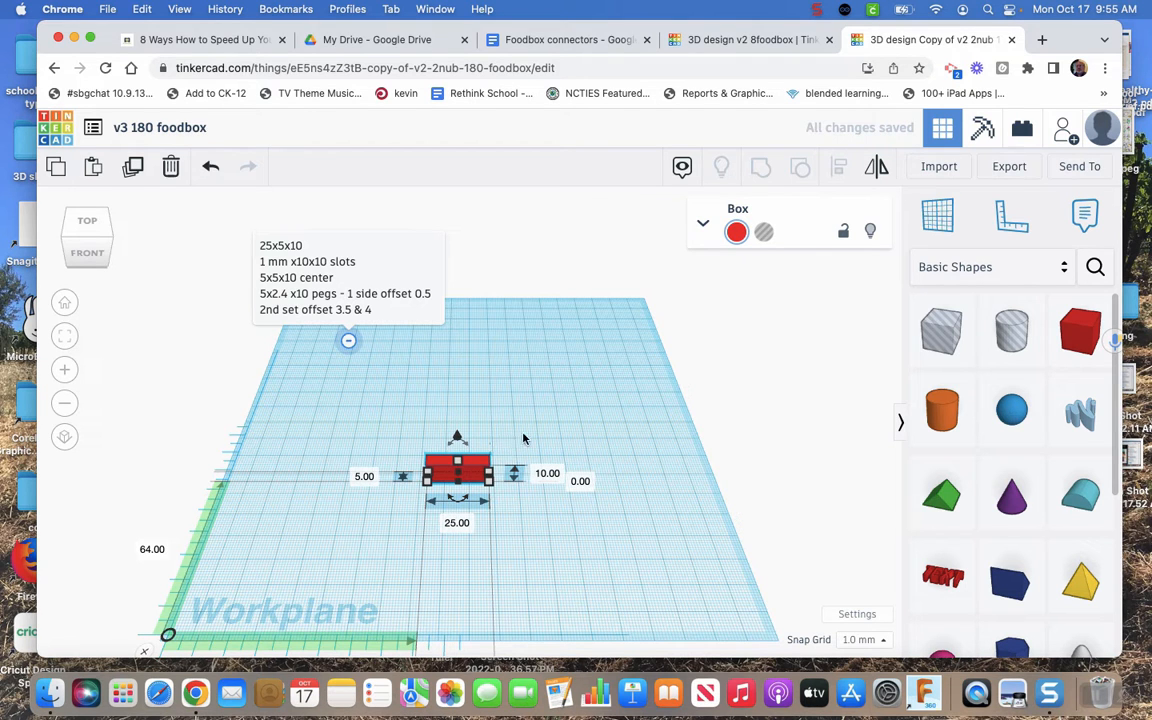
left_click(532, 424)
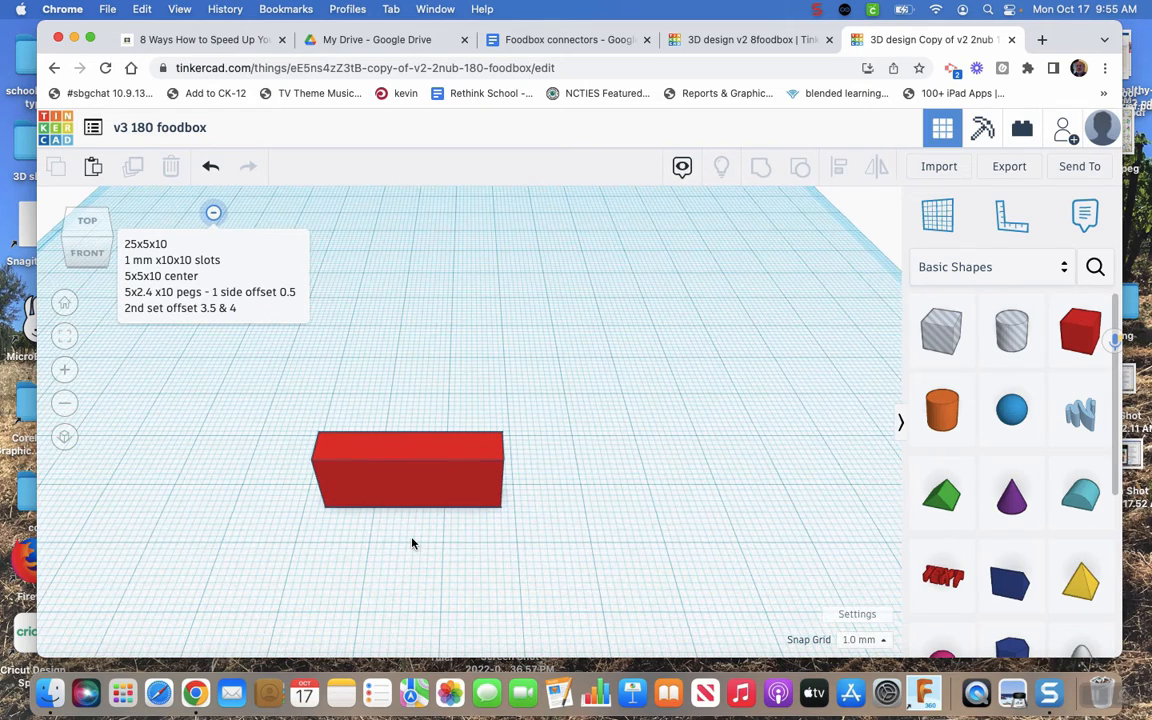
mouse_move(490, 332)
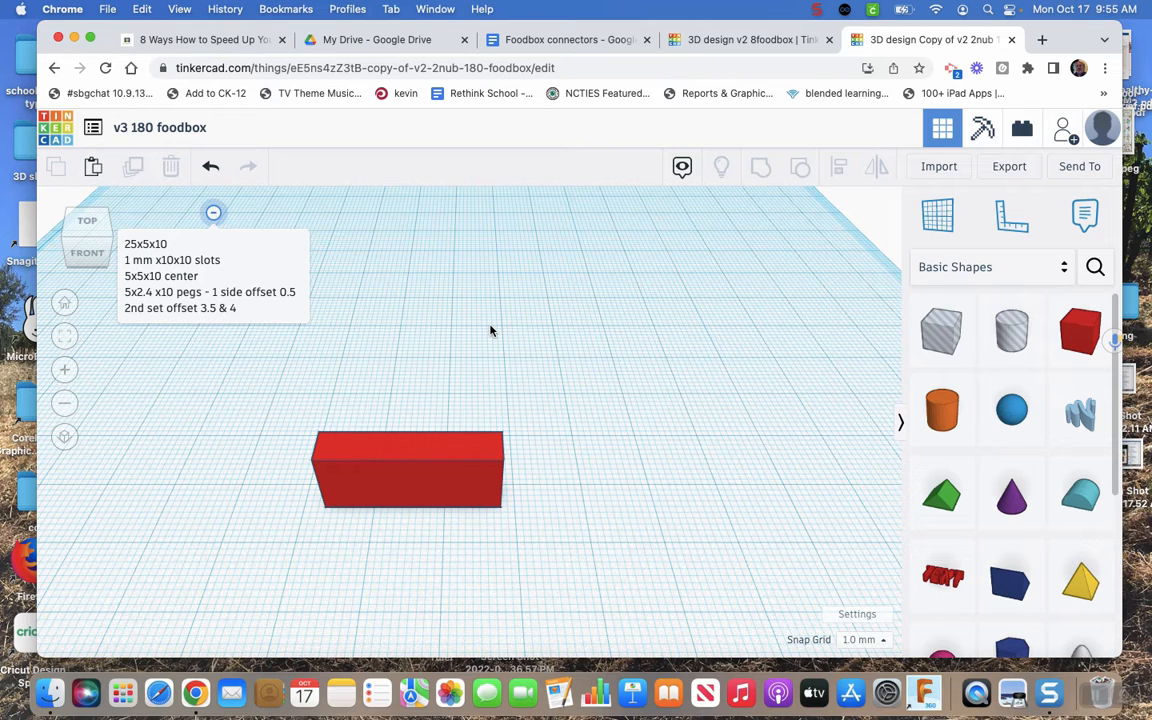
mouse_move(560, 432)
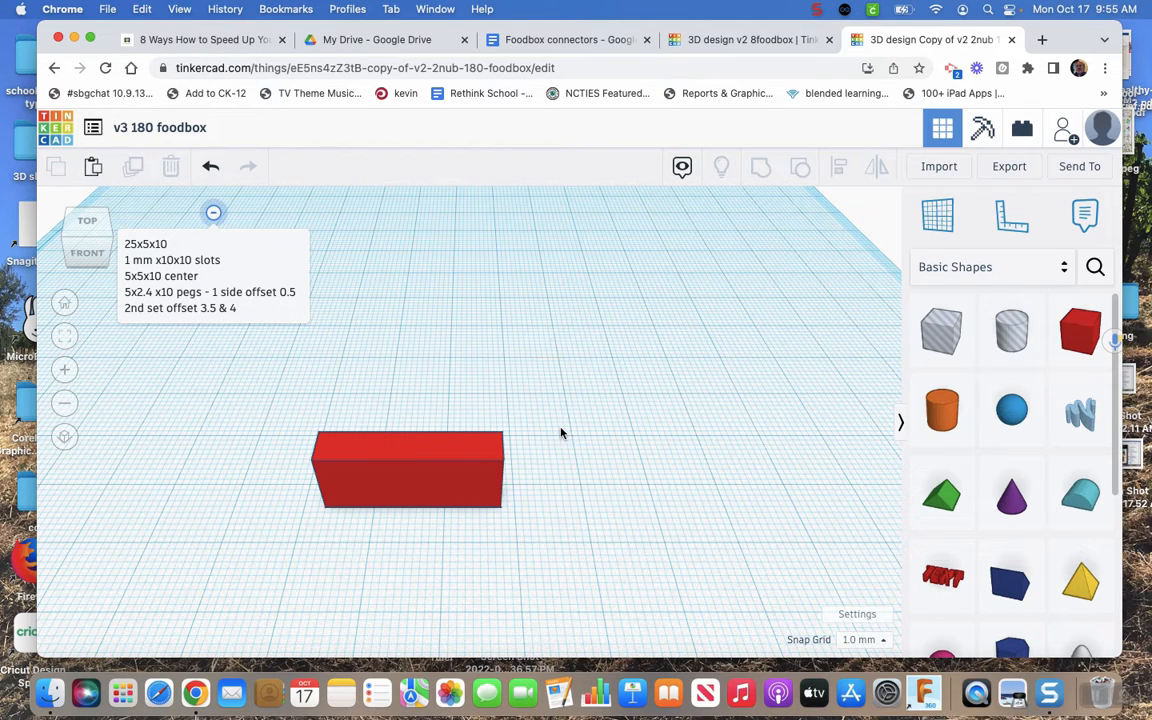
mouse_move(918, 356)
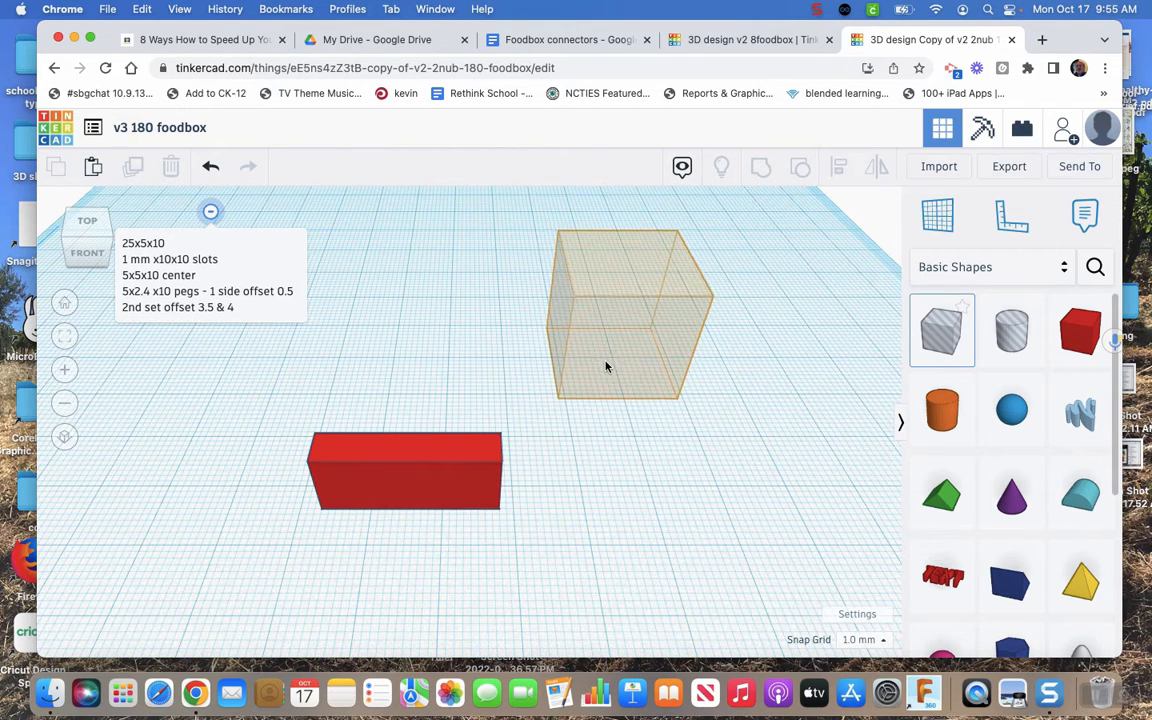
Step: Place a hole box on the workplane next to the 25 × 5 × 10 red box
left_click(620, 320)
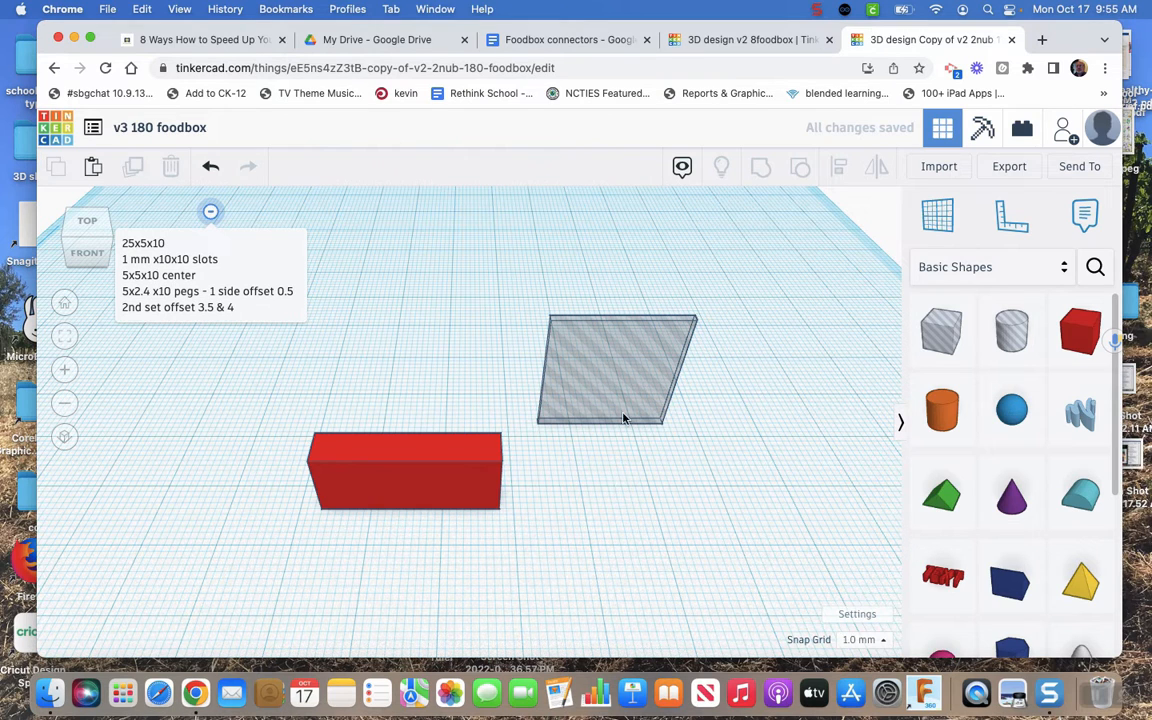
left_click(618, 370)
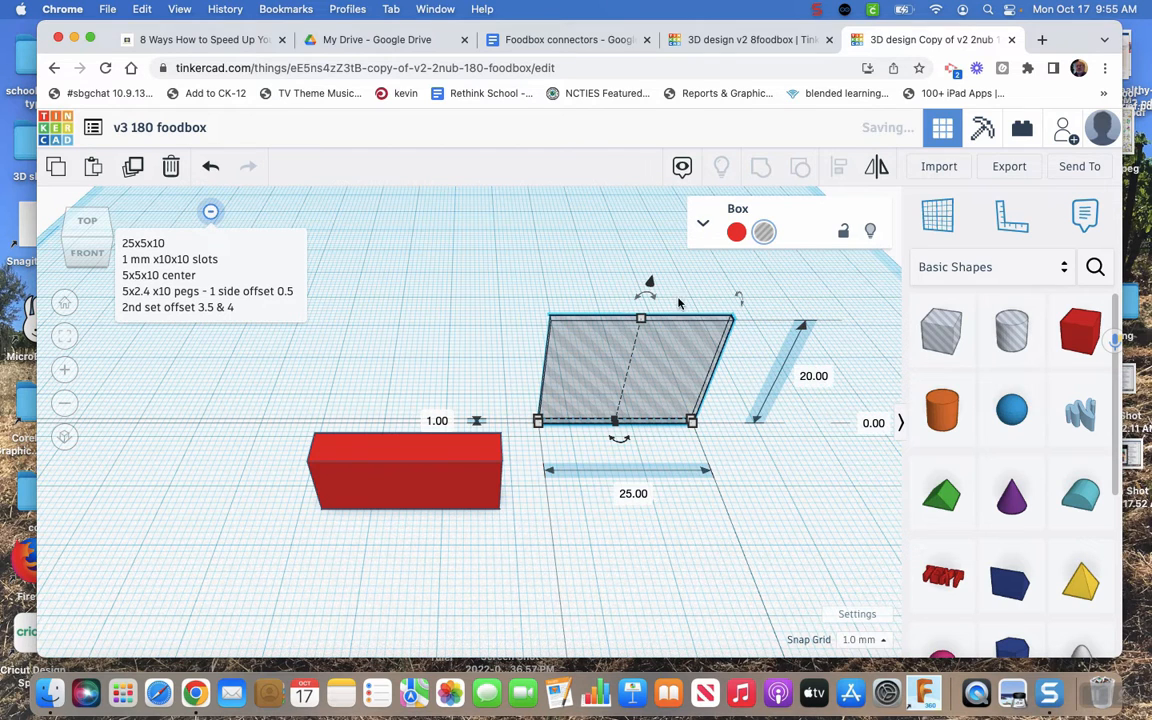
mouse_move(588, 296)
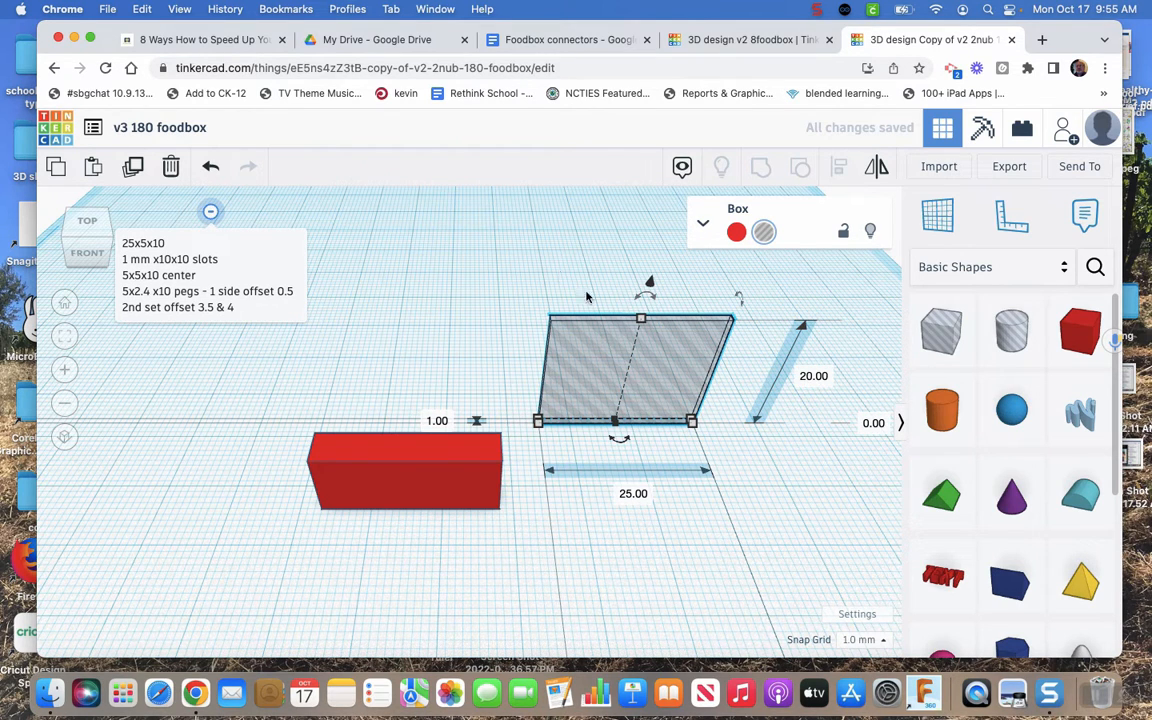
left_click(302, 548)
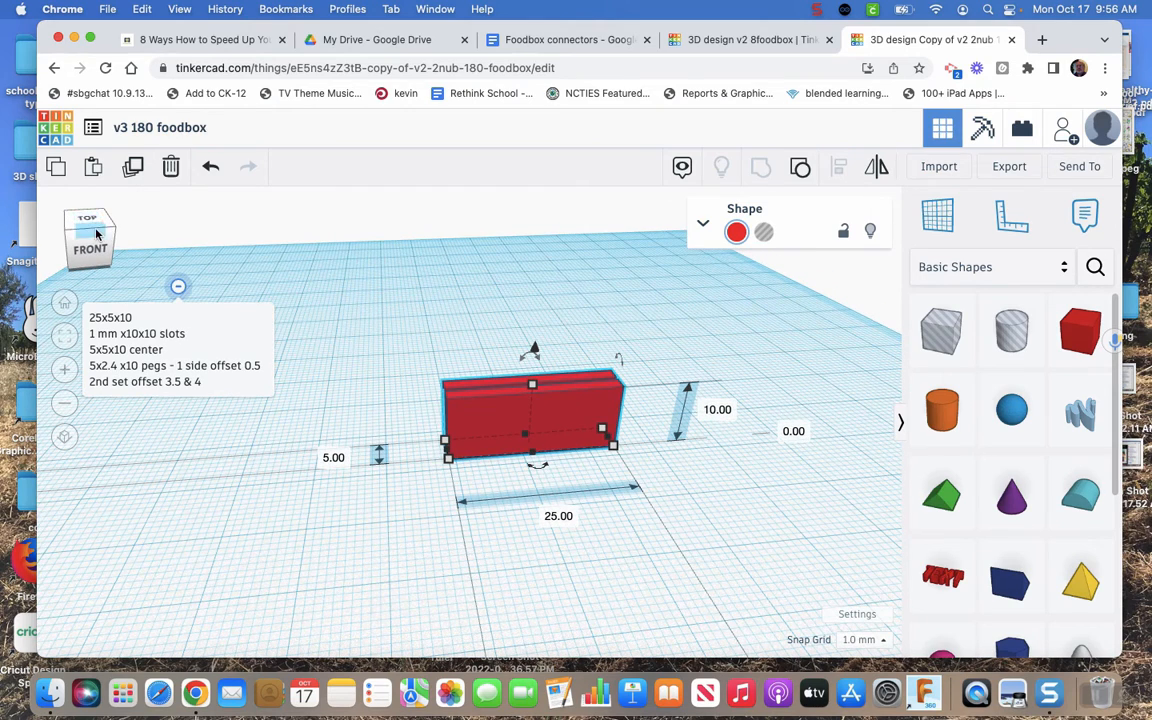
mouse_move(572, 304)
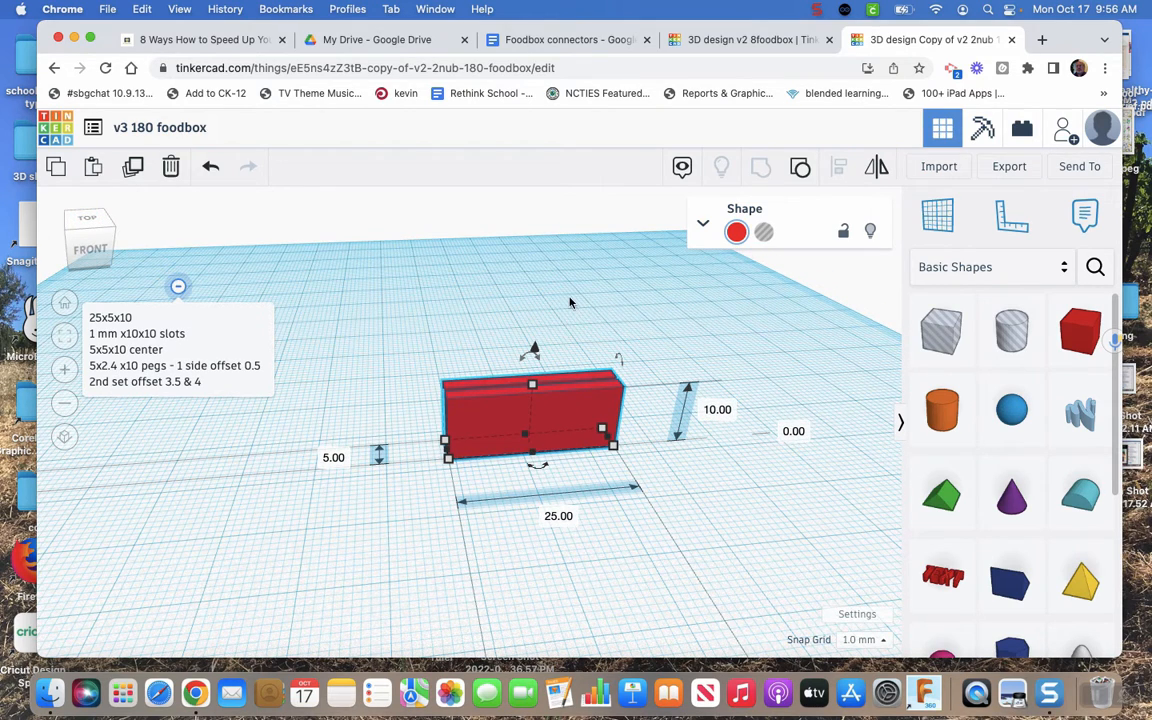
mouse_move(756, 328)
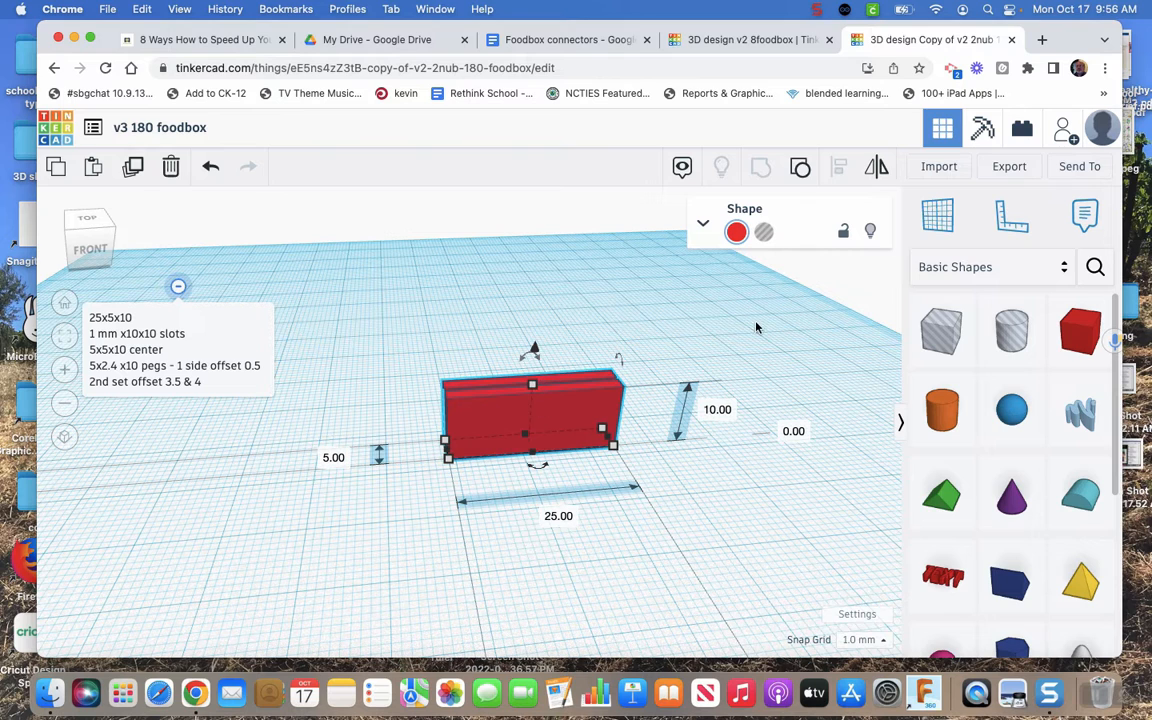
Step: Add a 5 × 5 × 10 box and move it into the red bar to notch its top edge
left_click_drag(1080, 330, 618, 284)
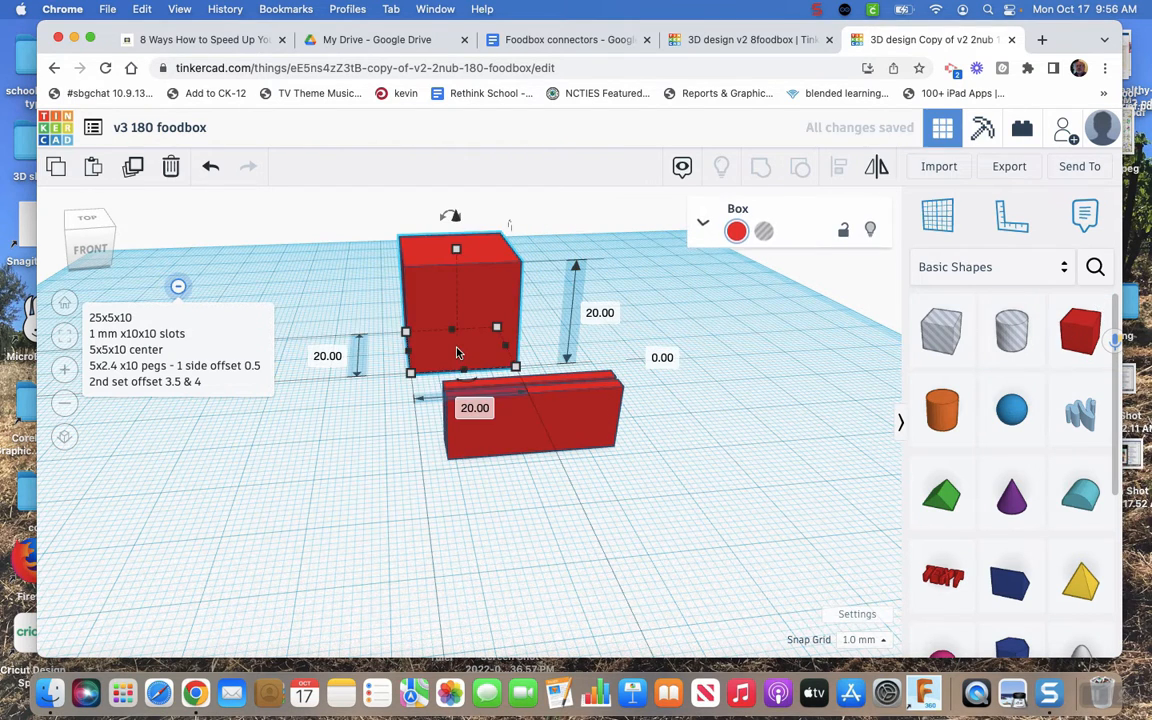
mouse_move(628, 456)
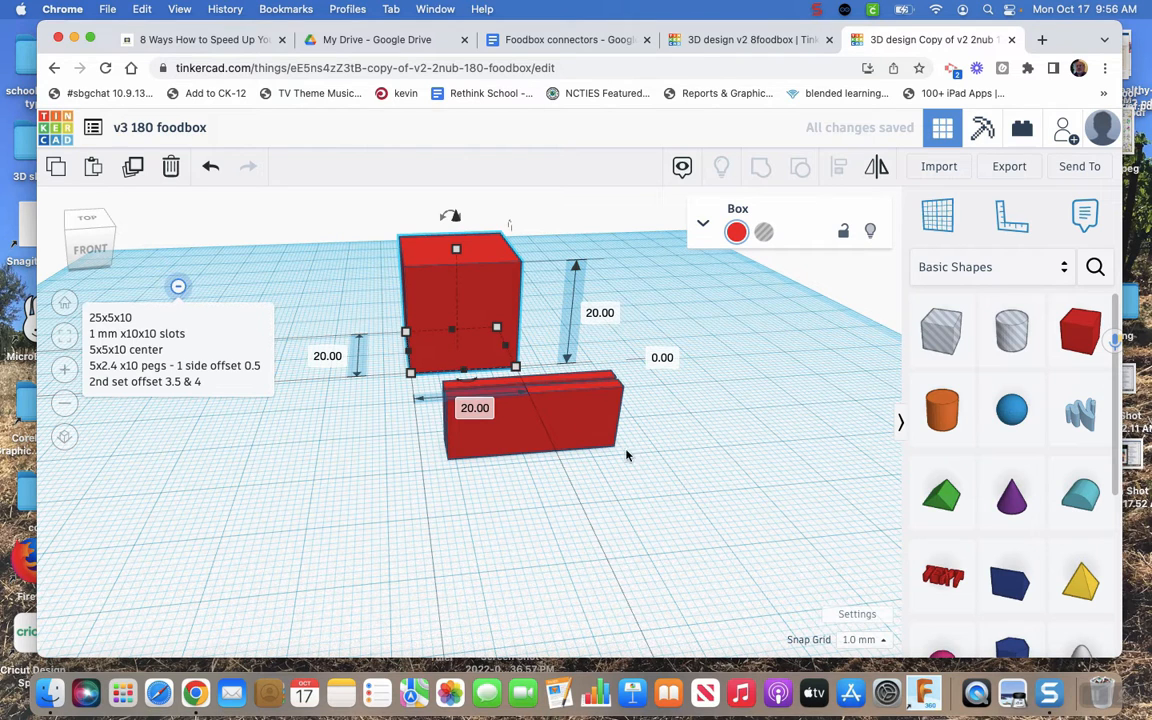
mouse_move(604, 414)
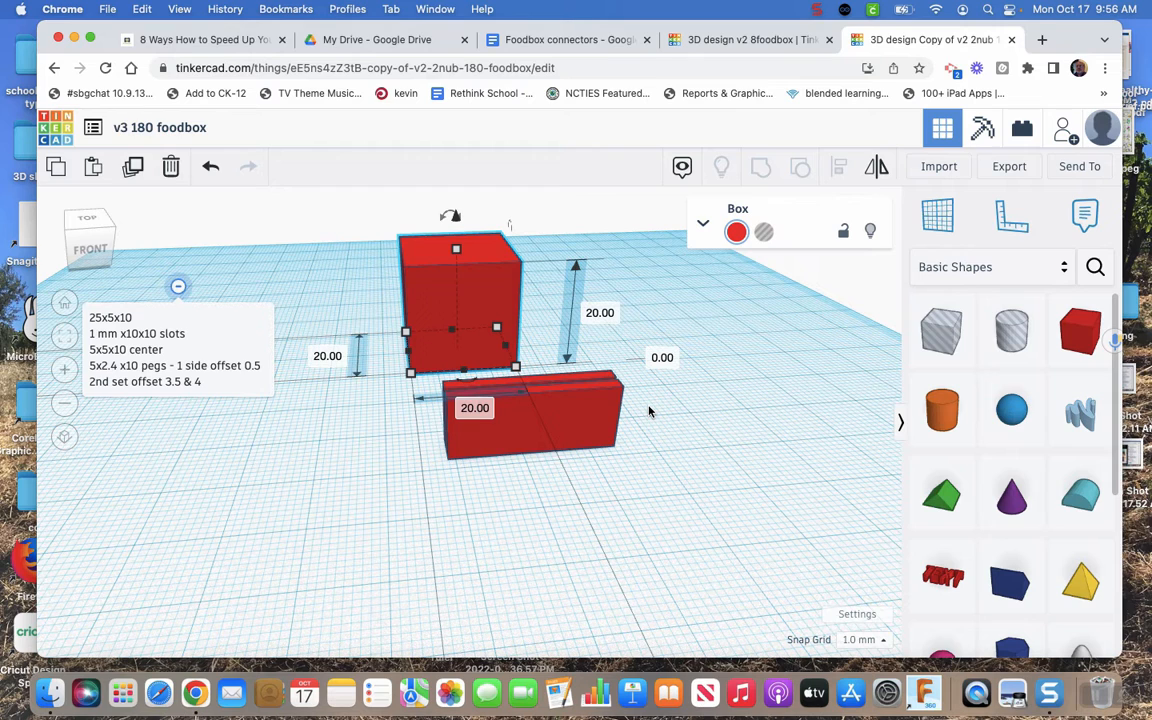
mouse_move(616, 412)
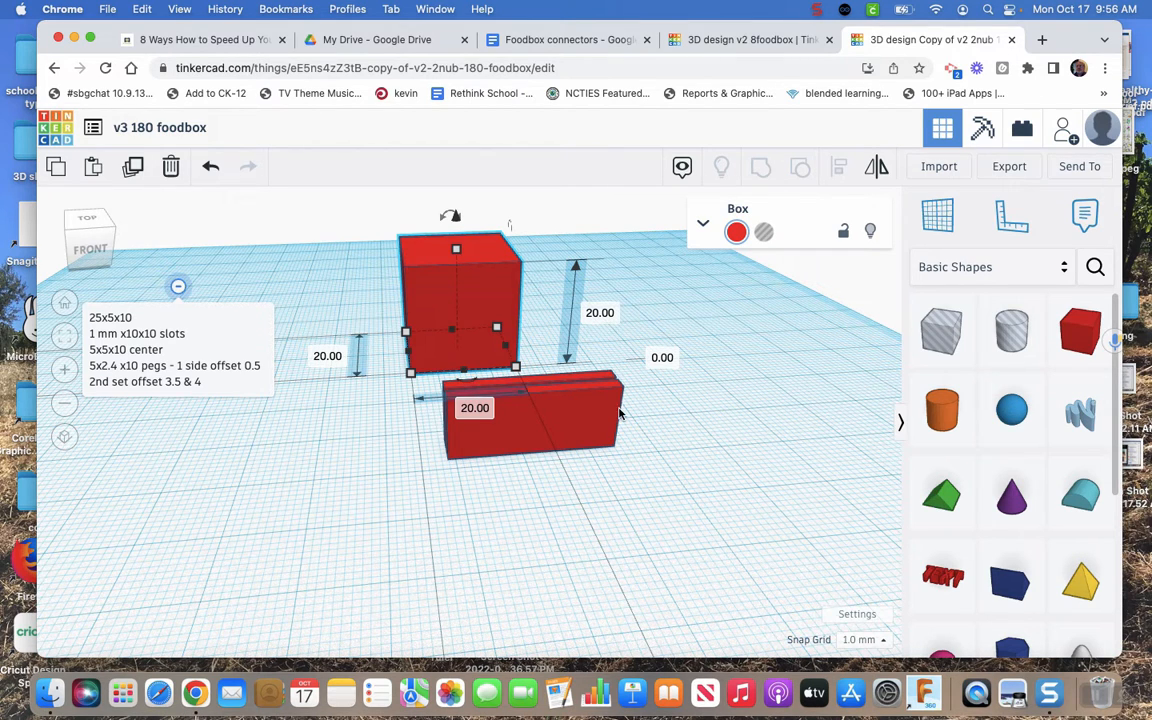
mouse_move(464, 432)
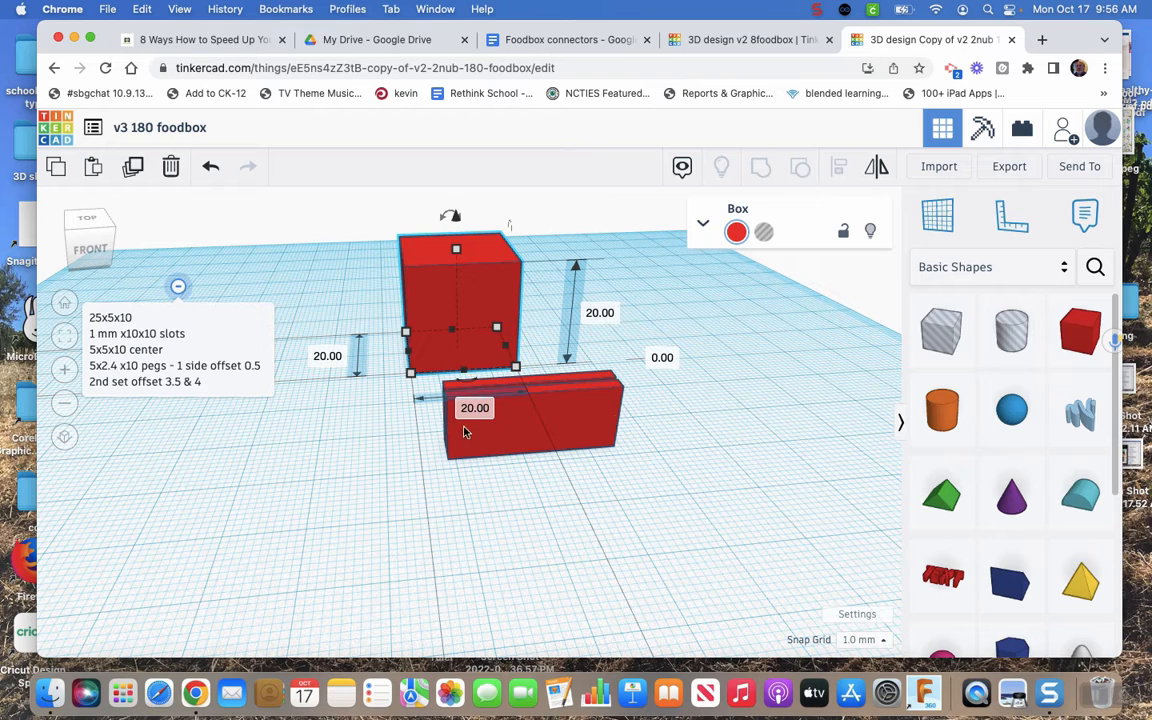
mouse_move(508, 284)
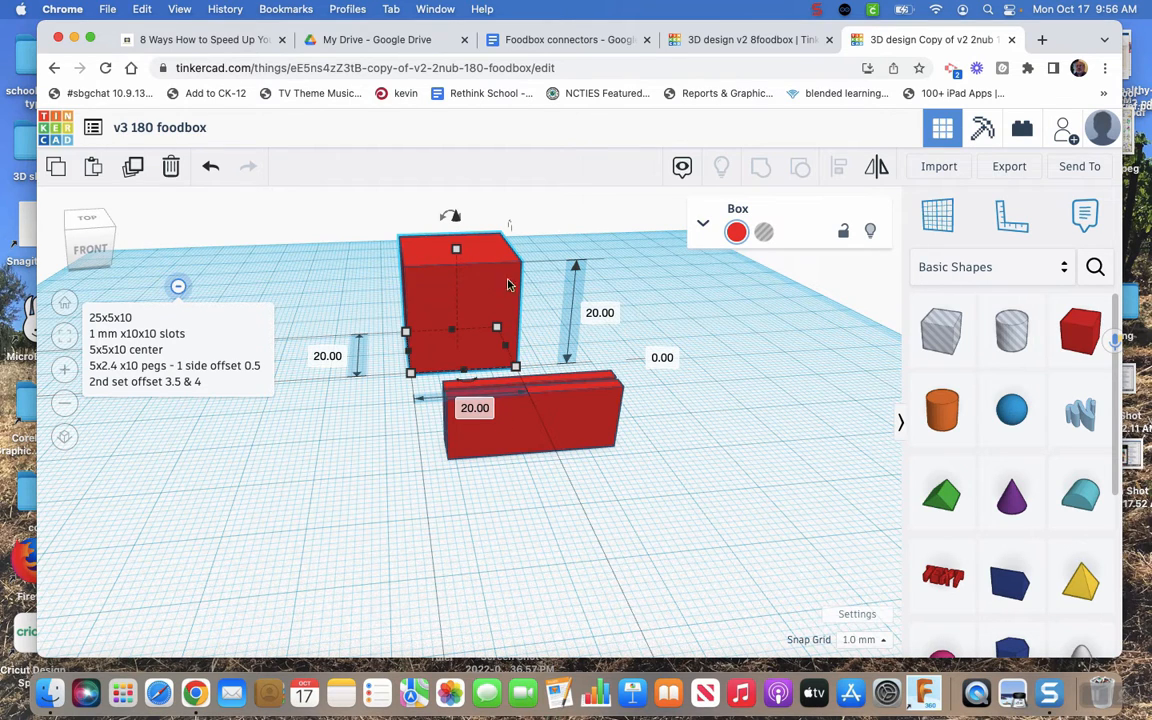
mouse_move(336, 348)
type("5")
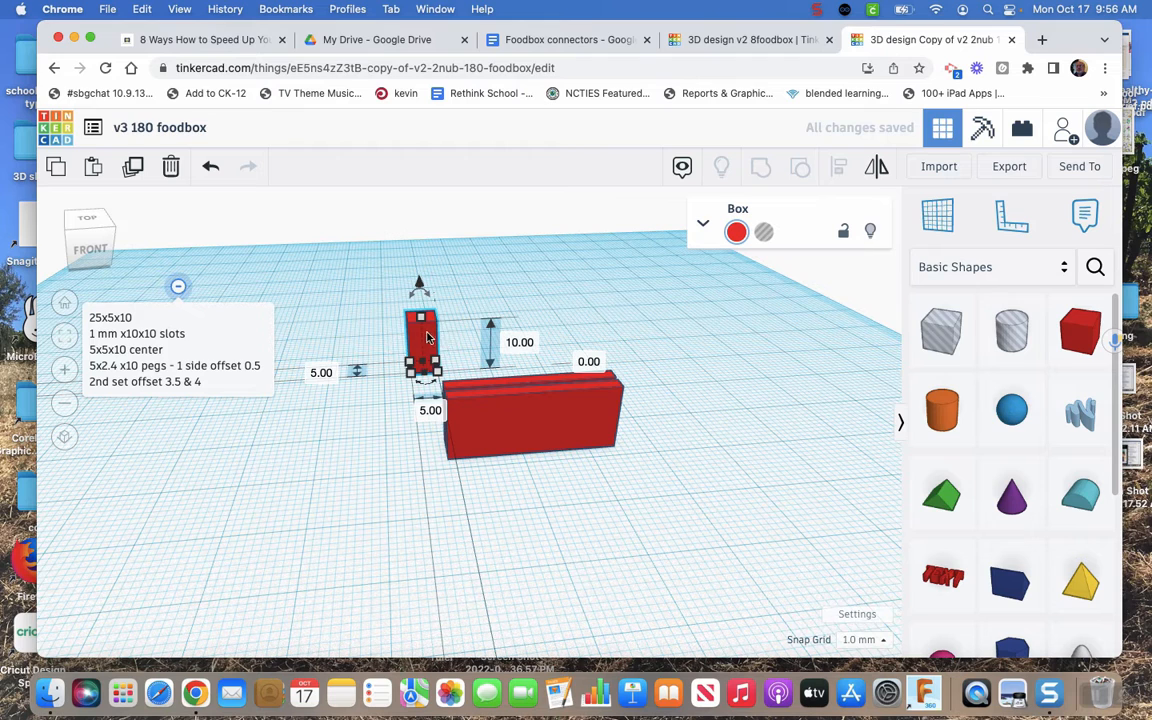
left_click_drag(420, 340, 530, 400)
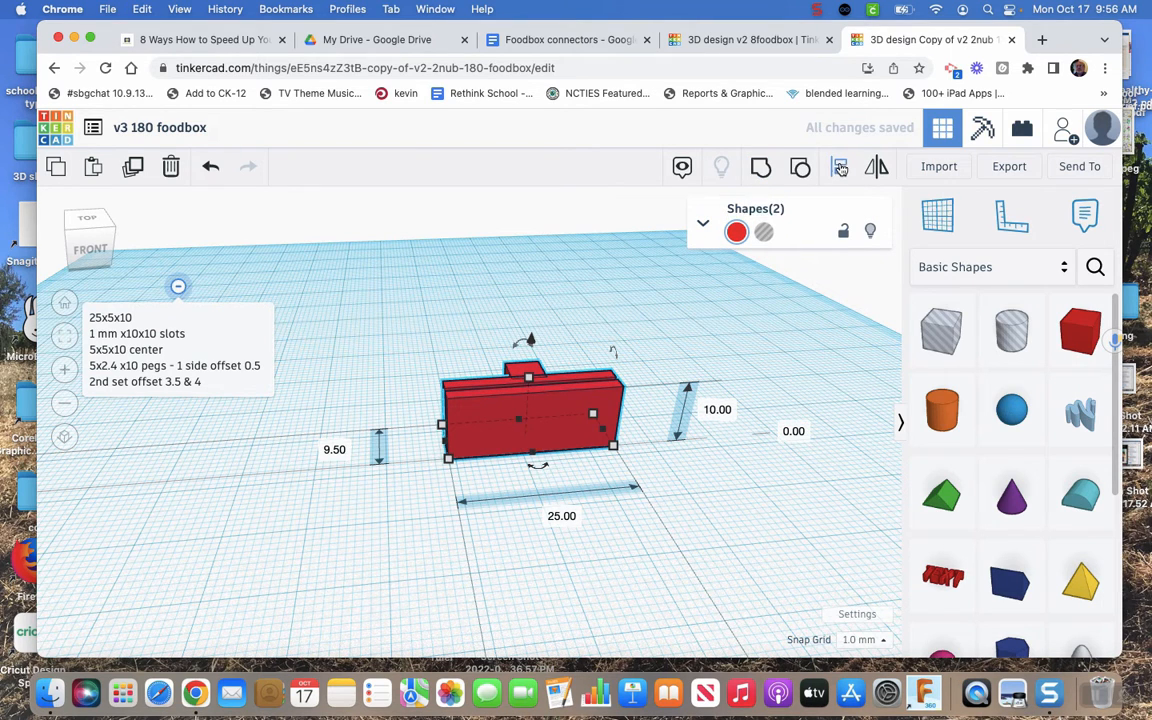
left_click_drag(378, 448, 420, 448)
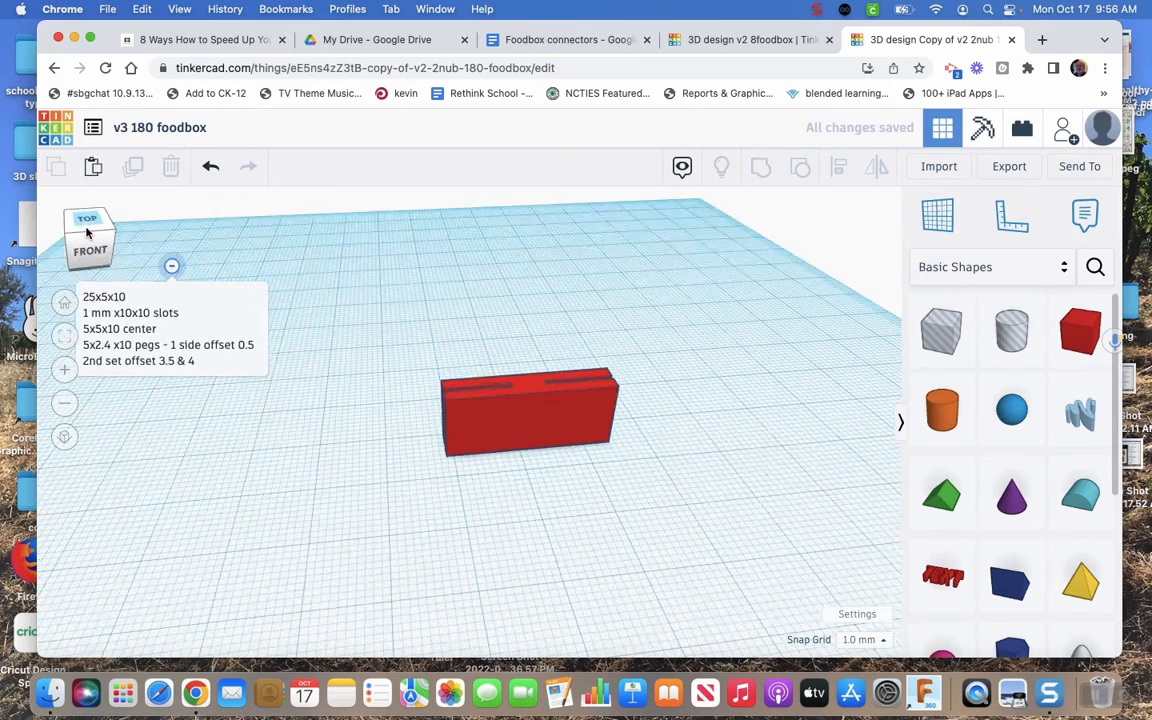
left_click(88, 218)
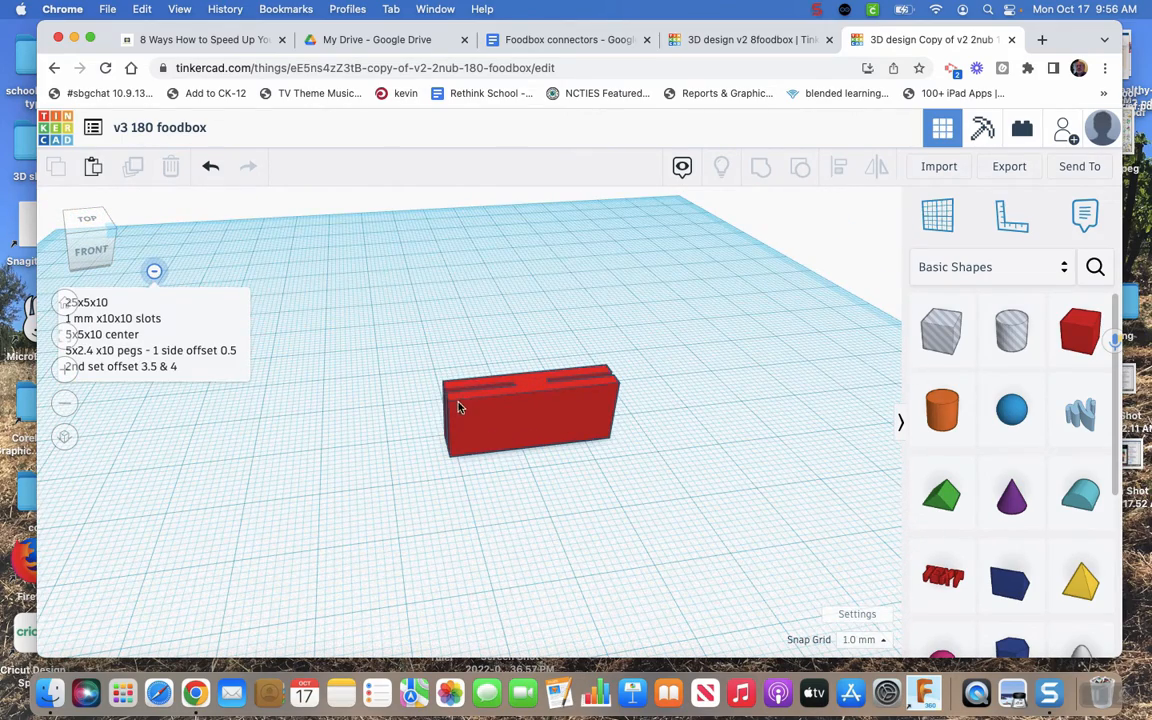
mouse_move(804, 408)
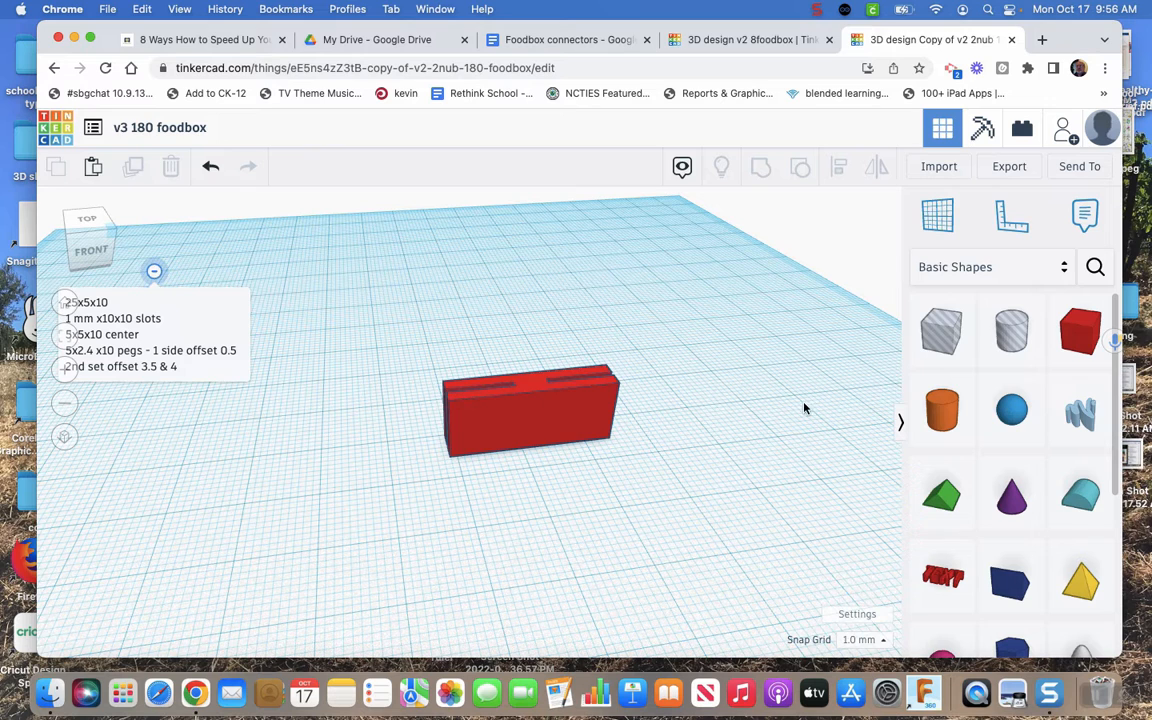
Step: Place a 2.40 × 5 × 10 round roof and move it in front of the slotted bar
left_click_drag(1080, 492, 744, 390)
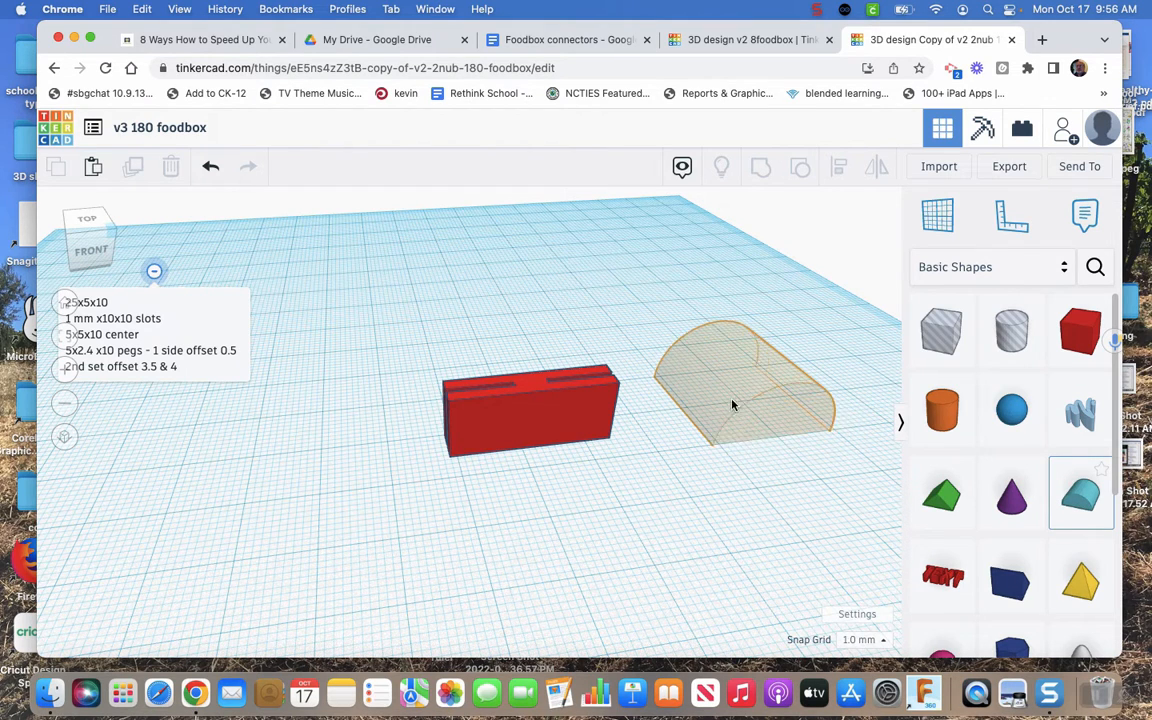
left_click(744, 384)
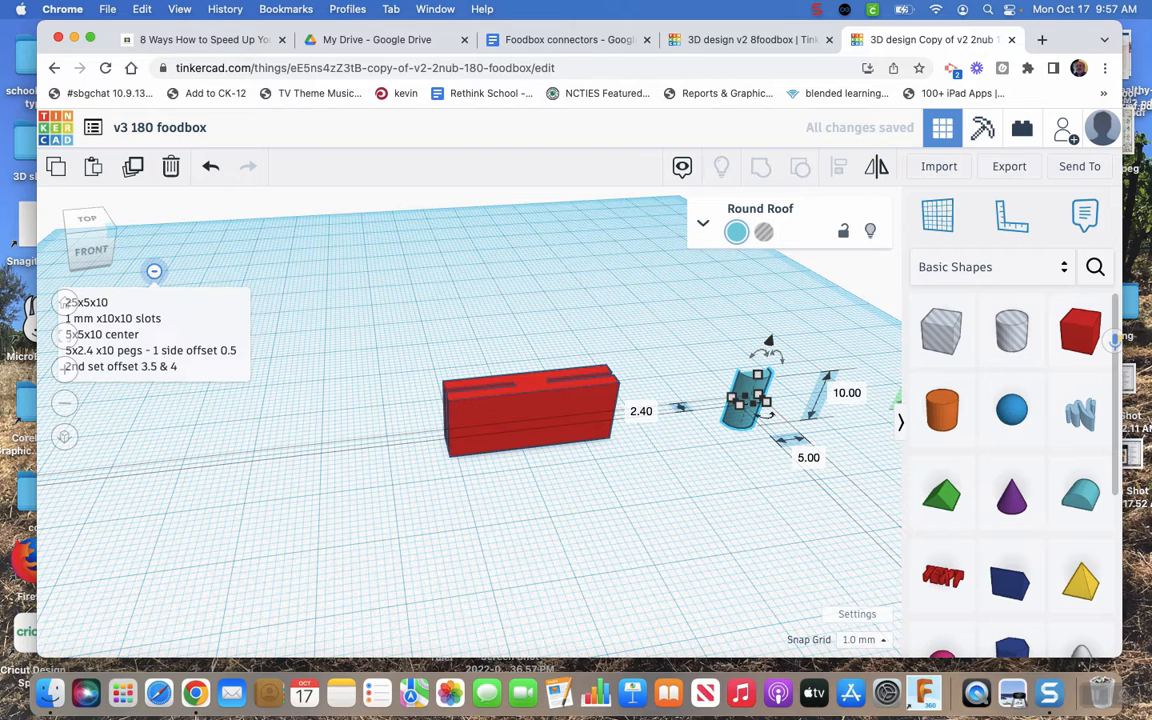
mouse_move(748, 388)
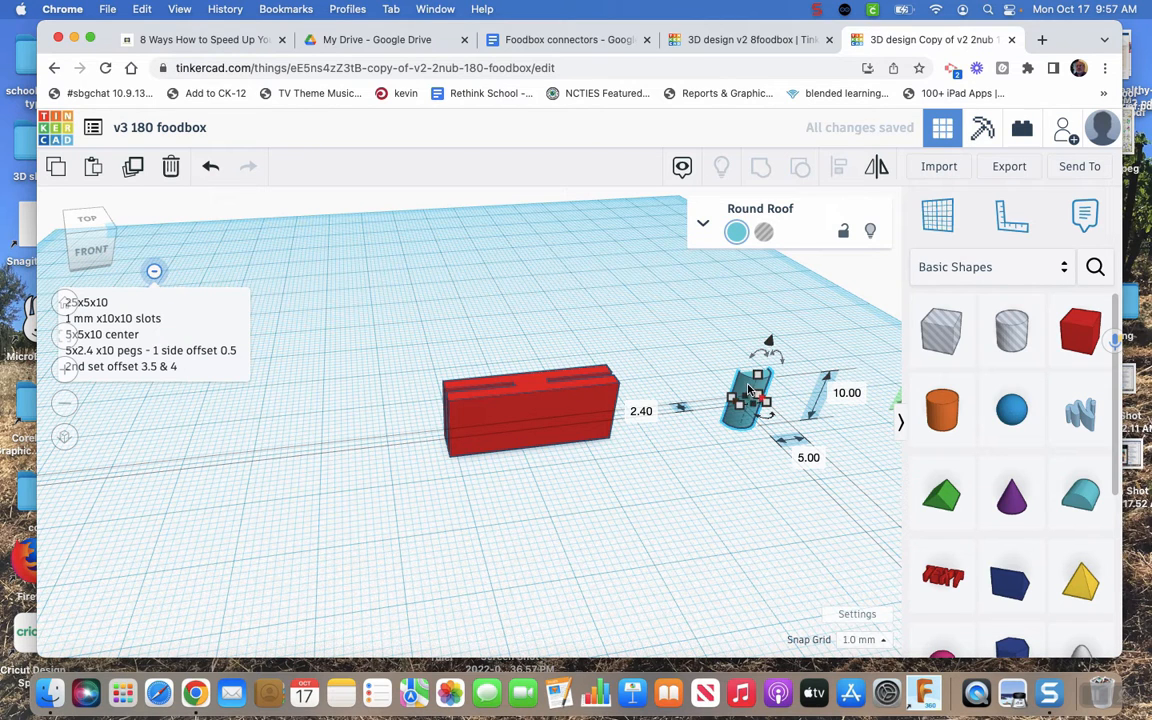
left_click_drag(756, 396, 500, 400)
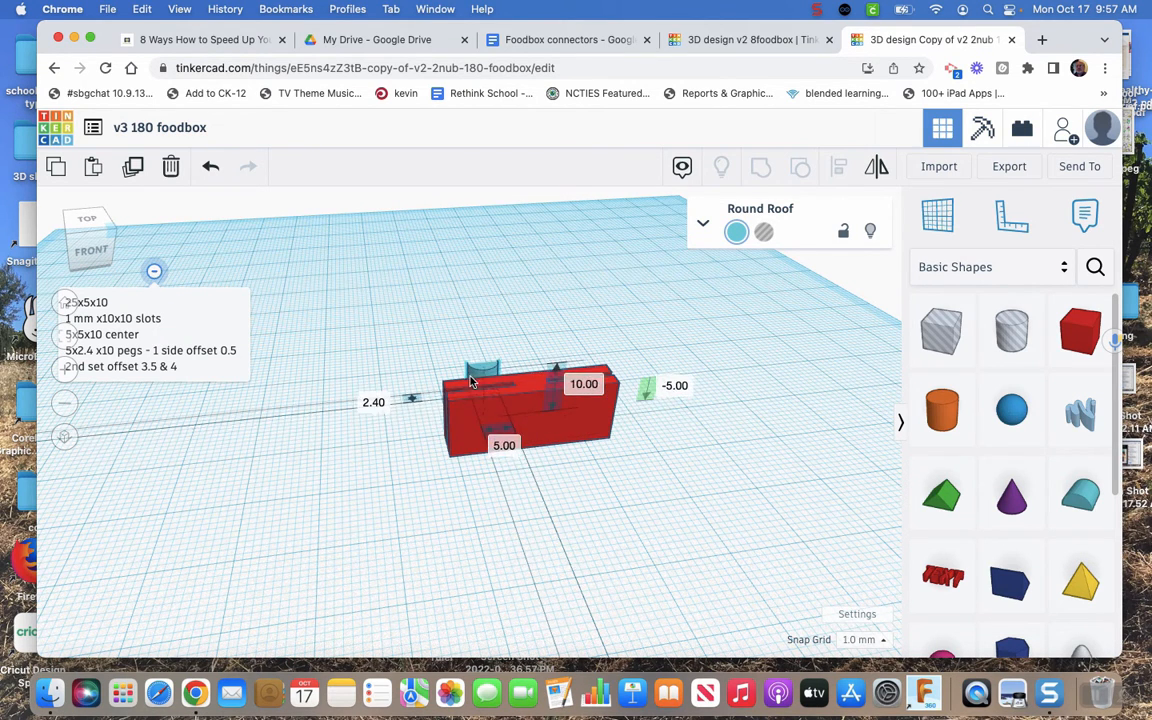
left_click_drag(500, 410, 516, 486)
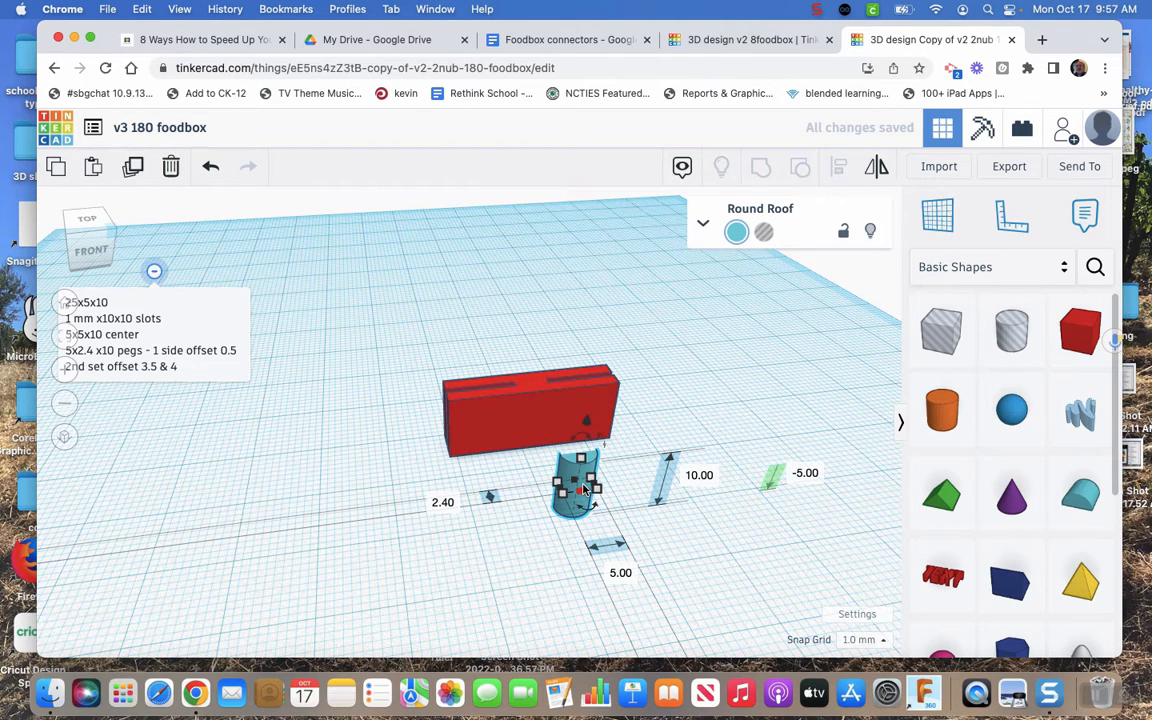
mouse_move(810, 476)
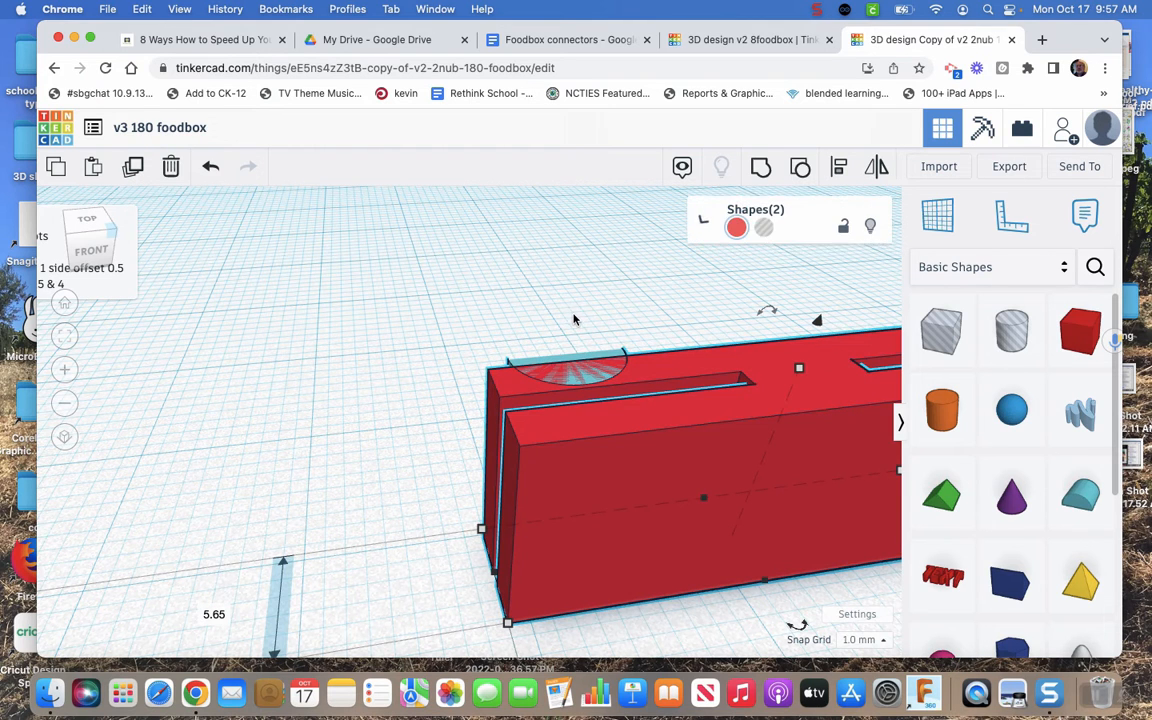
Step: Deselect, then pick the round roof inside the bar to move it out
left_click(576, 320)
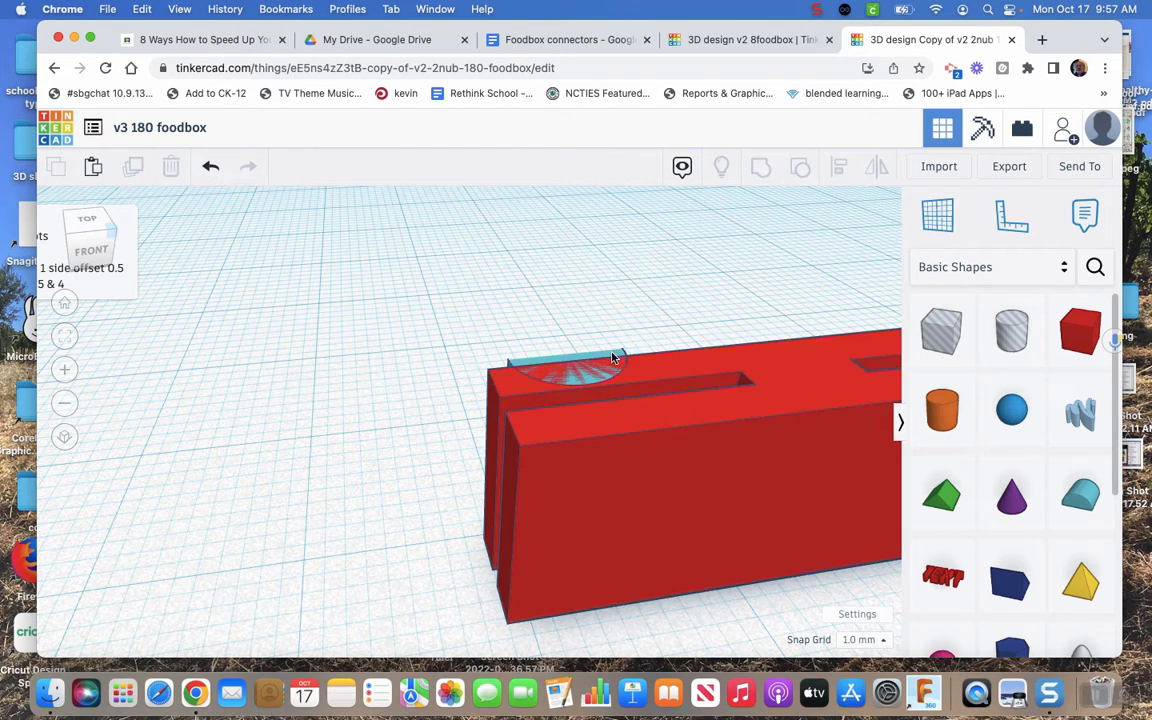
left_click(580, 376)
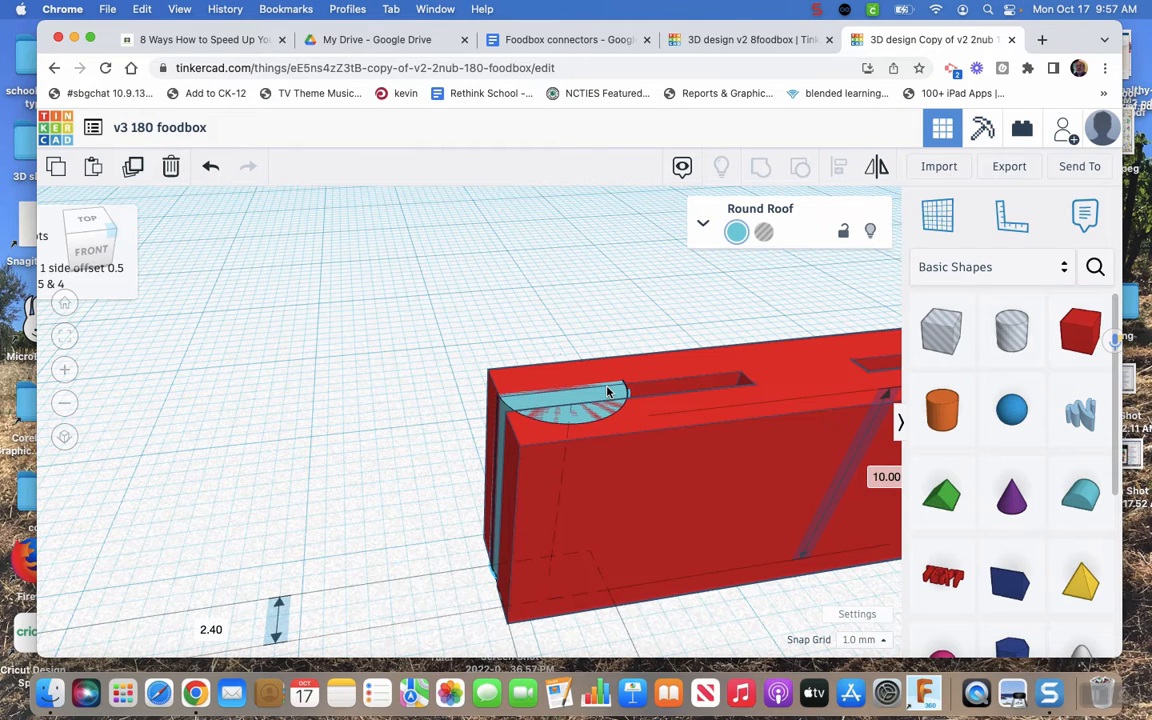
left_click(570, 404)
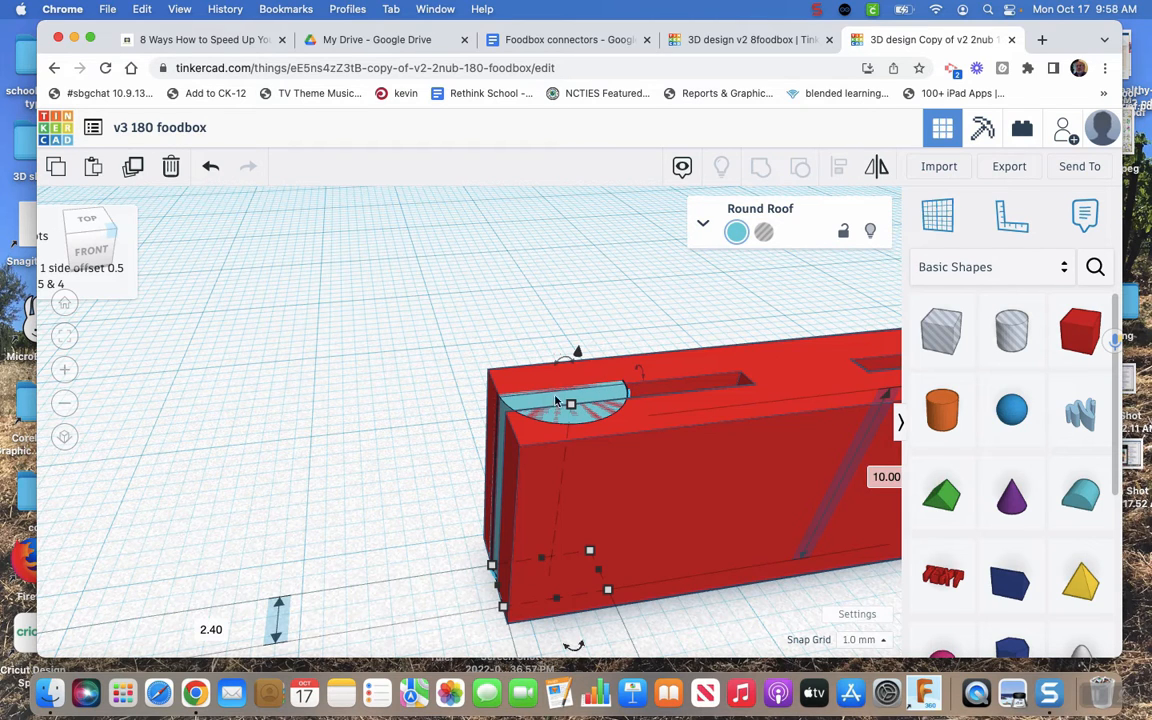
mouse_move(556, 402)
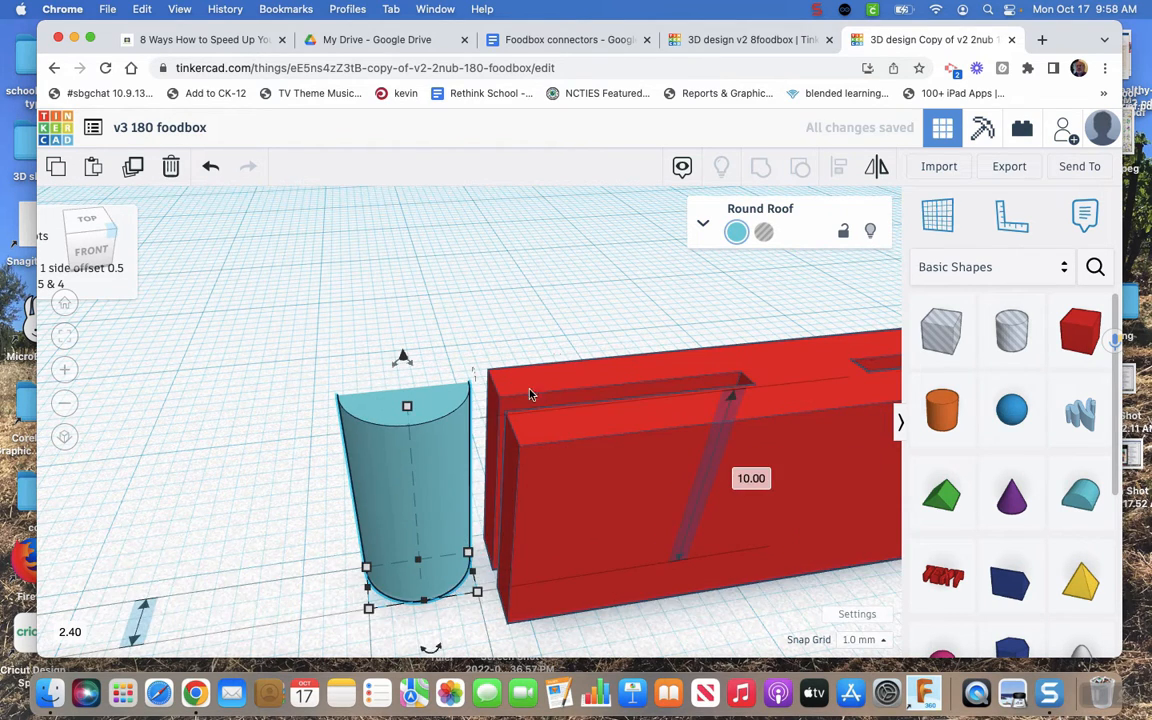
mouse_move(568, 380)
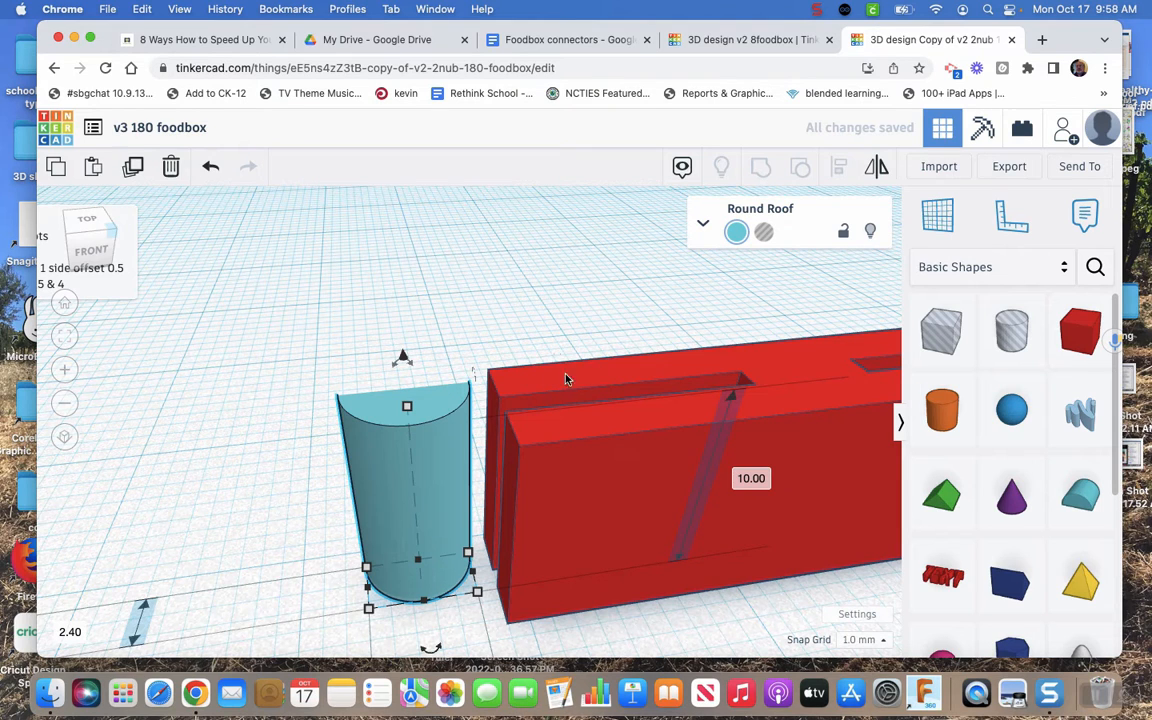
mouse_move(602, 436)
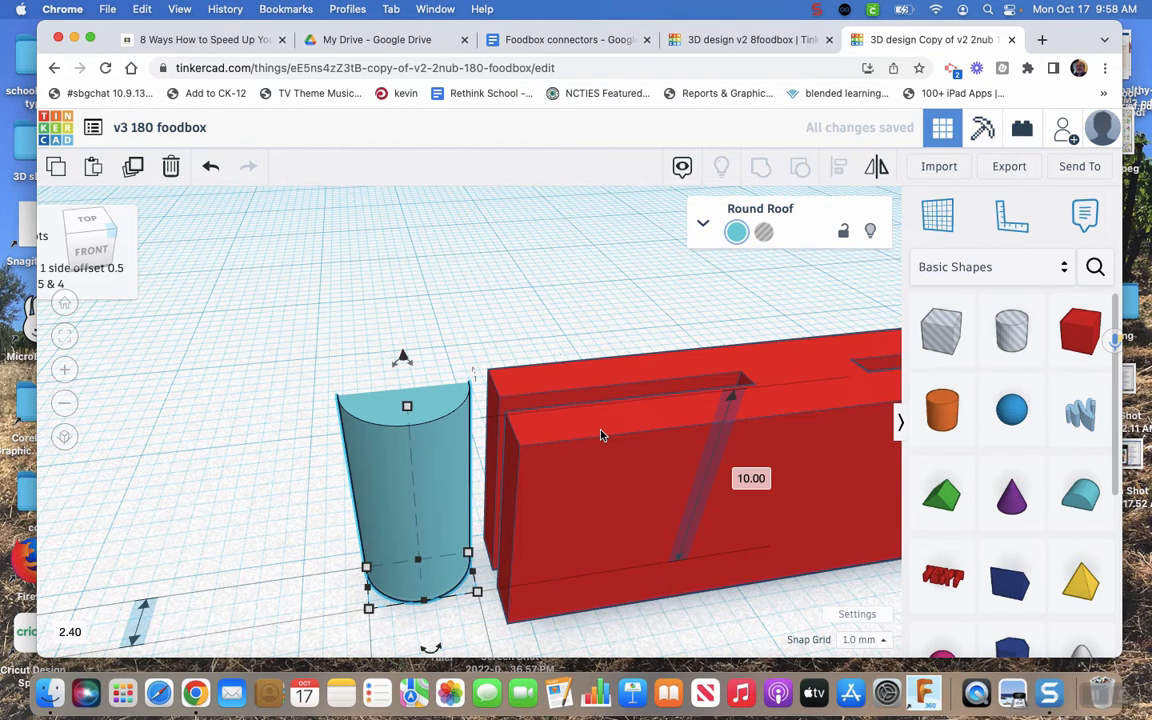
mouse_move(458, 364)
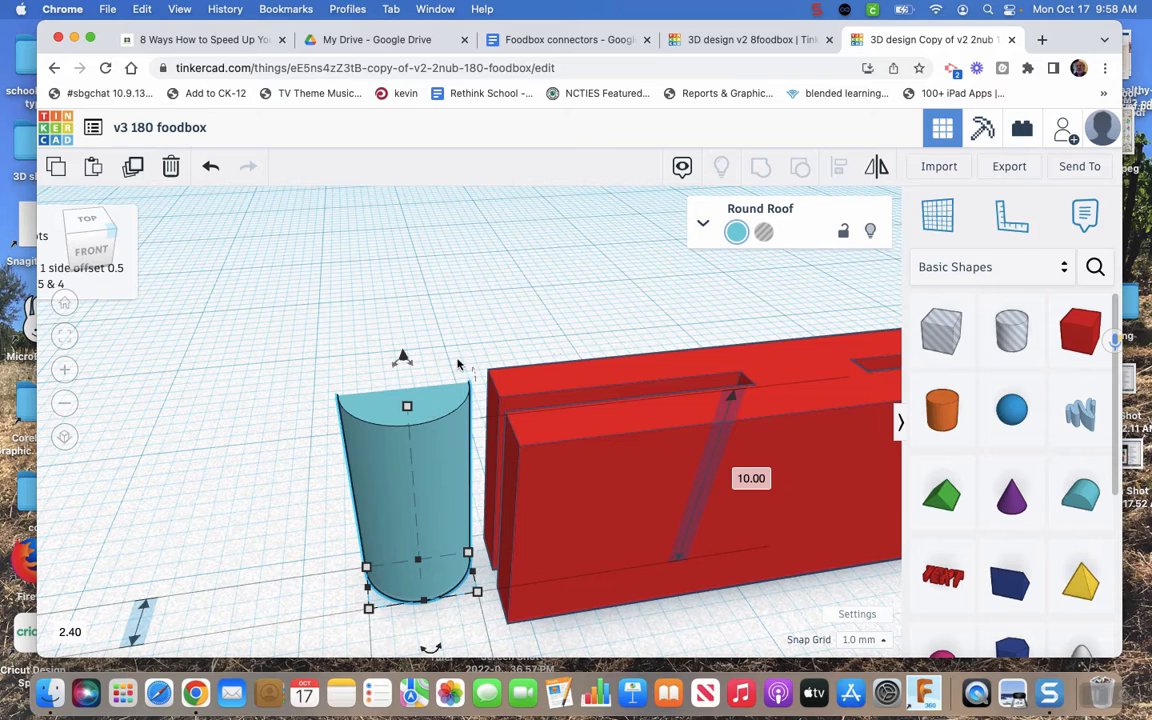
mouse_move(504, 332)
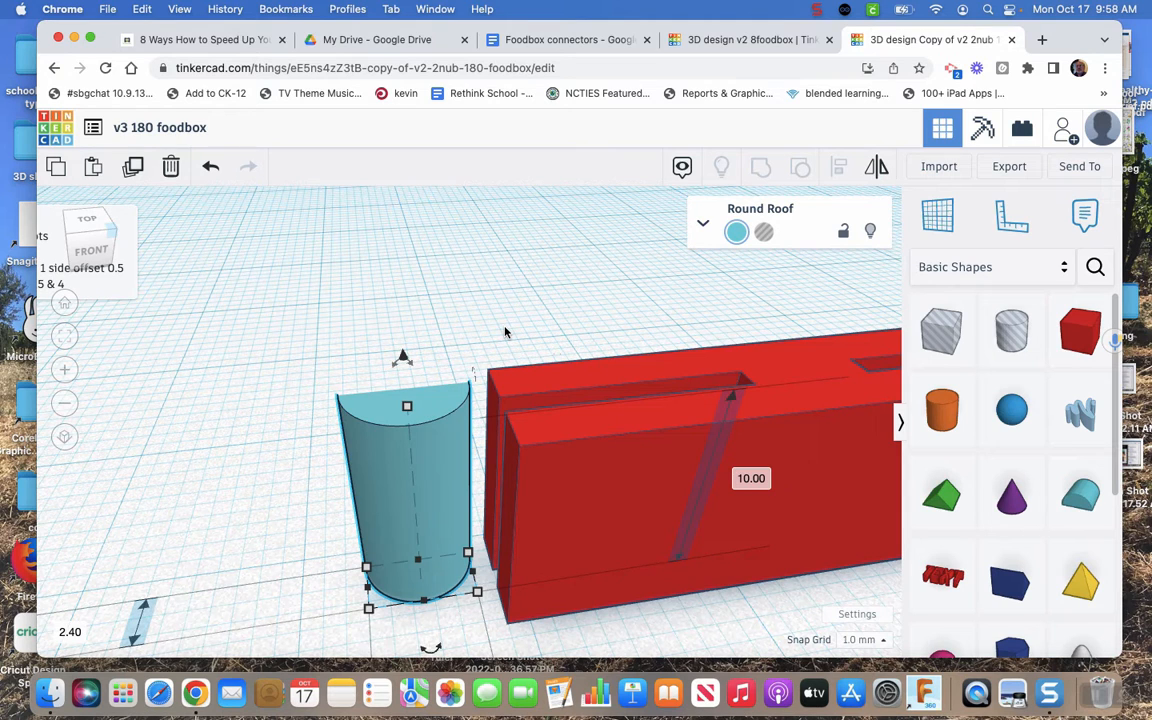
mouse_move(444, 336)
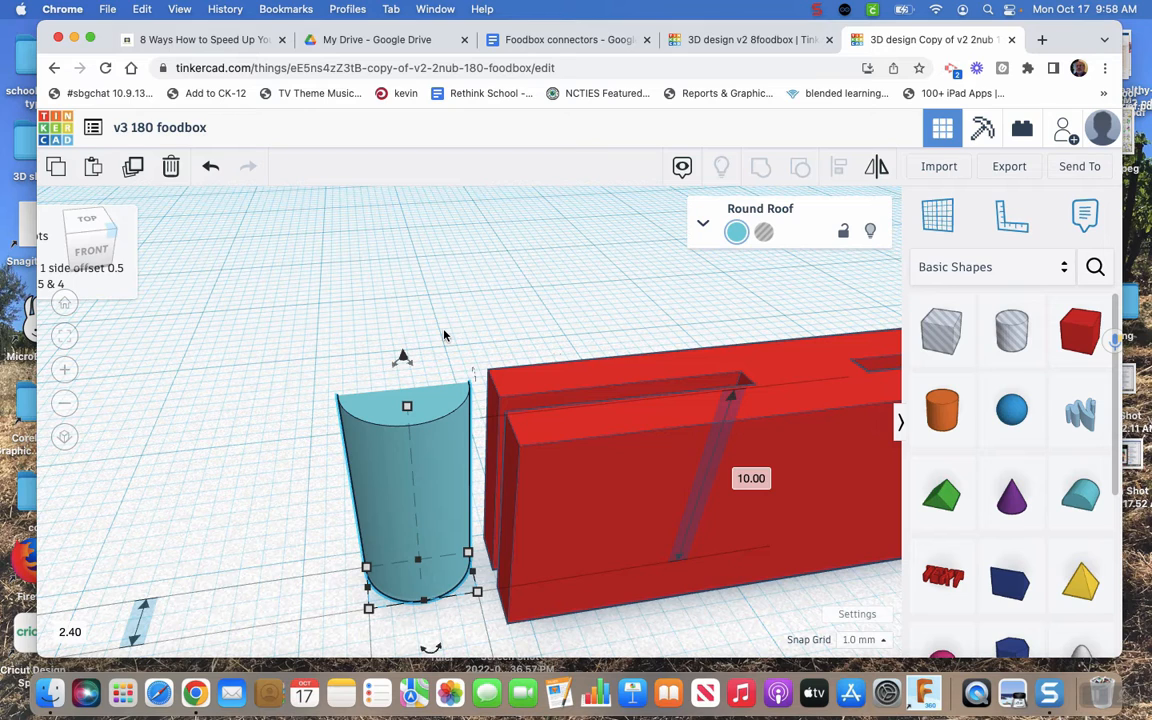
mouse_move(444, 336)
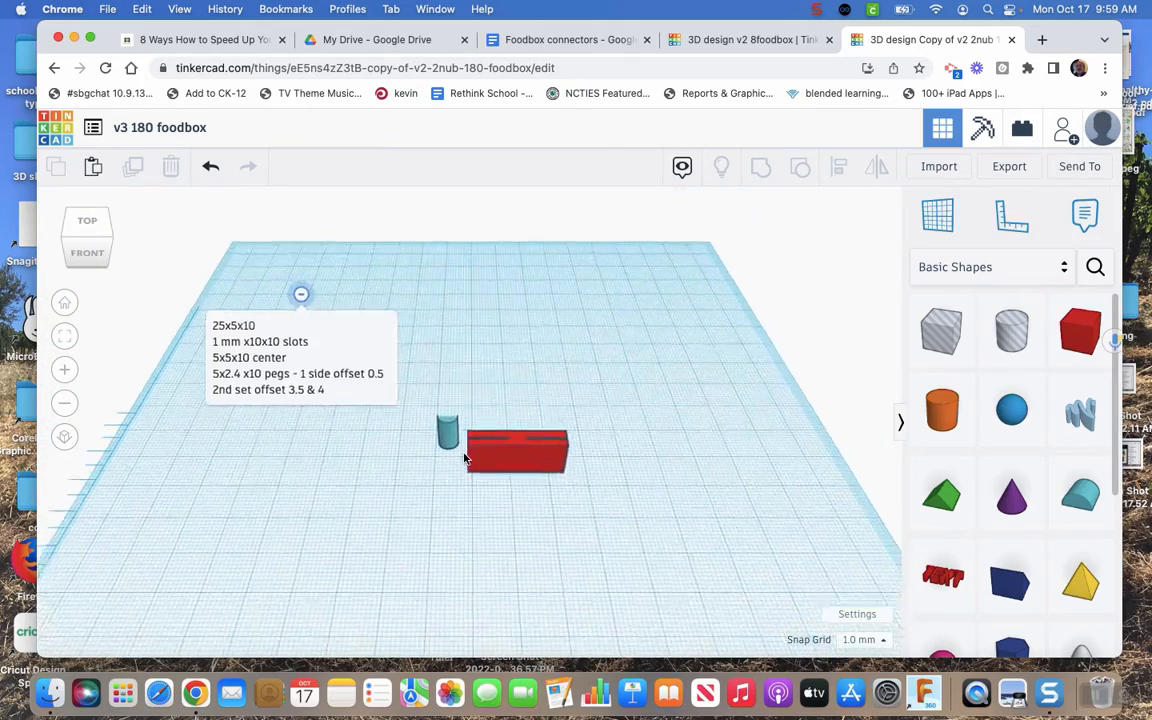
Step: Zoom in and look straight down on the round roof and slotted bar
left_click(64, 302)
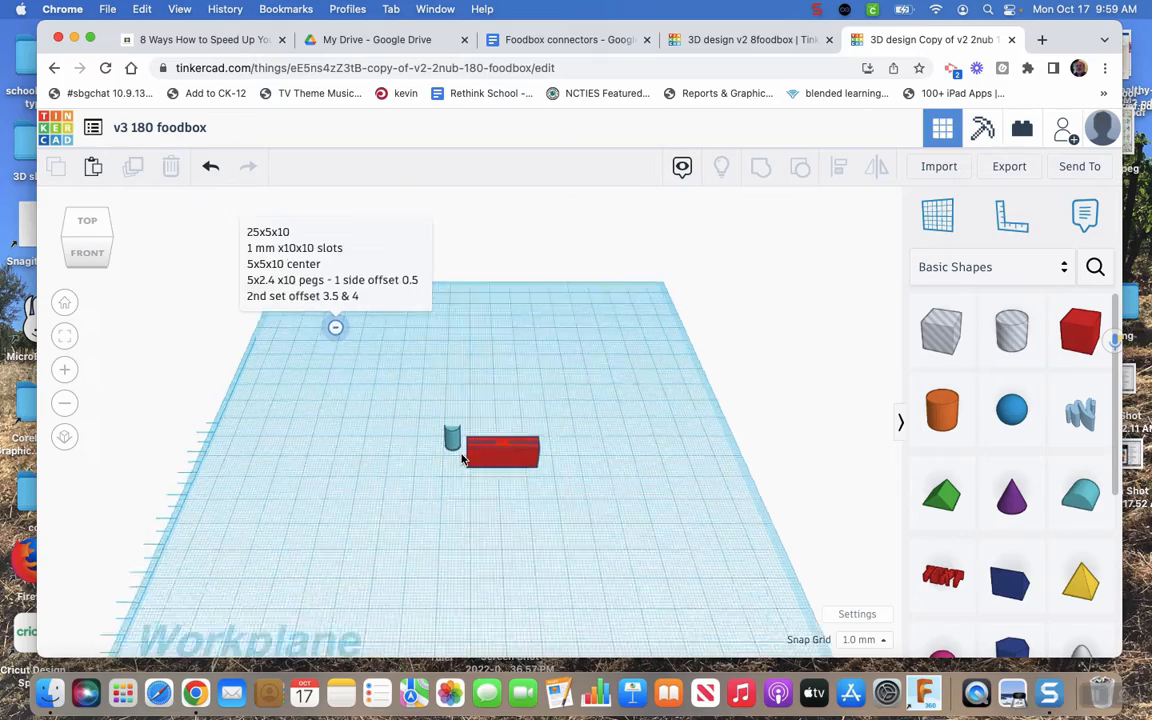
left_click(88, 220)
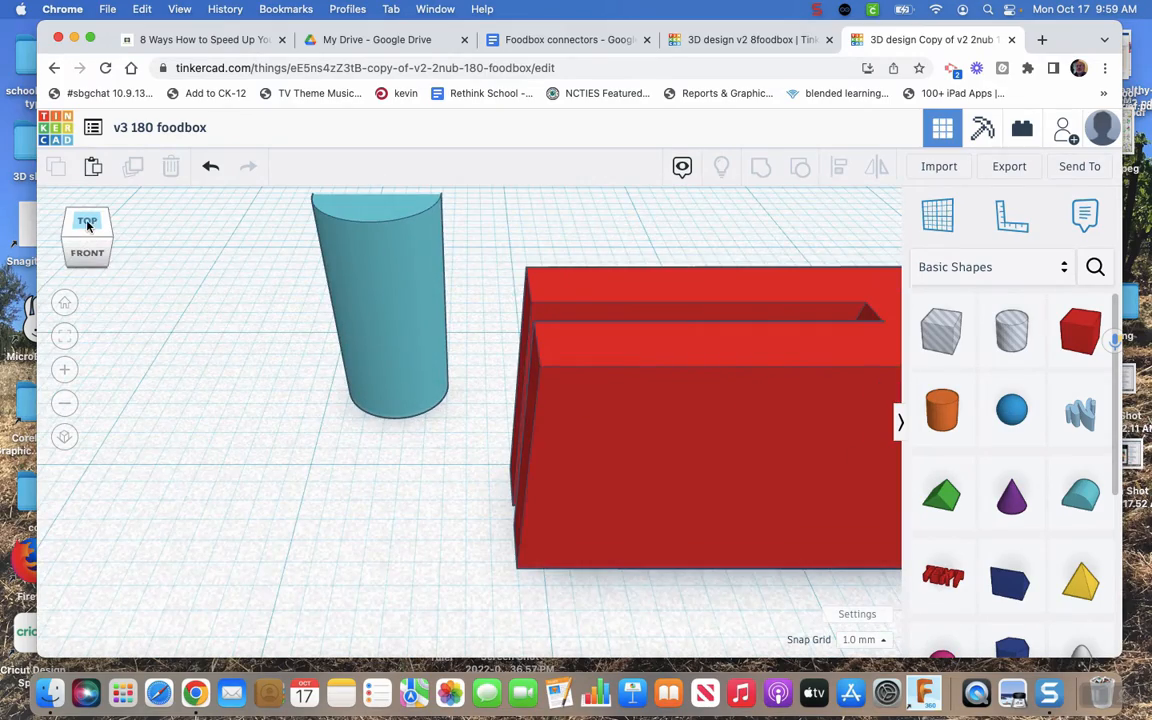
left_click(88, 220)
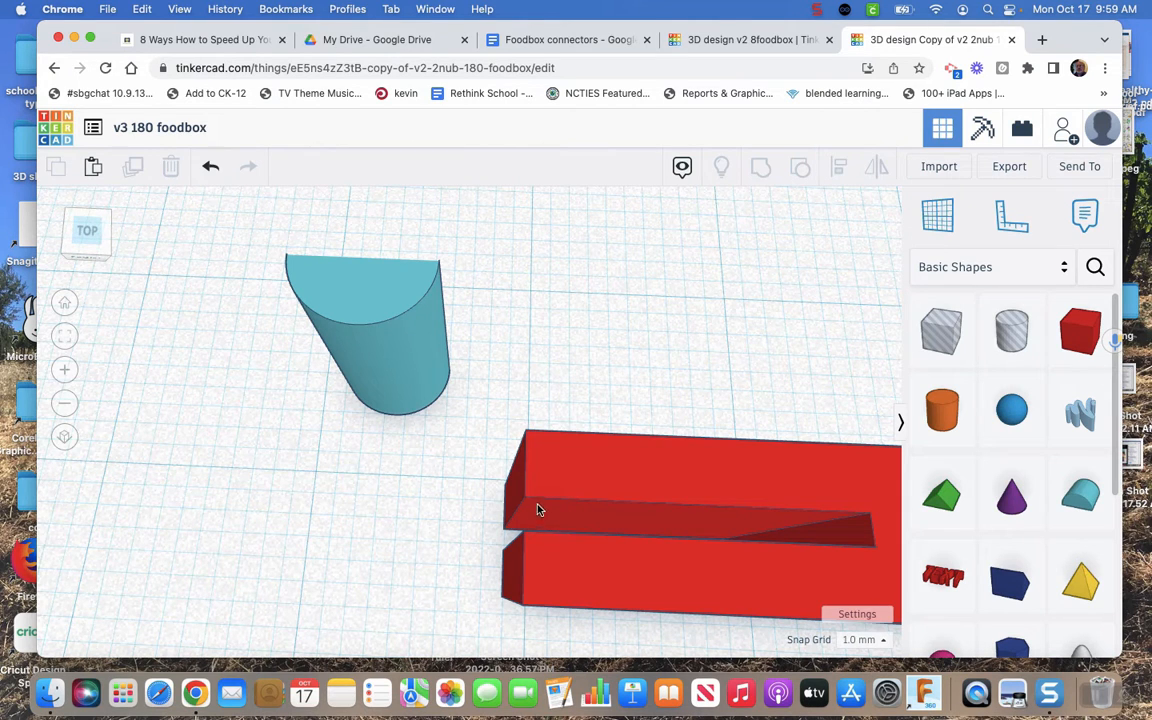
mouse_move(444, 374)
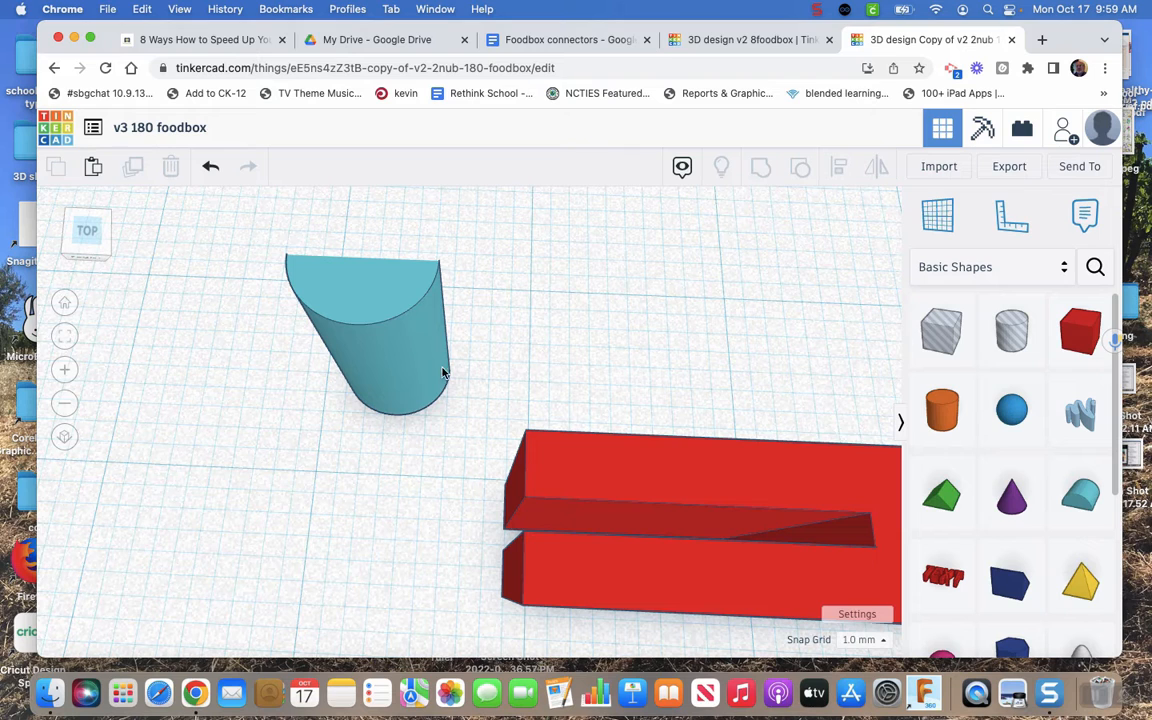
mouse_move(600, 436)
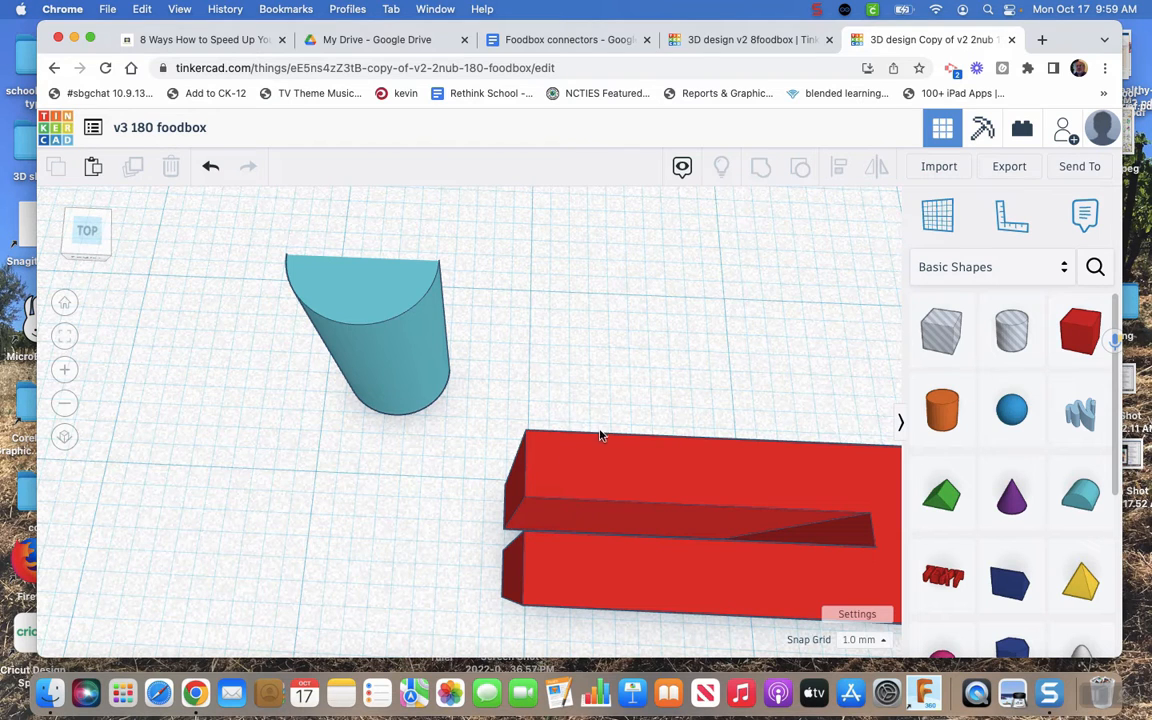
mouse_move(546, 504)
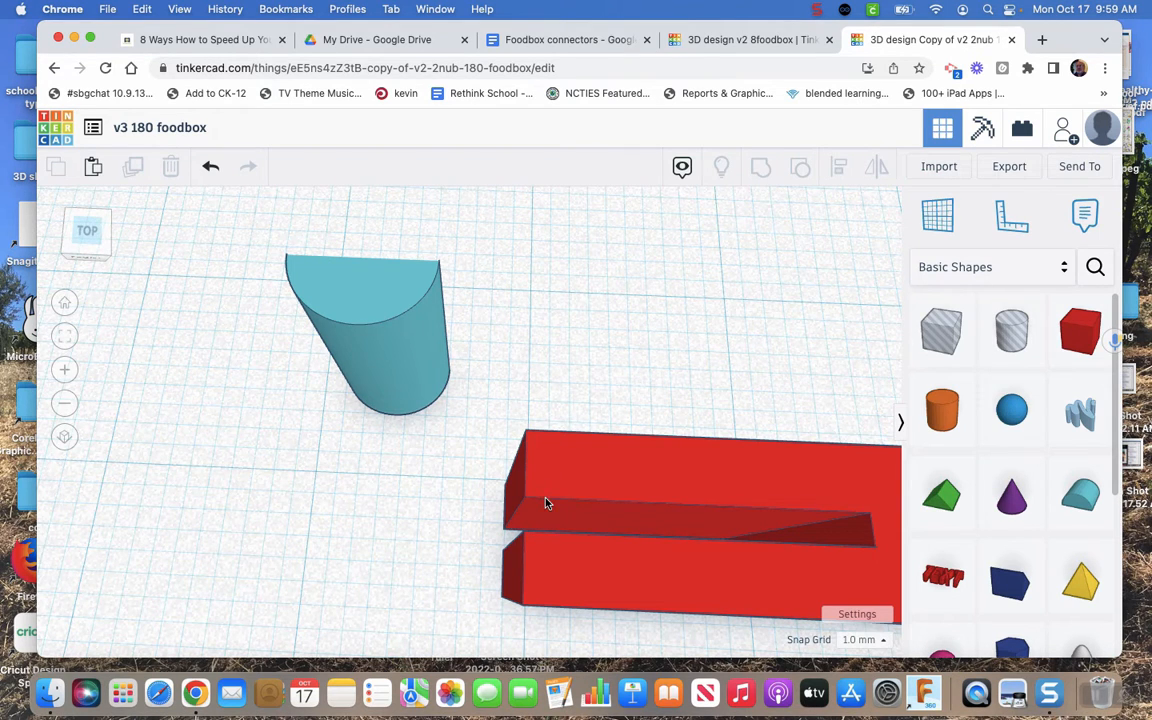
mouse_move(548, 488)
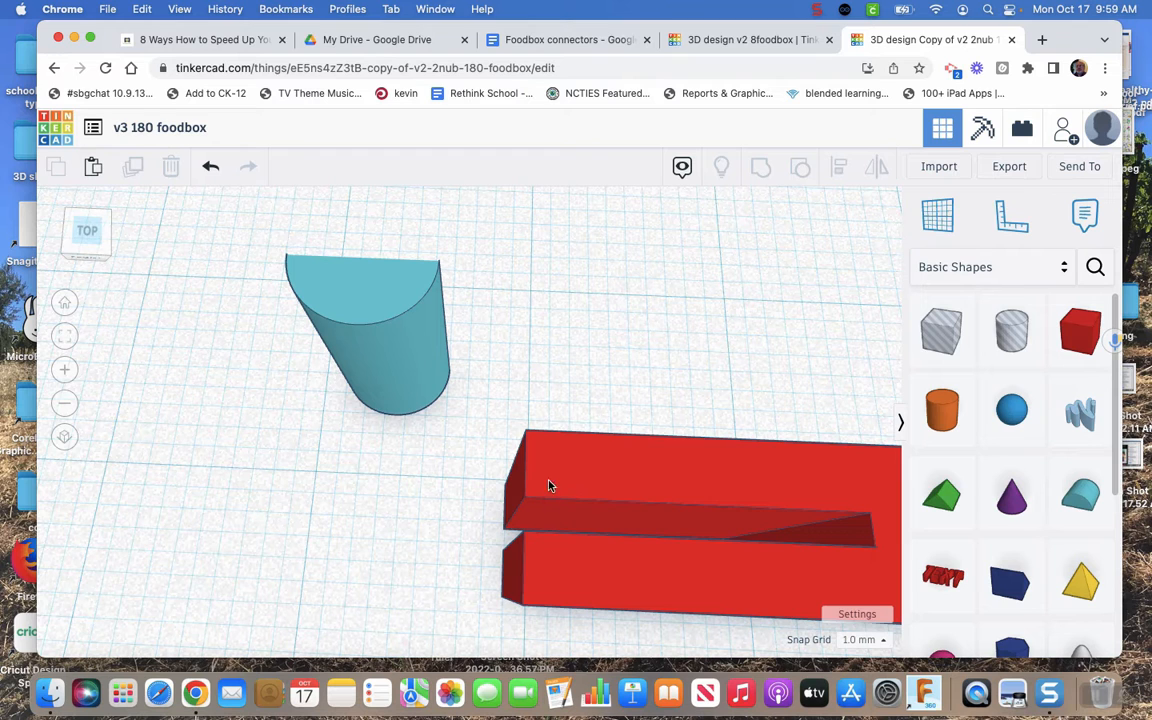
mouse_move(372, 318)
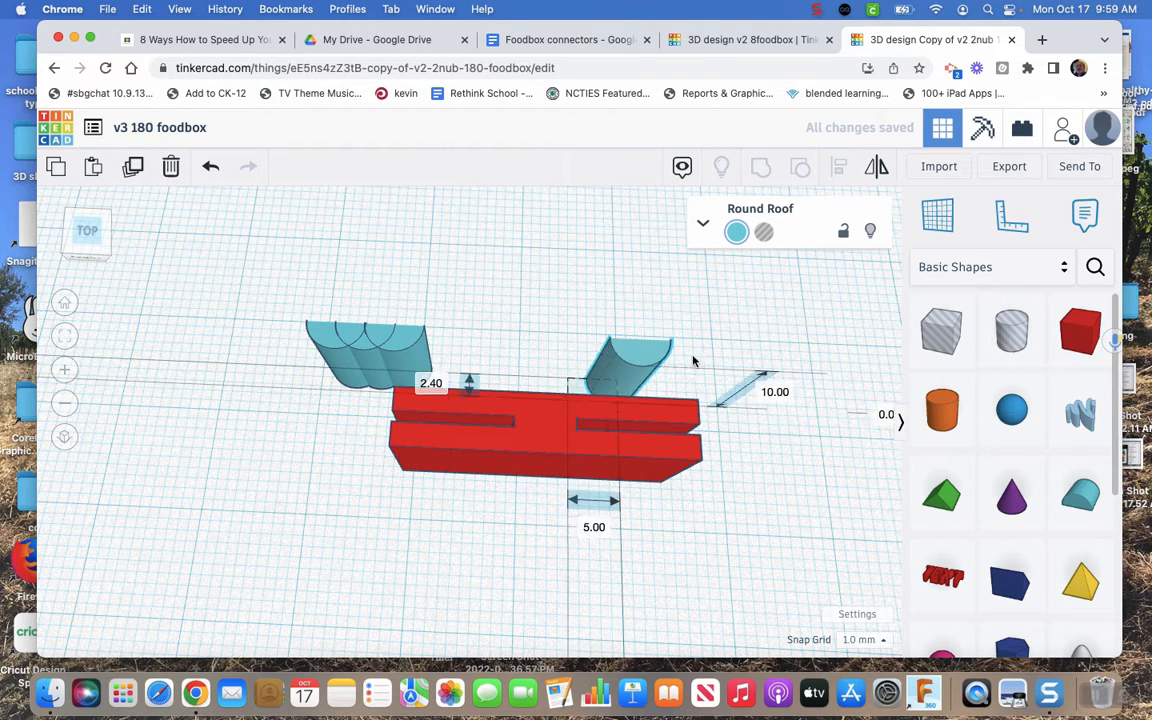
Step: Select the left-end round roof with the slotted bar and start Align
left_click(756, 390)
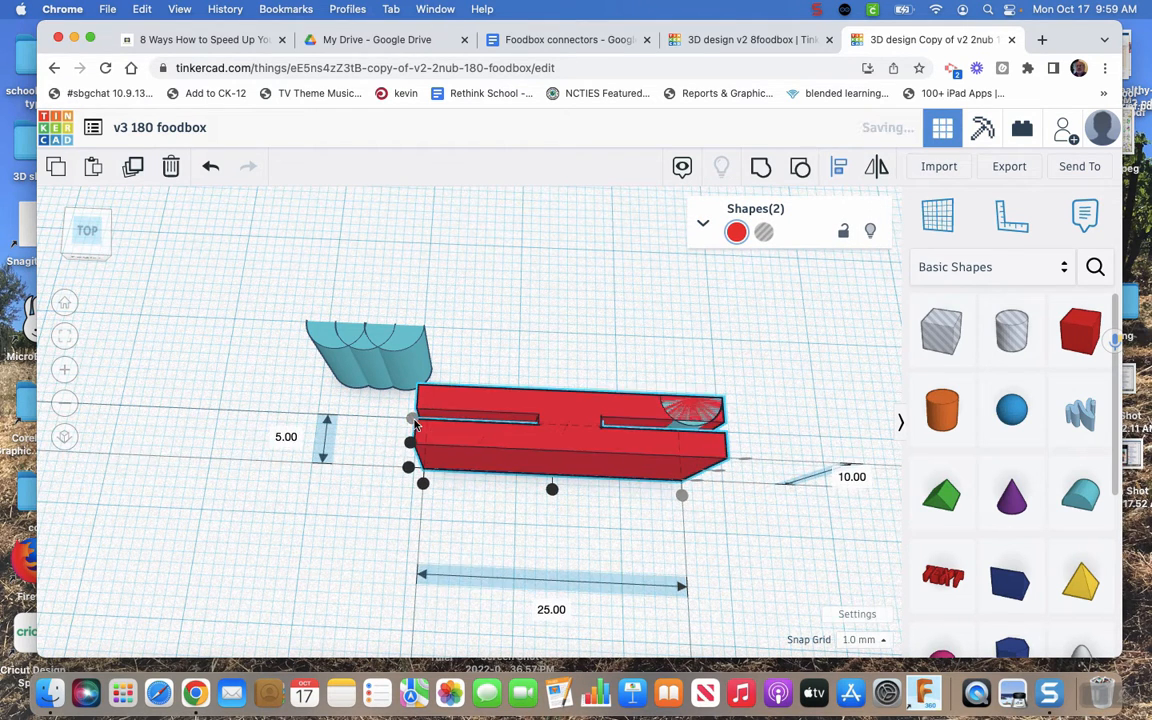
left_click(578, 280)
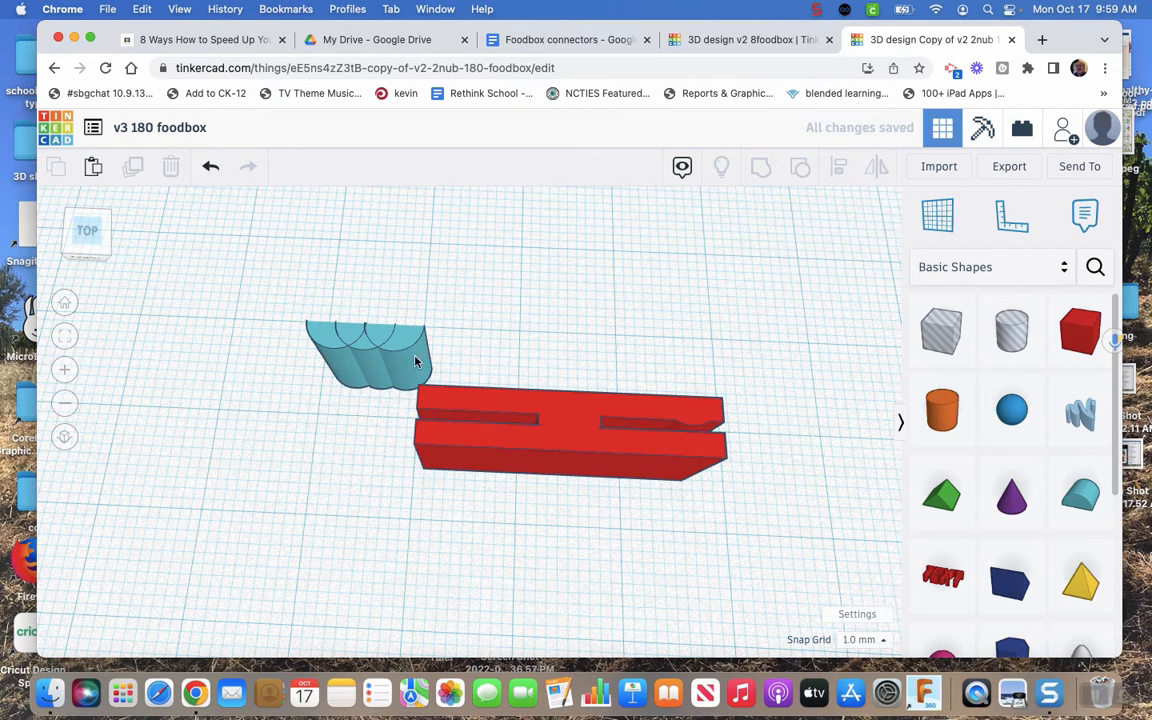
left_click(450, 410)
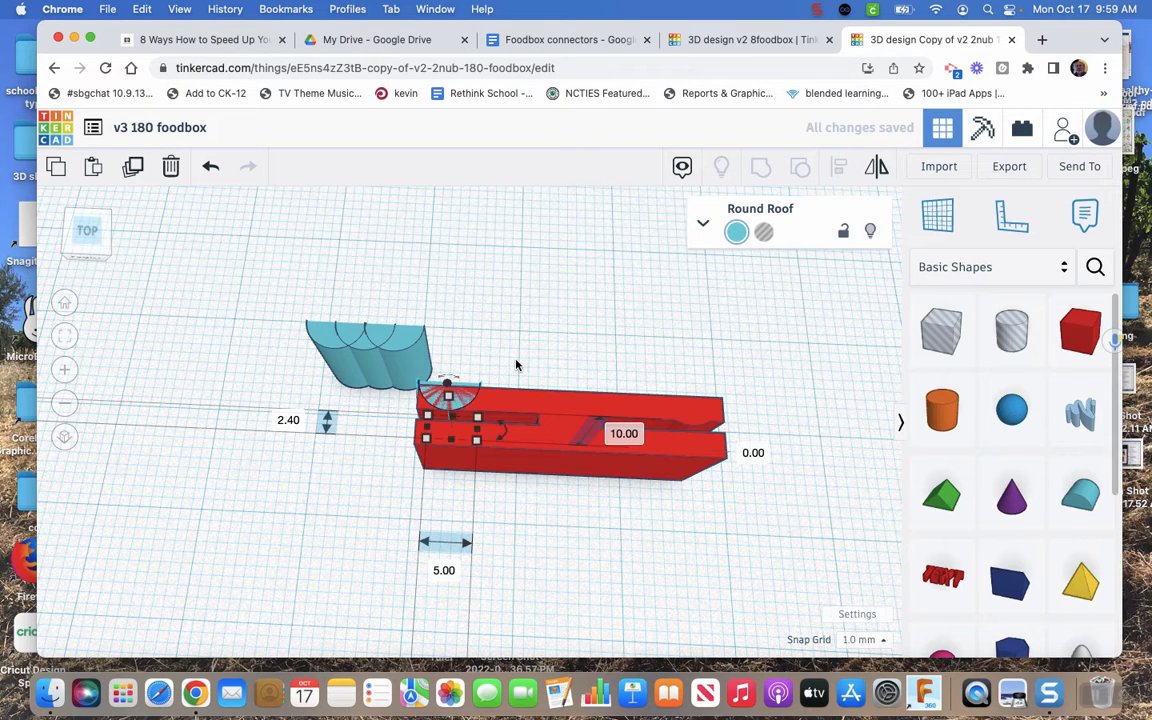
left_click(836, 168)
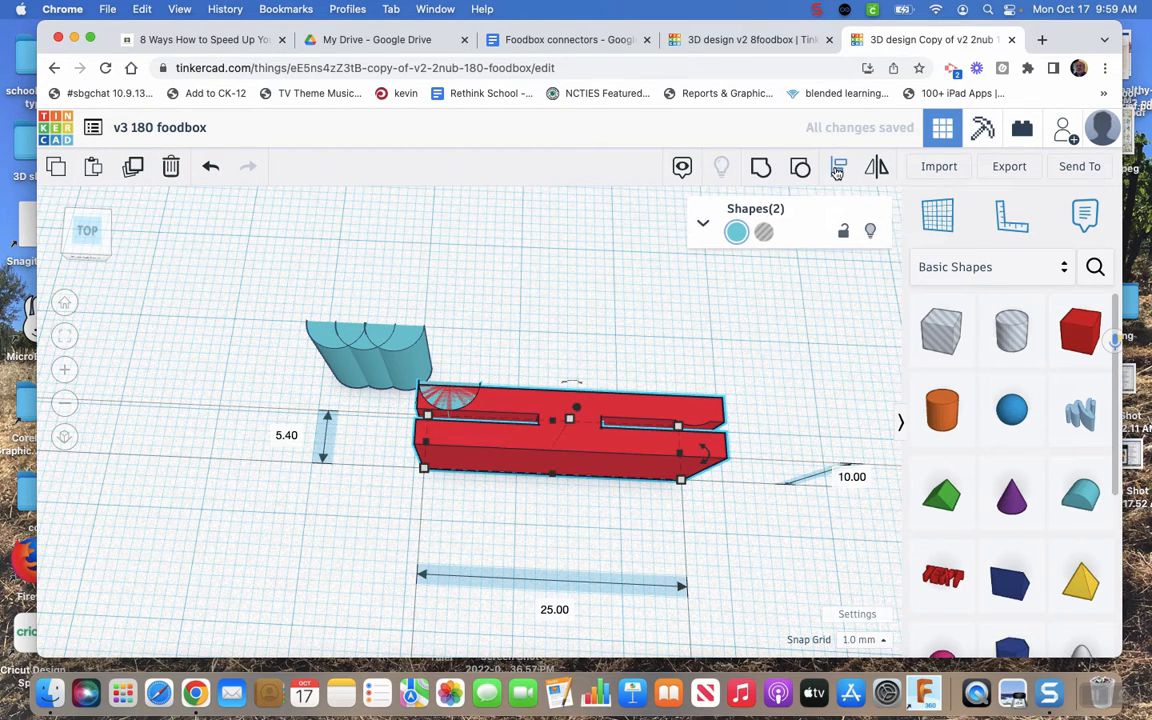
left_click(838, 166)
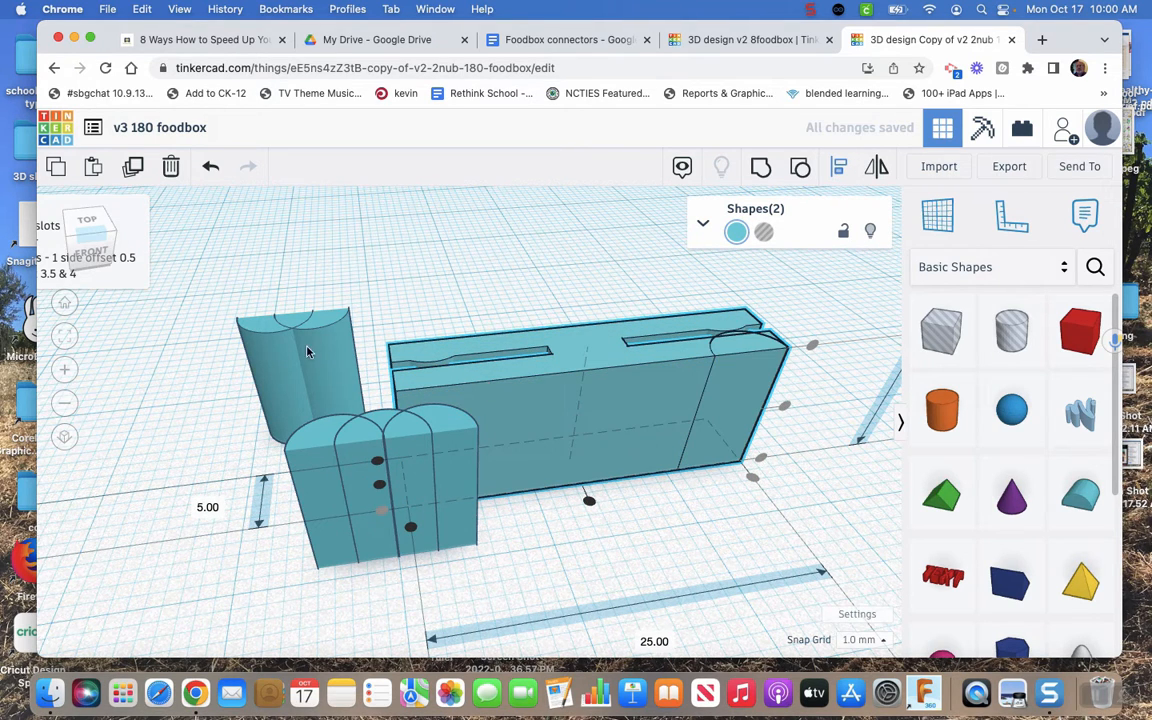
Step: Select the round roof and the long slotted piece and start Align
left_click(700, 328)
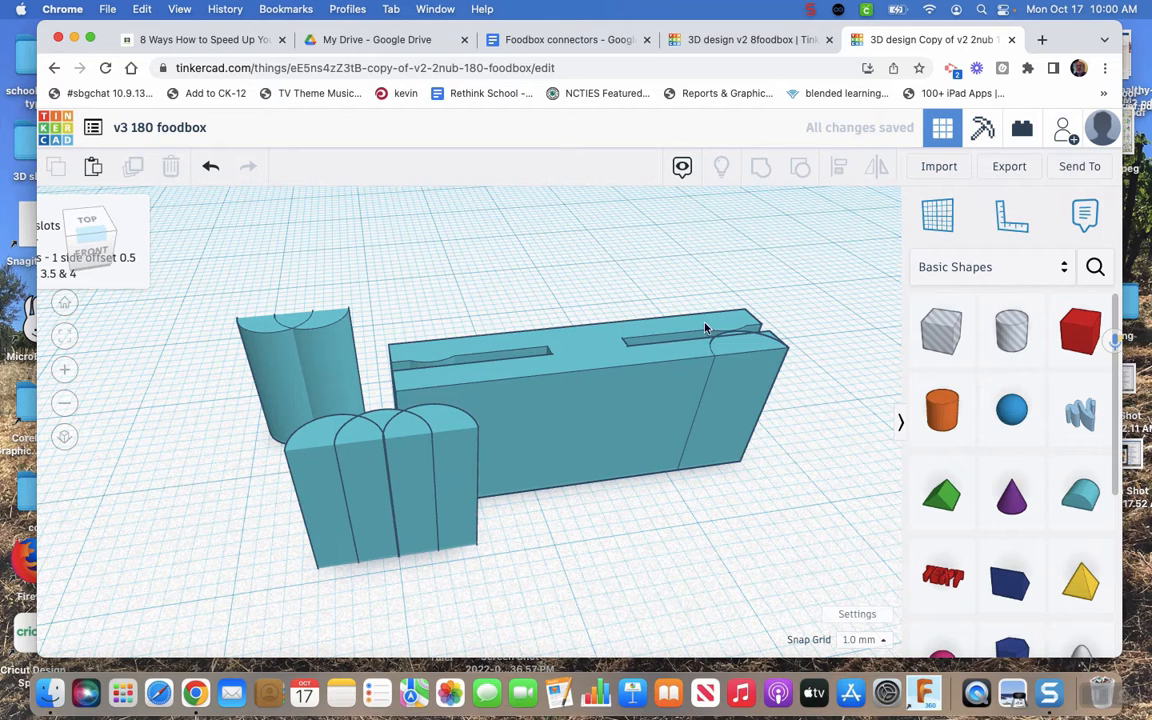
mouse_move(730, 328)
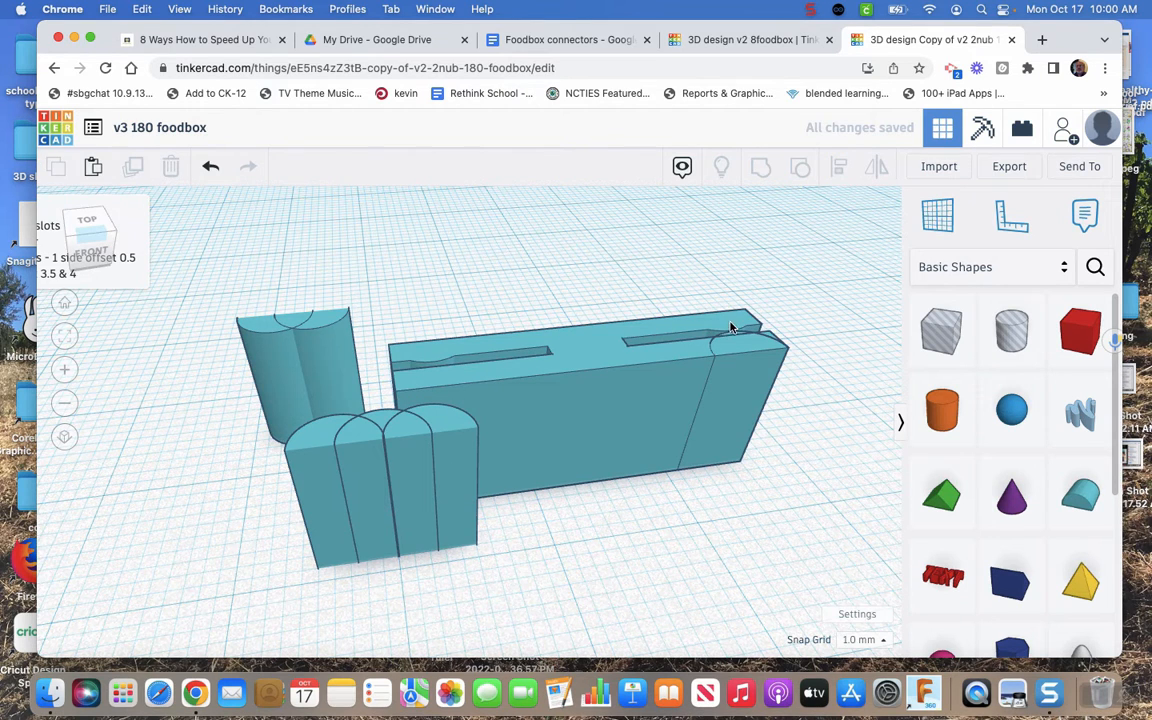
mouse_move(630, 368)
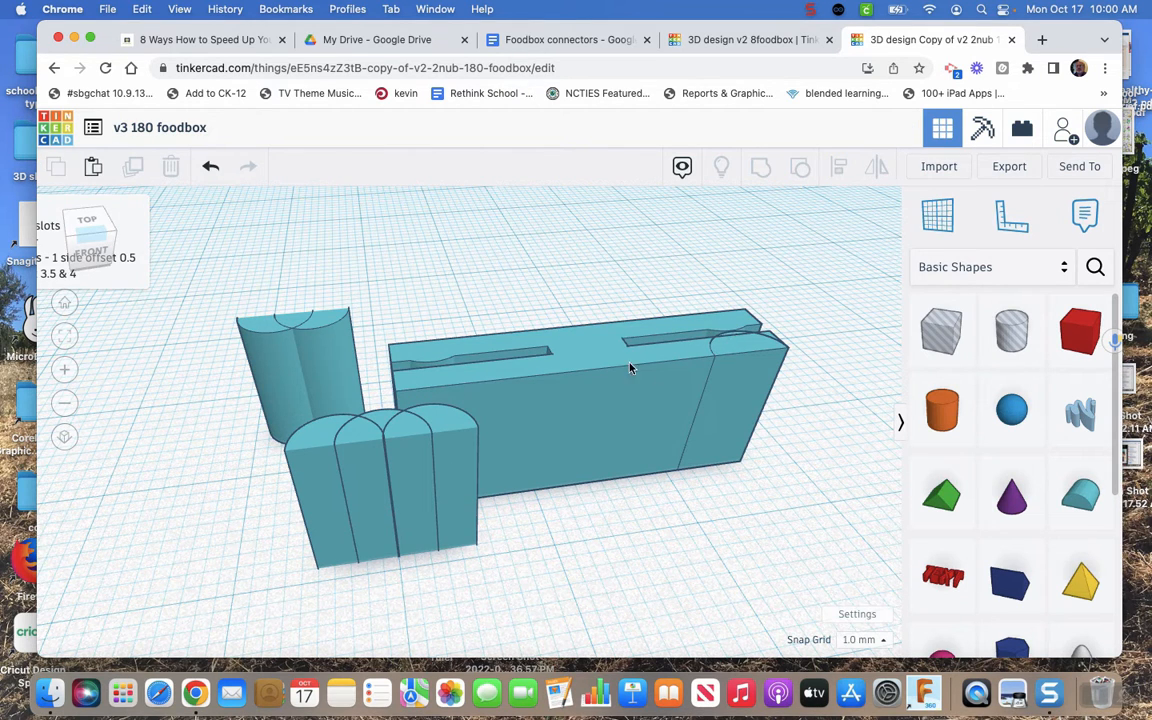
left_click(600, 360)
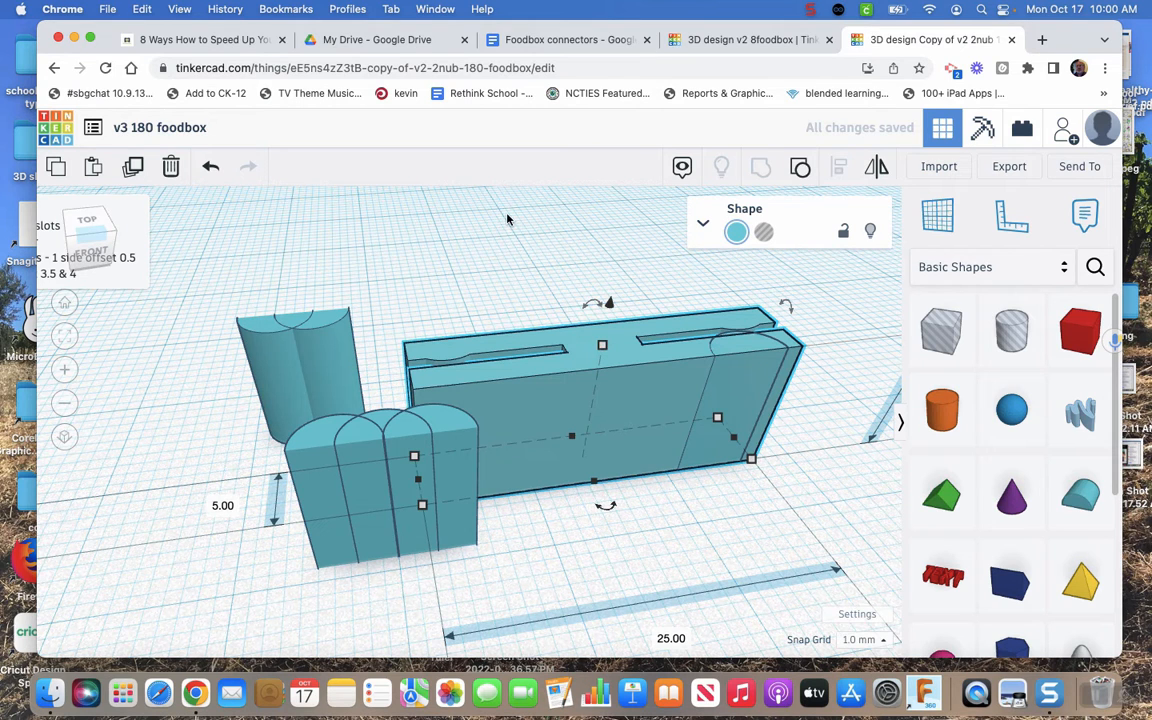
left_click(676, 378)
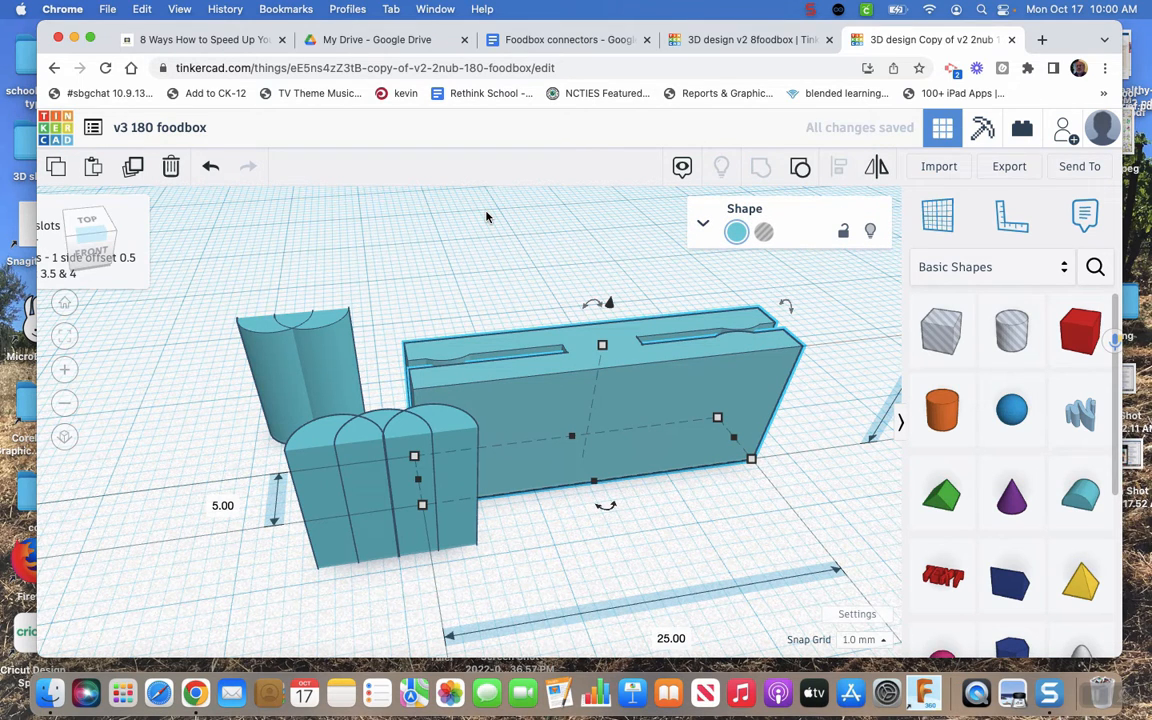
mouse_move(510, 250)
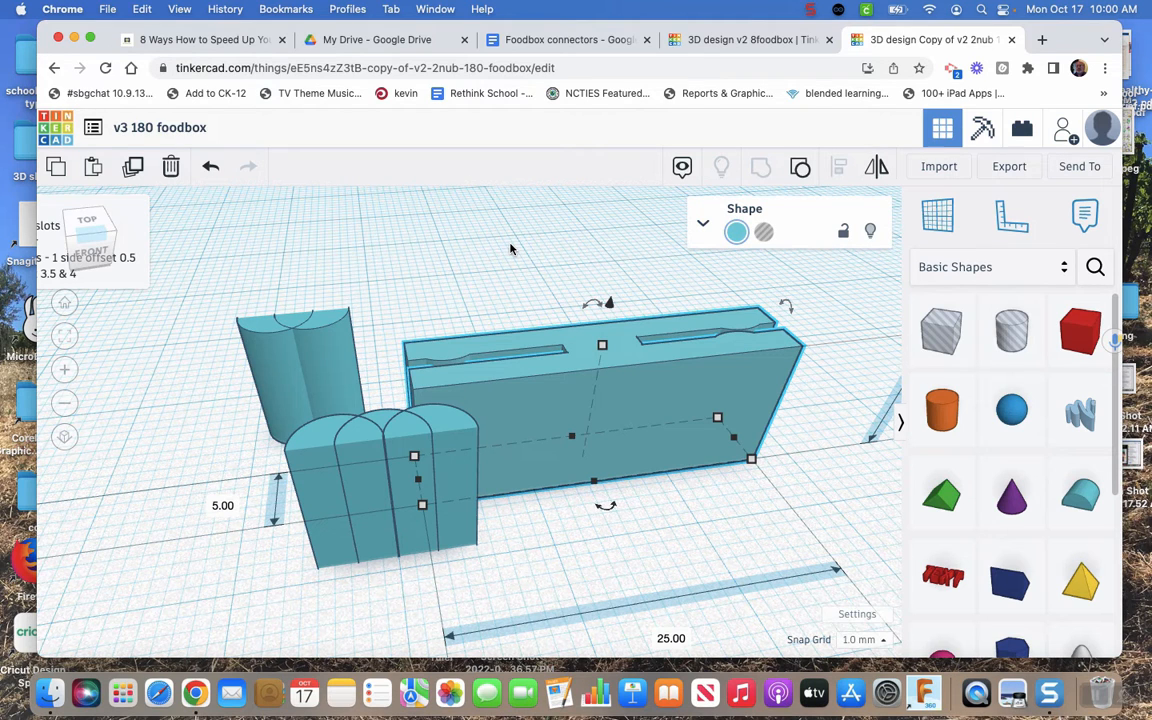
mouse_move(464, 430)
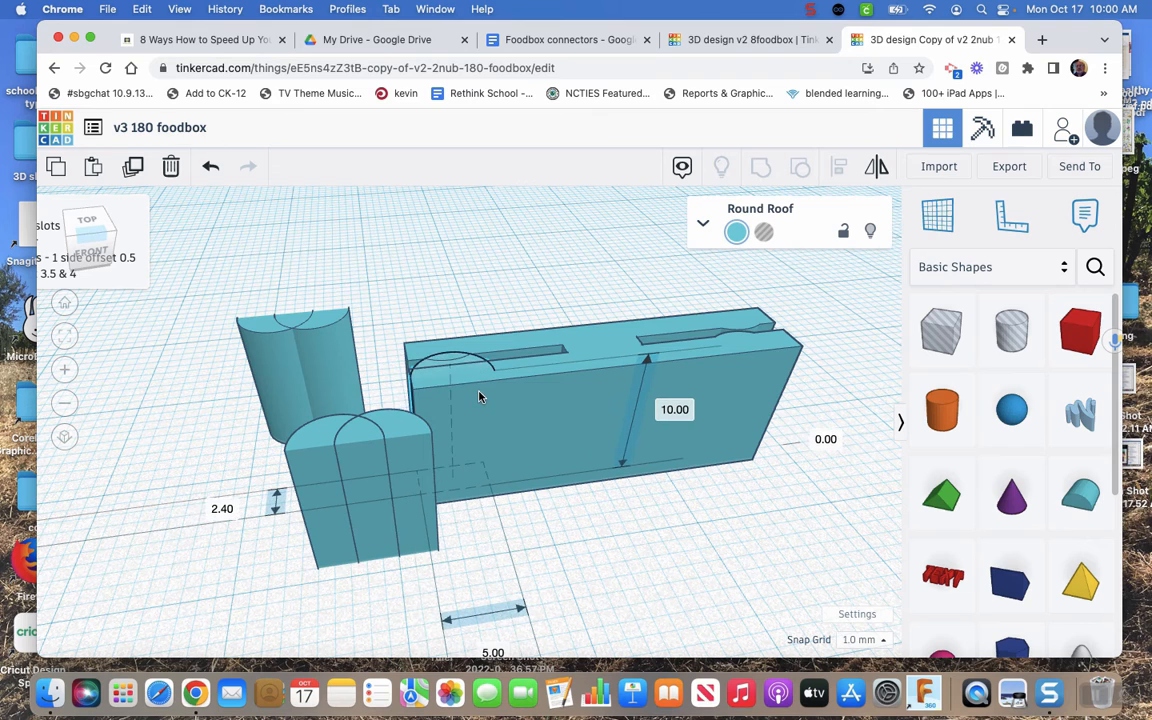
left_click(404, 332)
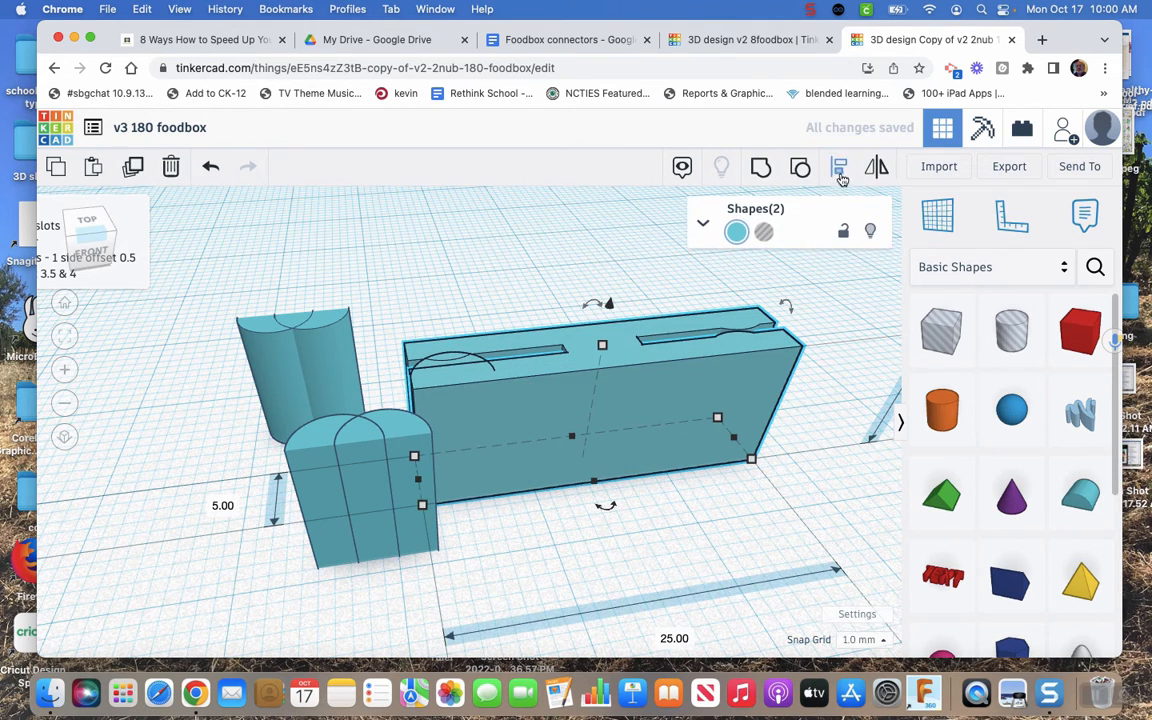
left_click(840, 168)
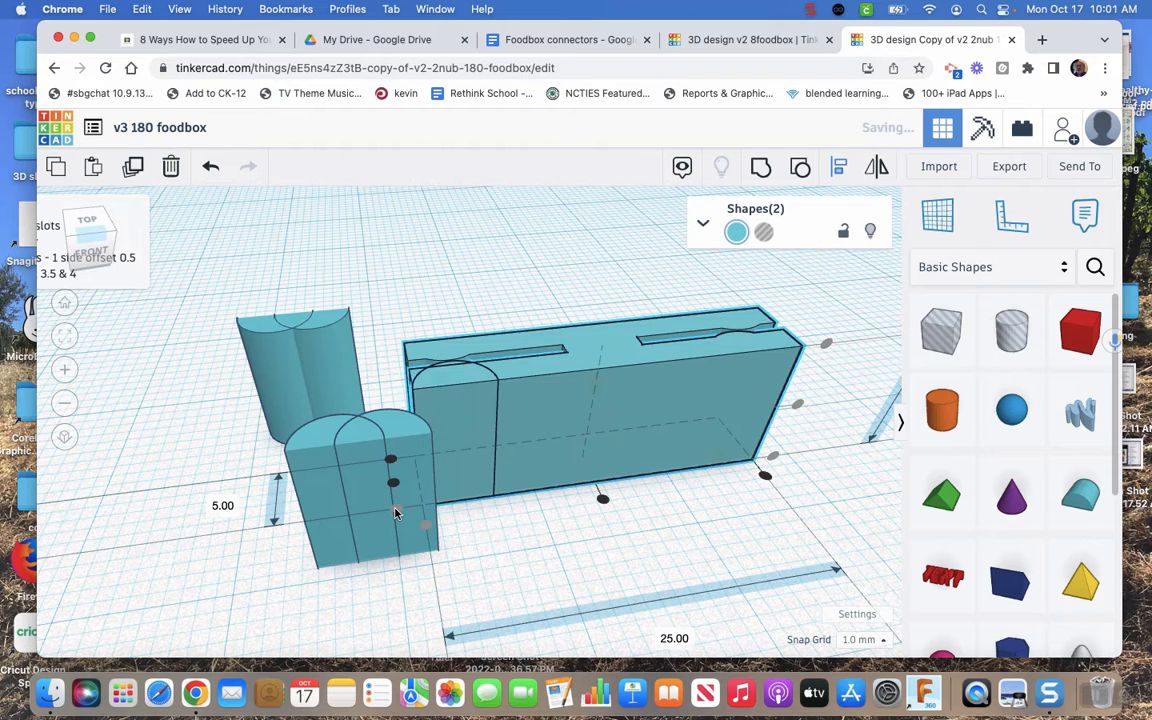
Step: Centre the round roof on the piece's thickness, then reselect the long piece
left_click(596, 296)
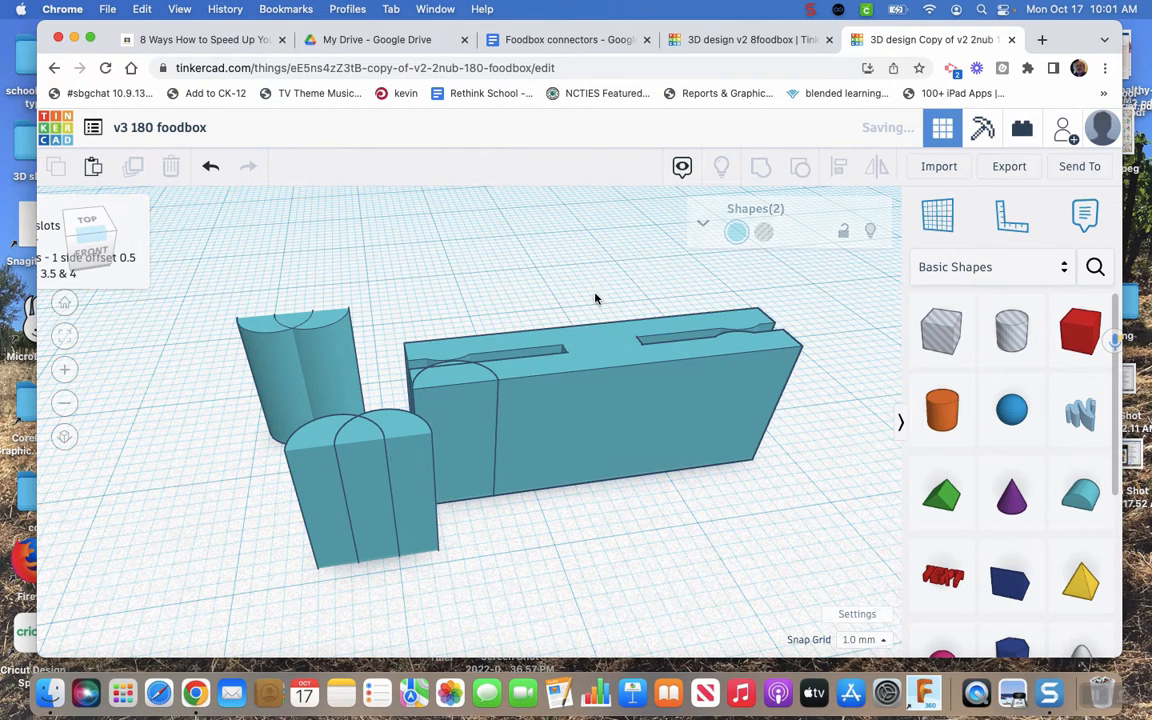
left_click(590, 348)
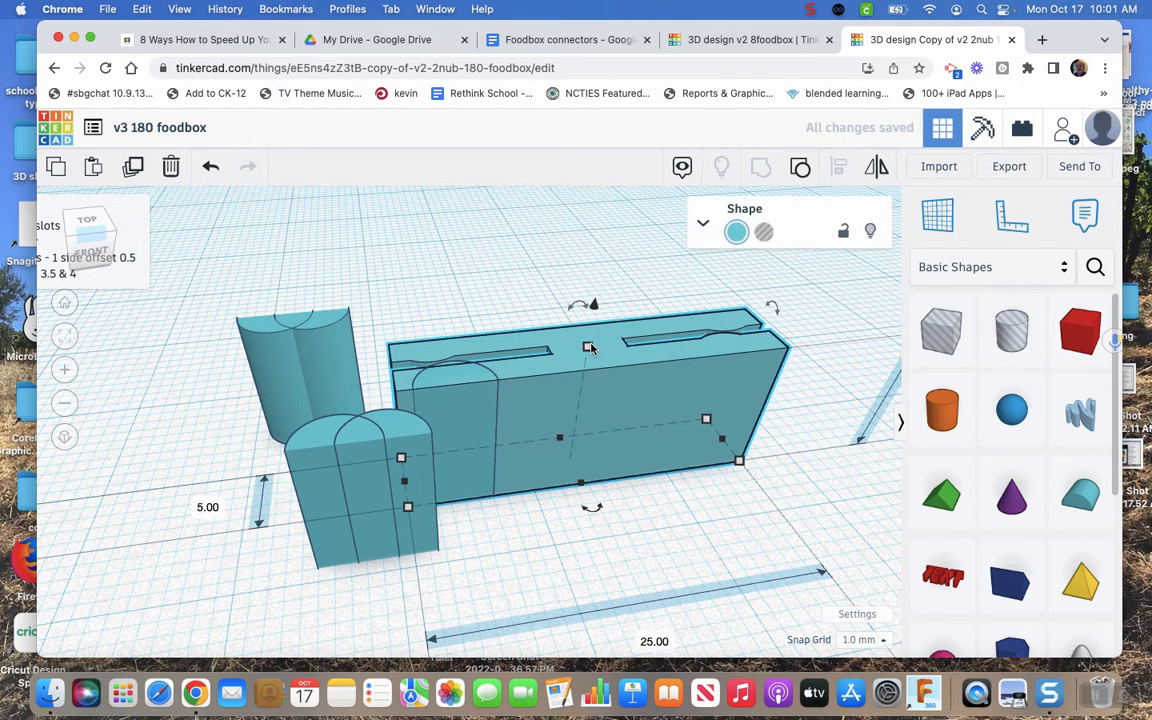
left_click(480, 384)
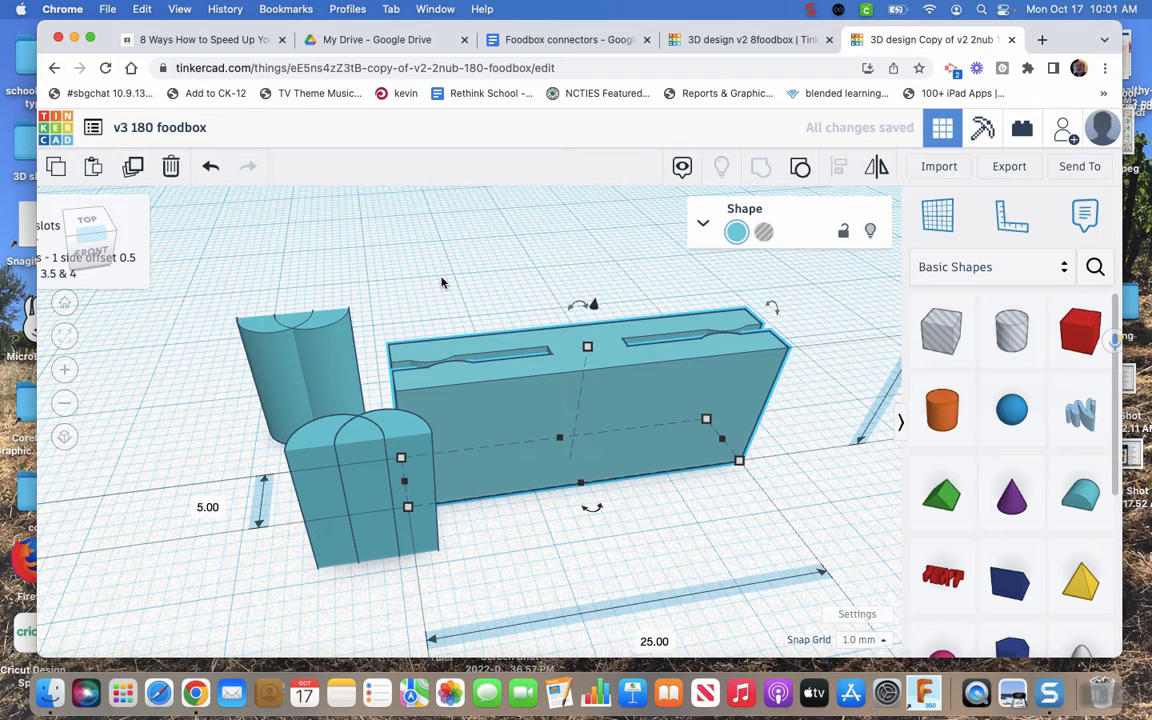
mouse_move(332, 344)
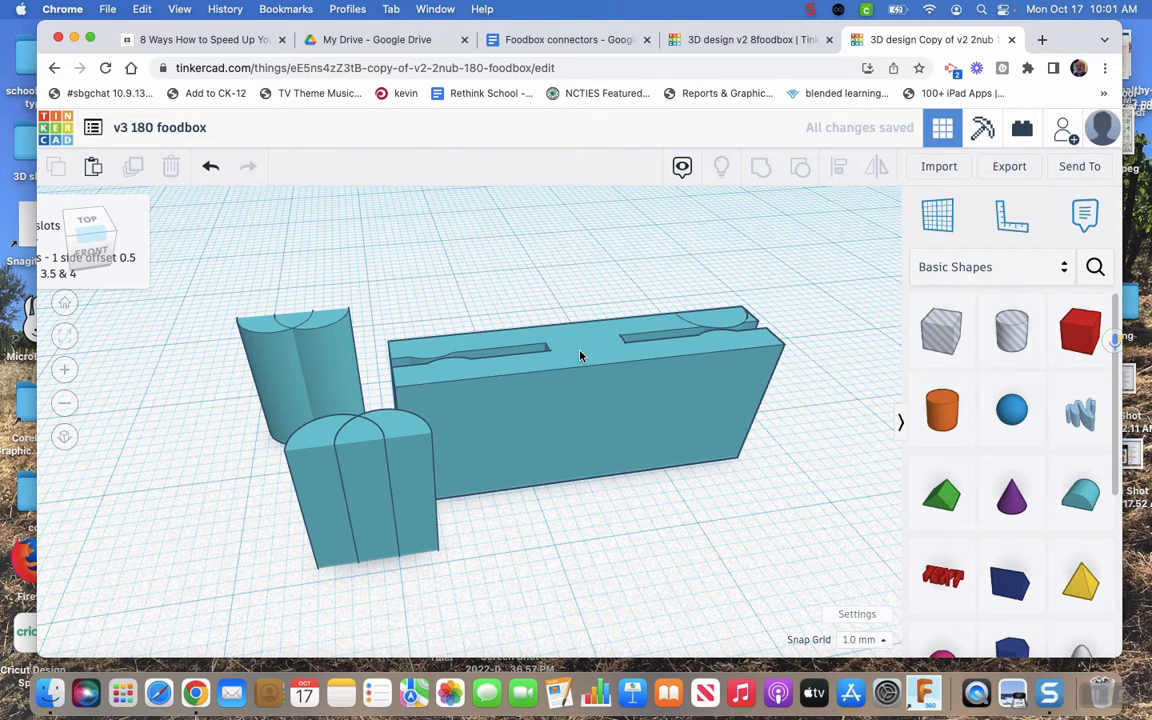
left_click(550, 370)
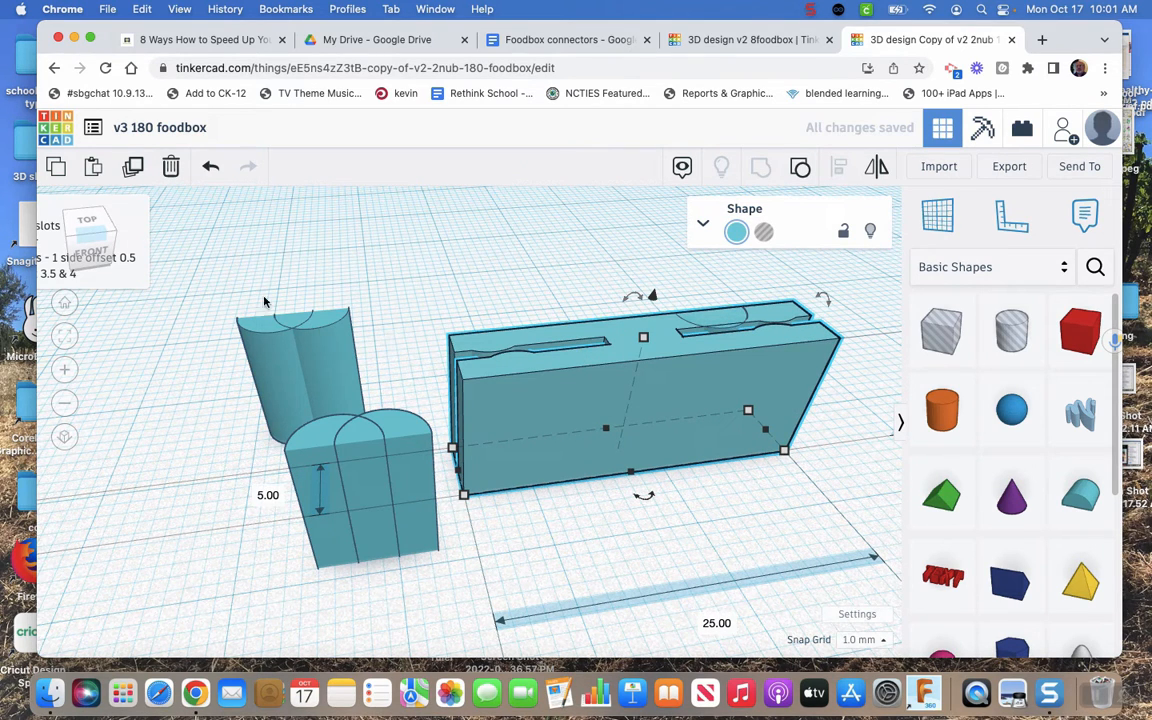
mouse_move(204, 258)
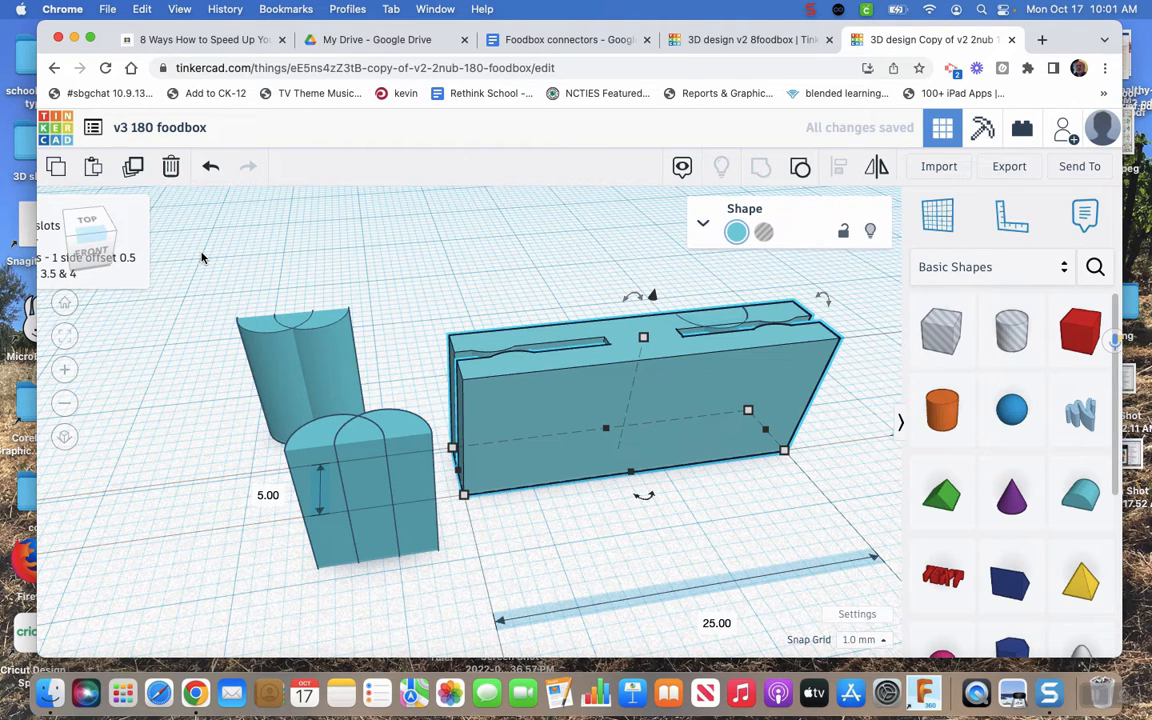
Step: Deselect the long piece and select the new 10 mm tall round roof
left_click(654, 292)
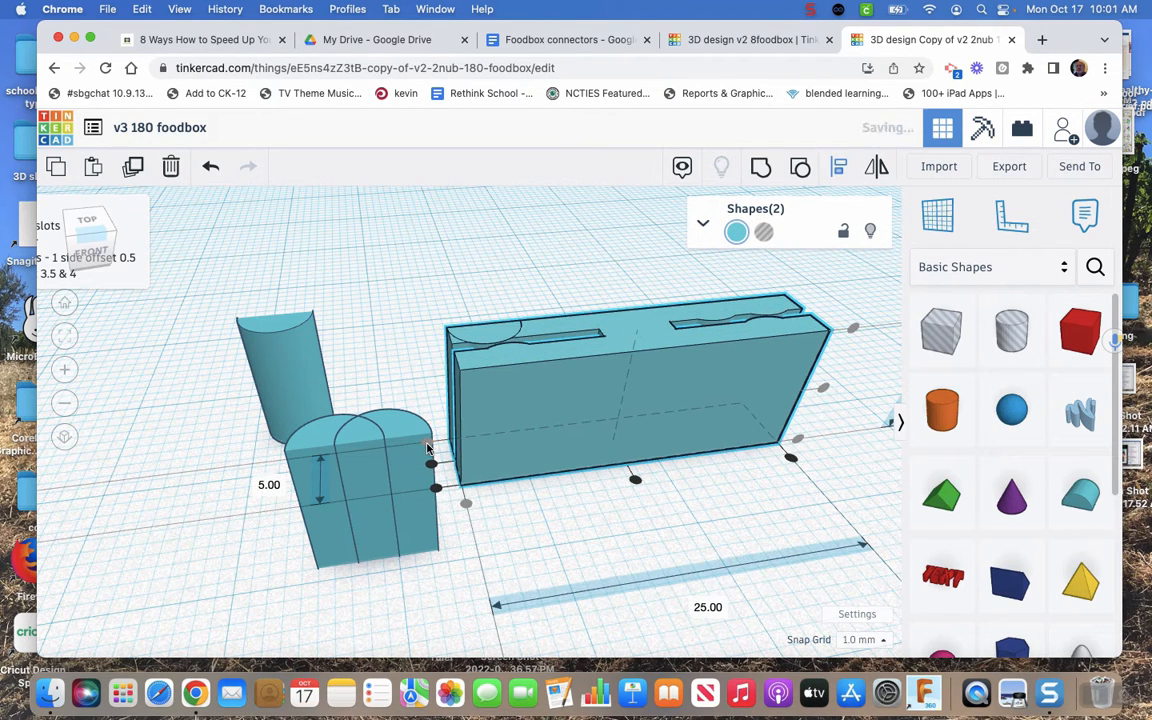
mouse_move(556, 270)
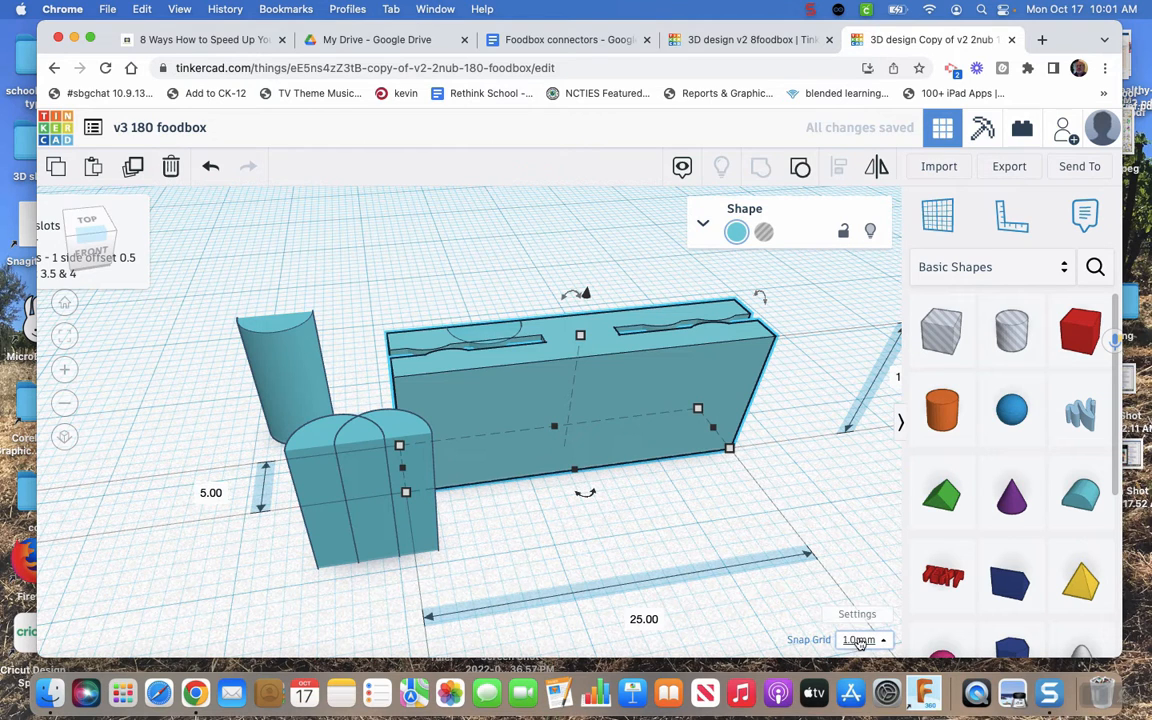
left_click(860, 640)
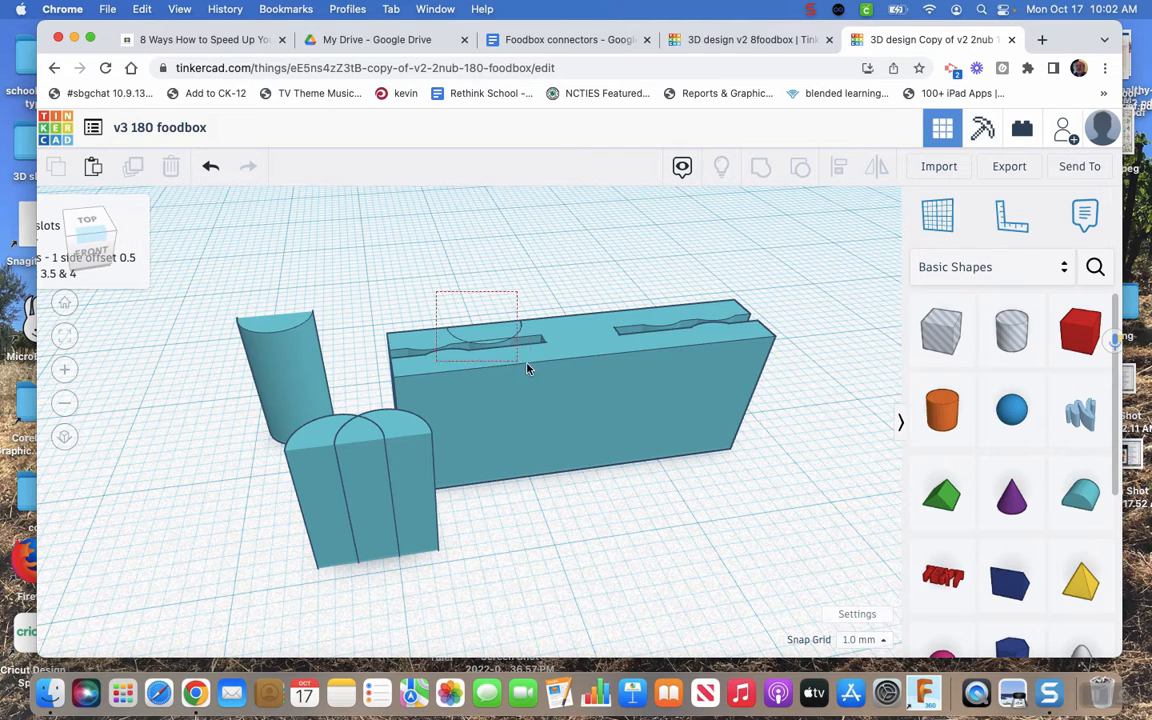
left_click(760, 168)
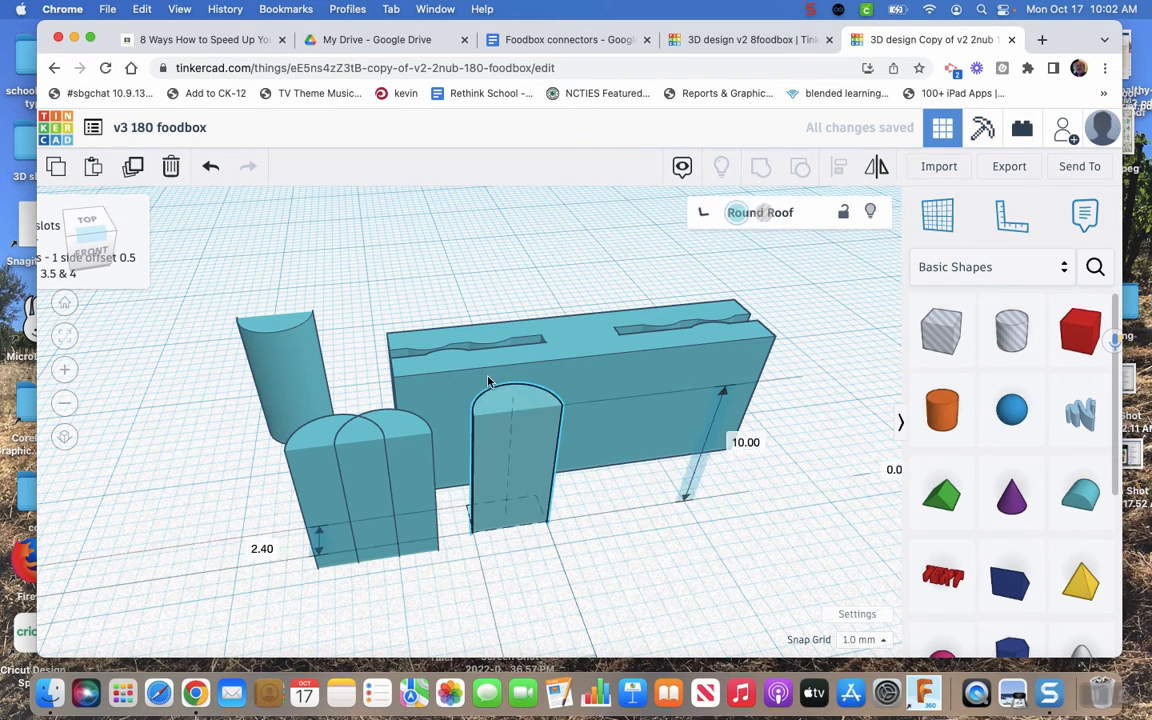
Step: Move the round roof to the right end of the slotted piece
left_click(510, 450)
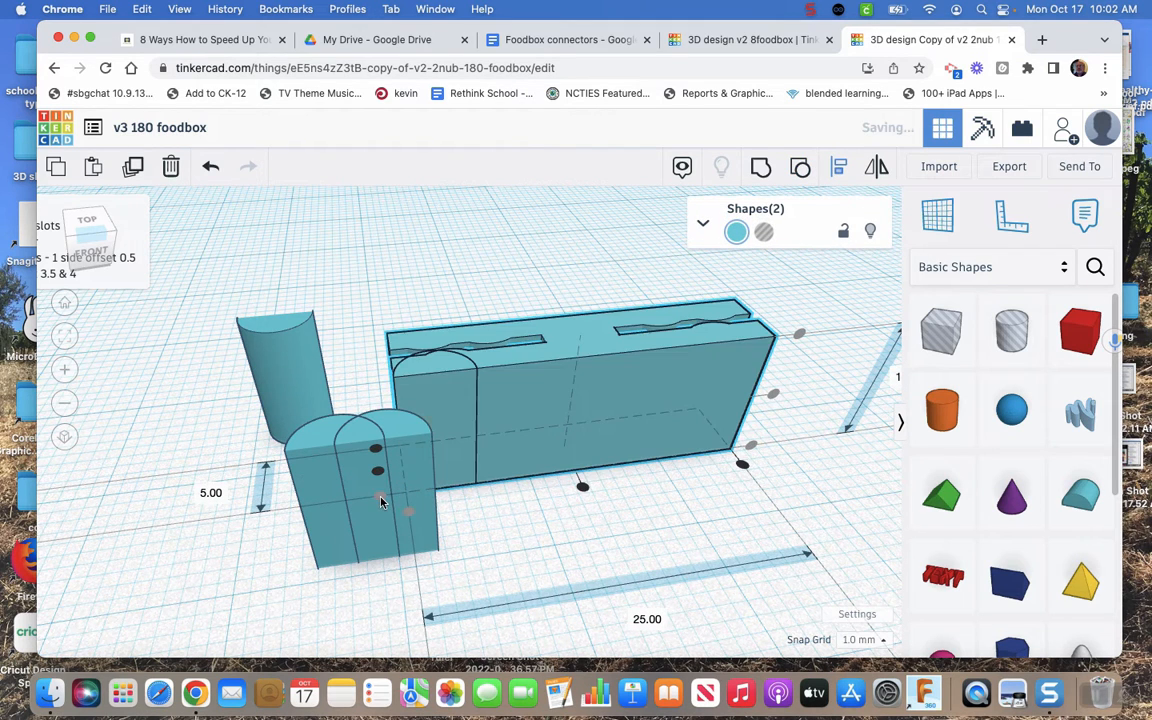
left_click(556, 348)
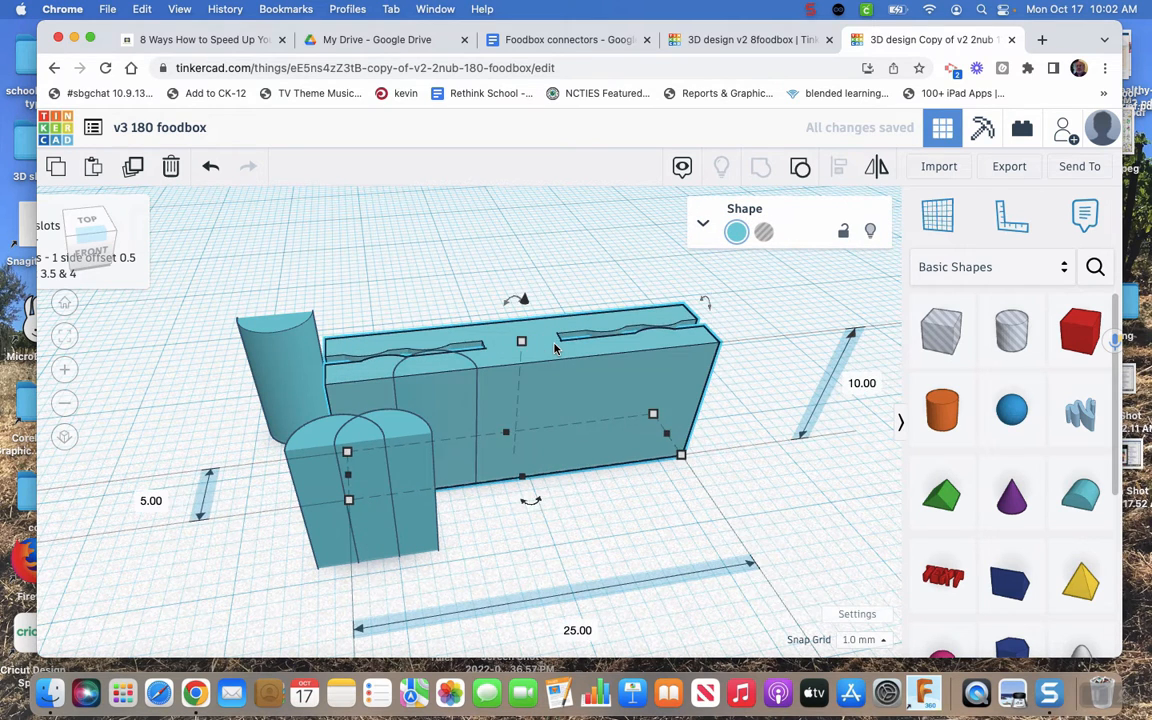
left_click(444, 280)
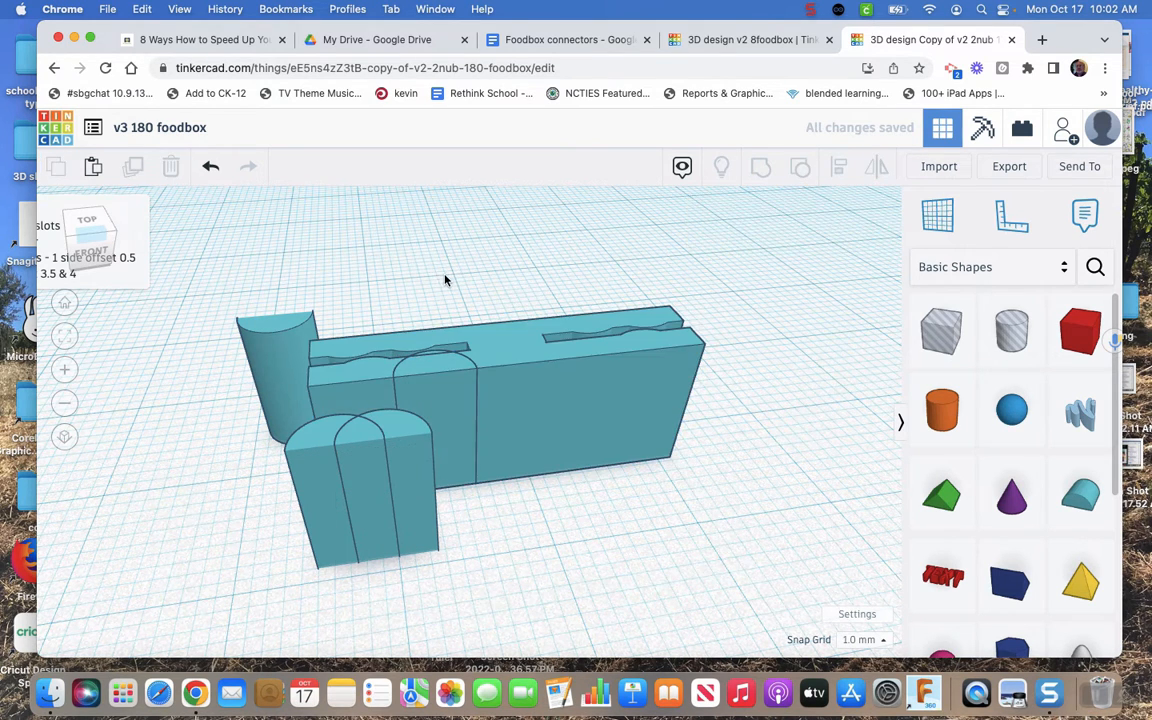
left_click_drag(448, 278, 492, 392)
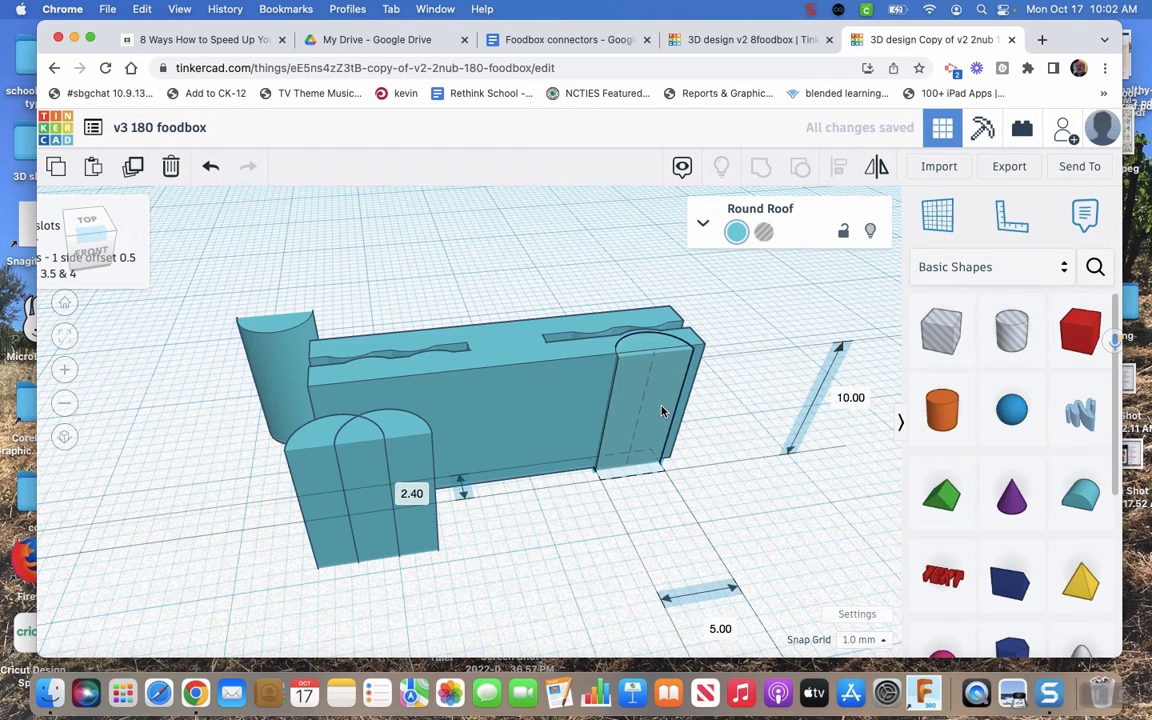
Step: Align the round roof with the slotted bar, then leave it standing apart
left_click(656, 332)
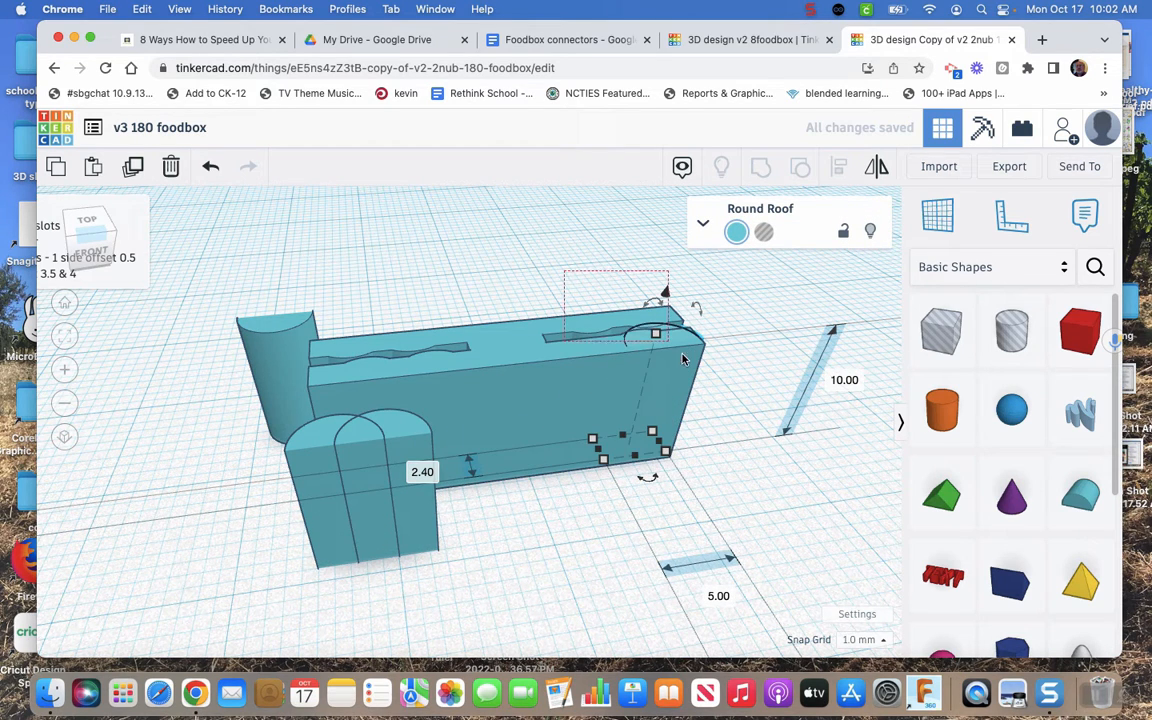
left_click(840, 168)
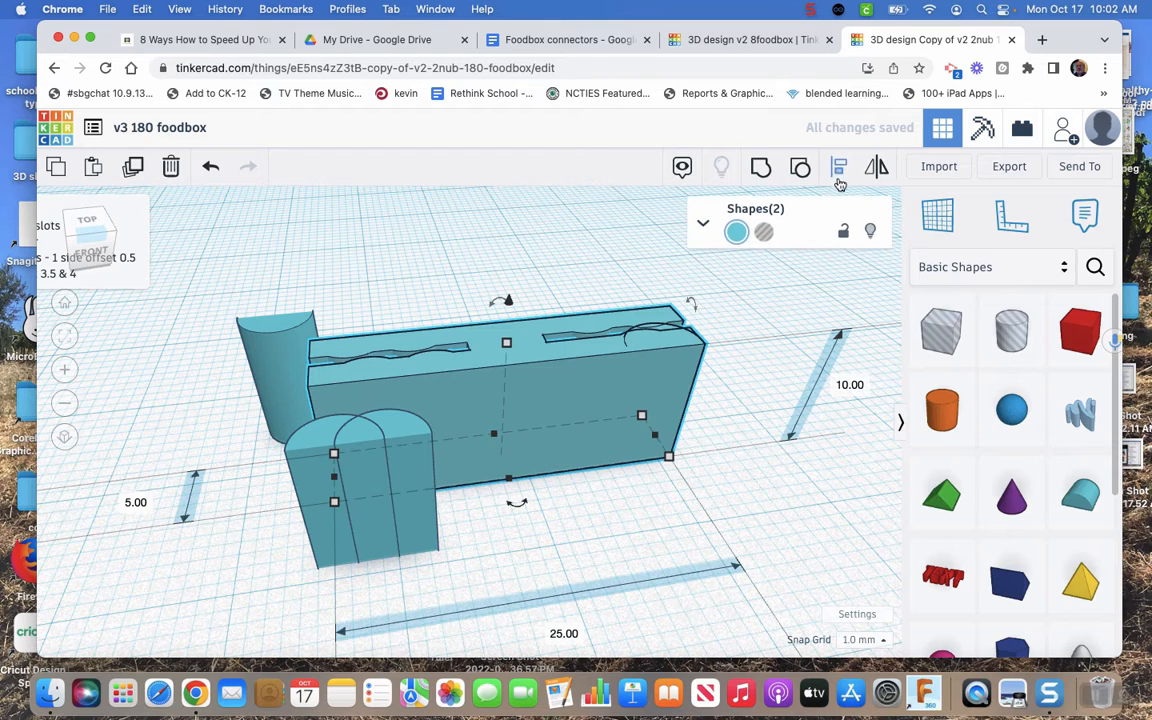
left_click(840, 168)
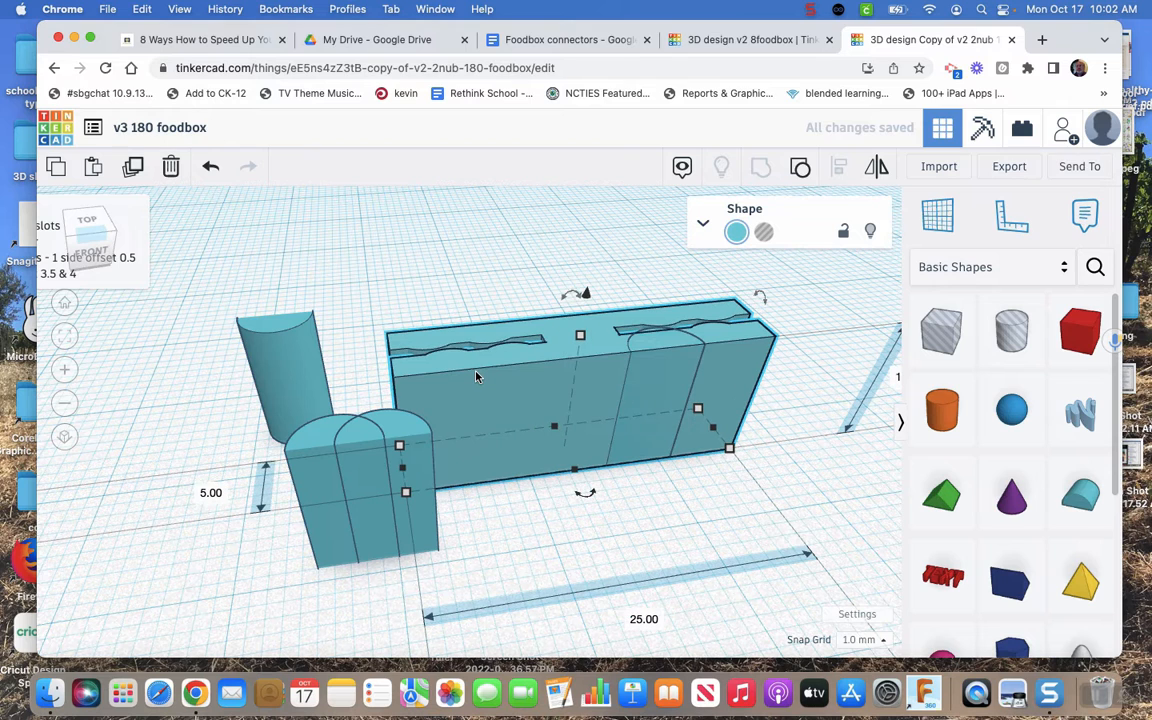
left_click(660, 340)
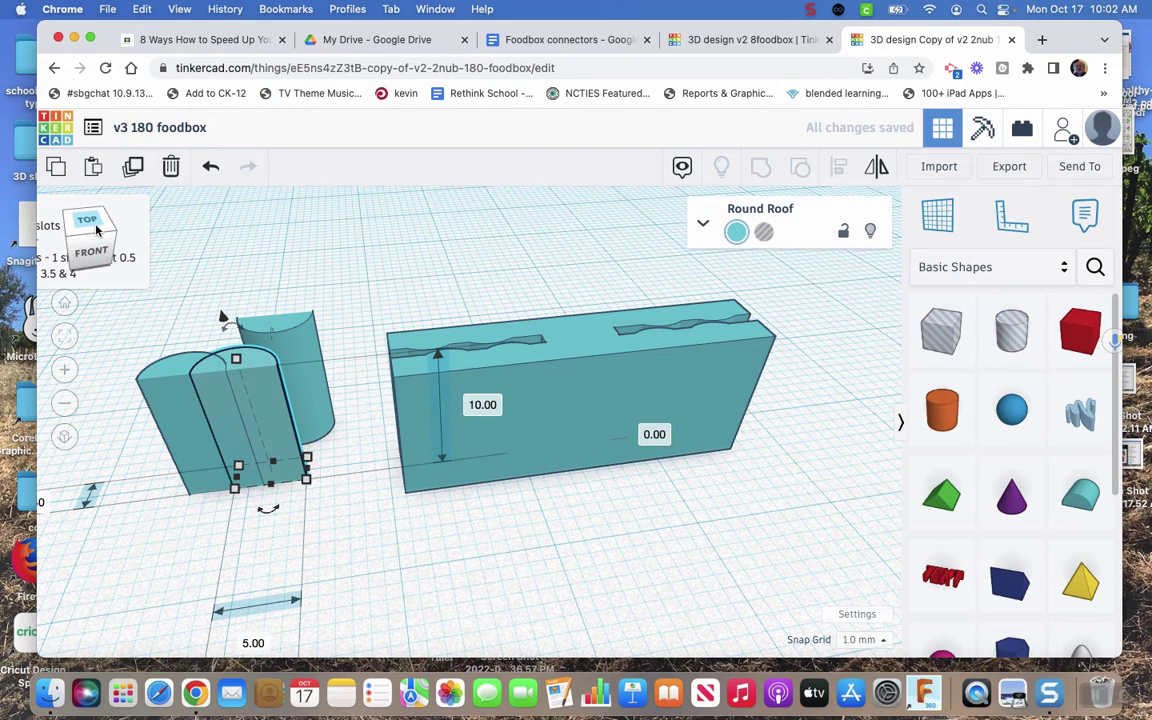
left_click(88, 220)
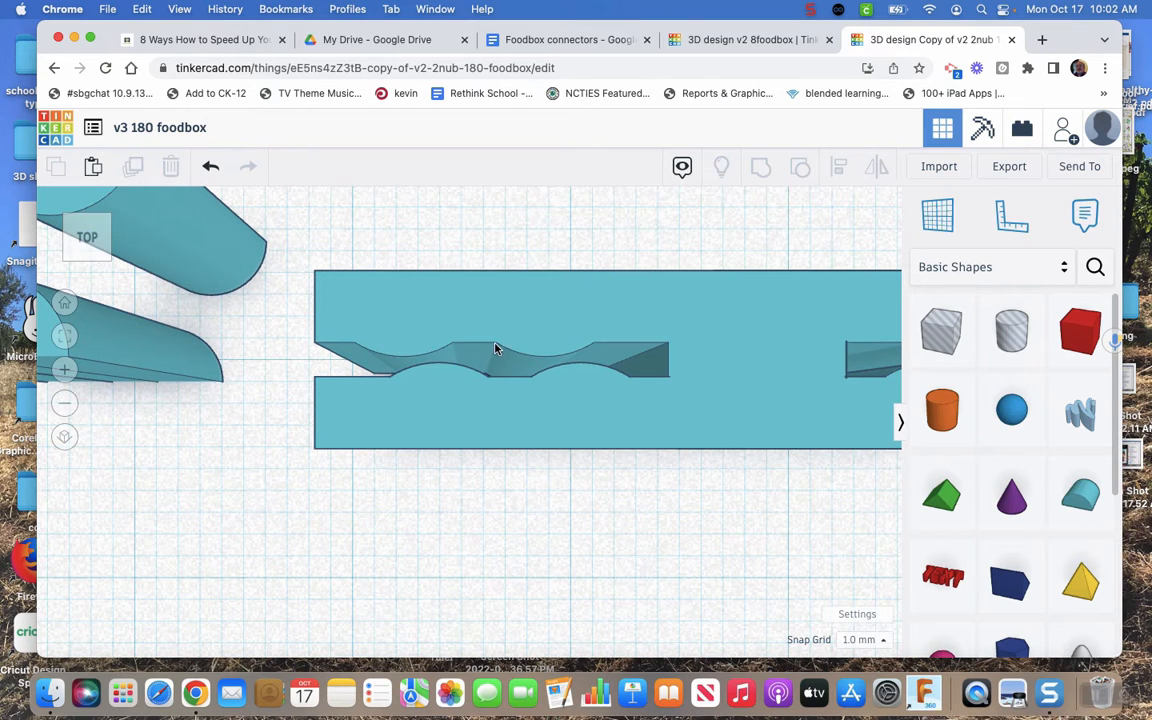
mouse_move(284, 366)
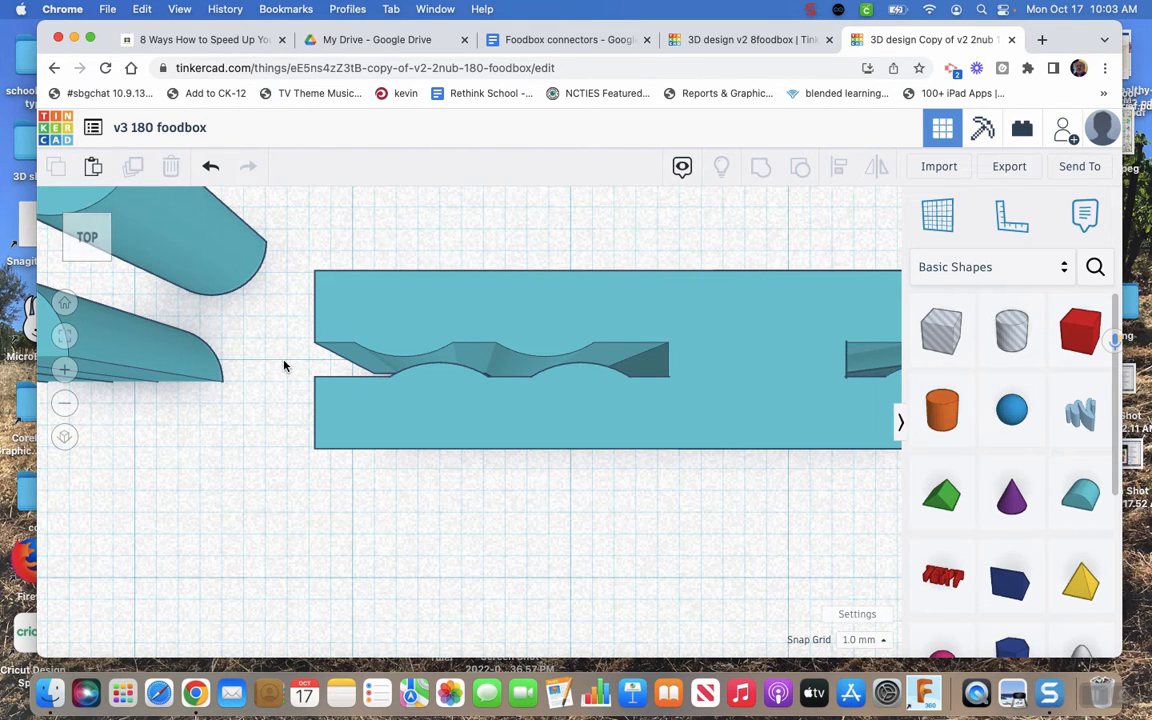
mouse_move(210, 400)
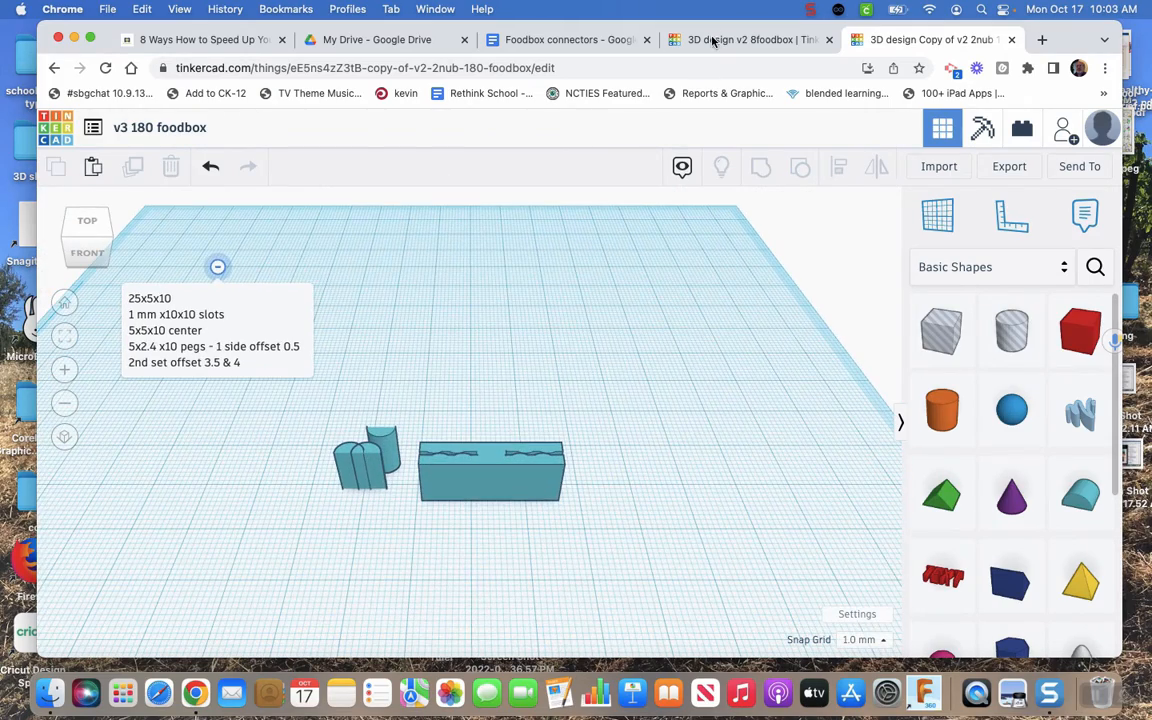
Step: Compare the v2 8foodbox and v3 180 foodbox designs, ending in the v3 180 foodbox canvas
left_click(744, 40)
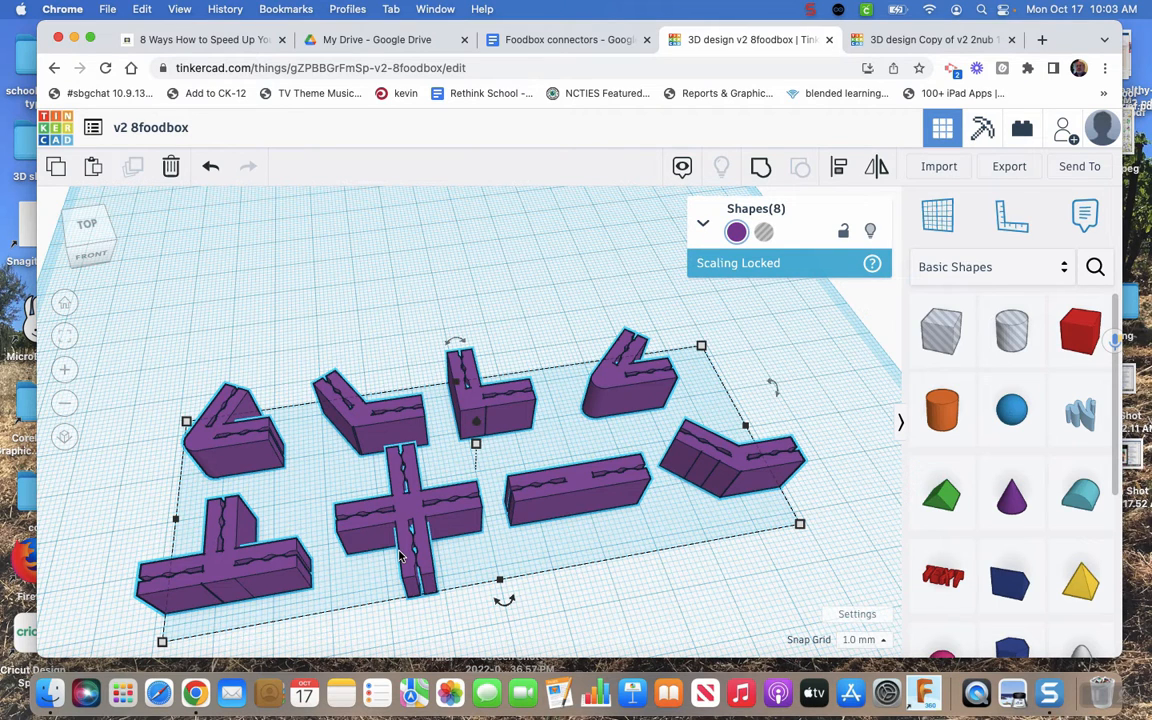
mouse_move(276, 504)
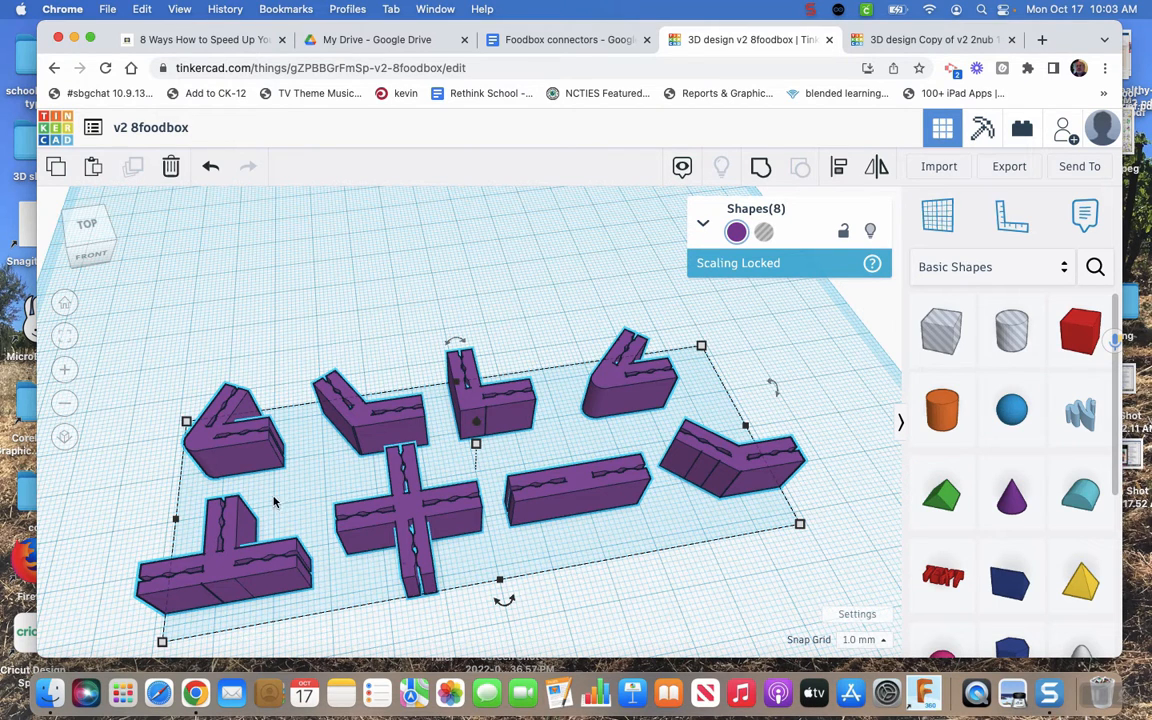
mouse_move(230, 564)
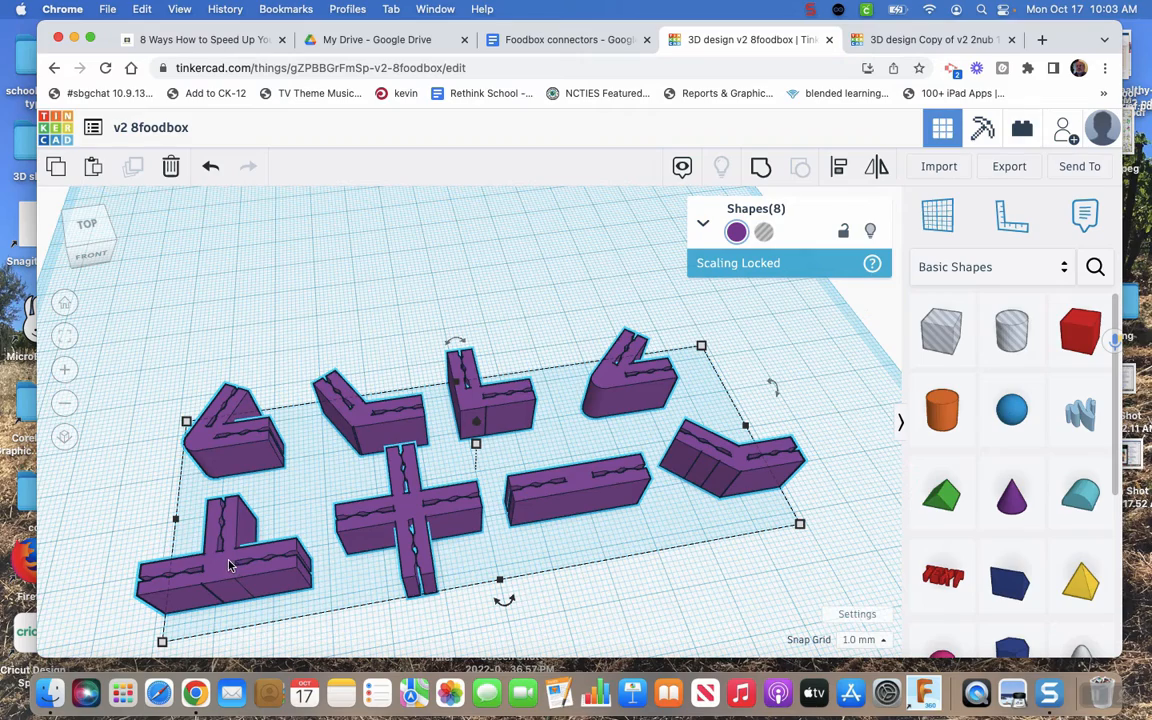
left_click(930, 40)
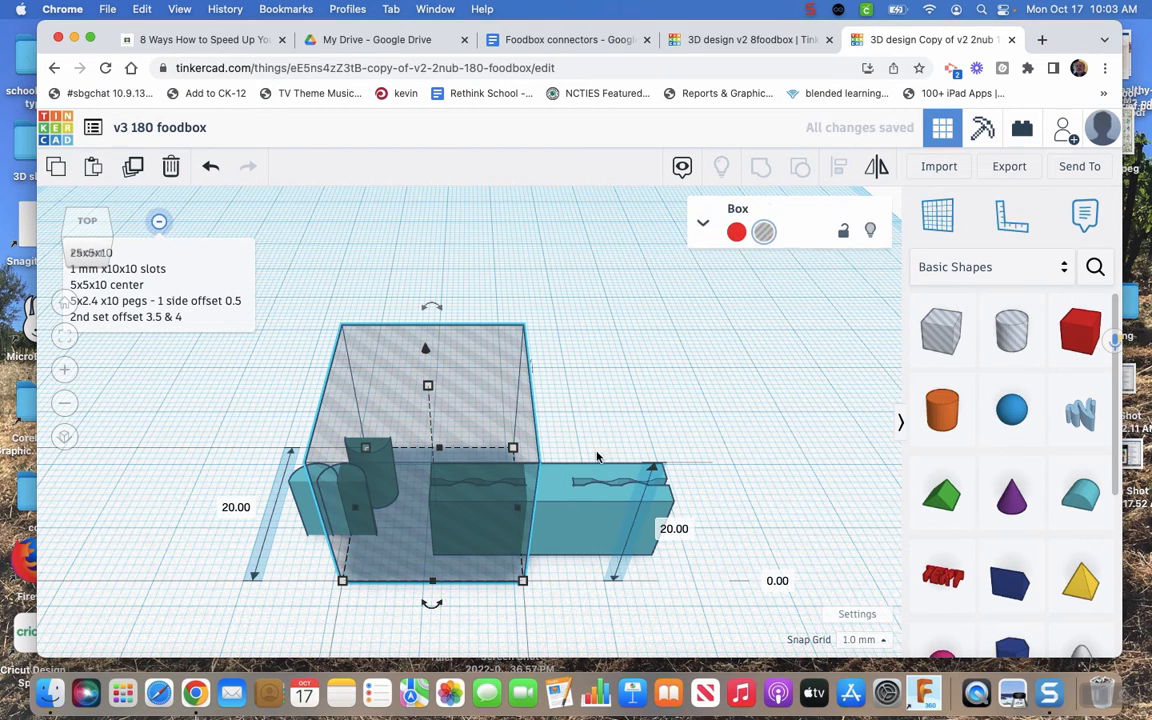
mouse_move(708, 8)
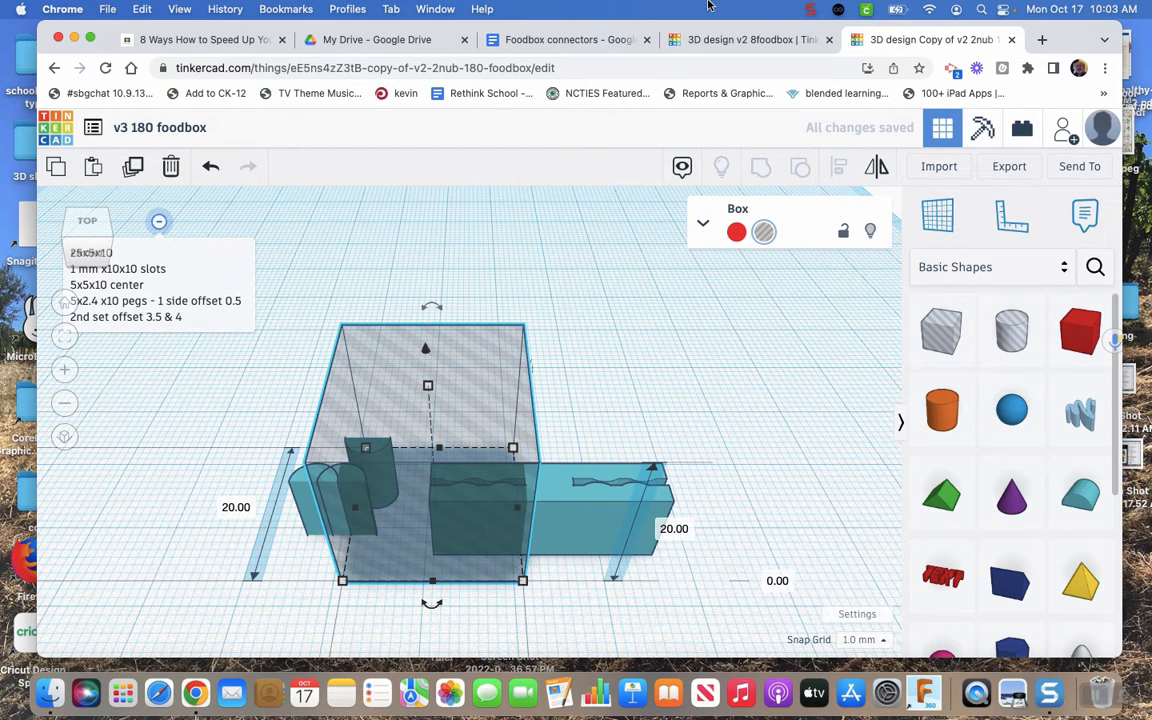
left_click(748, 40)
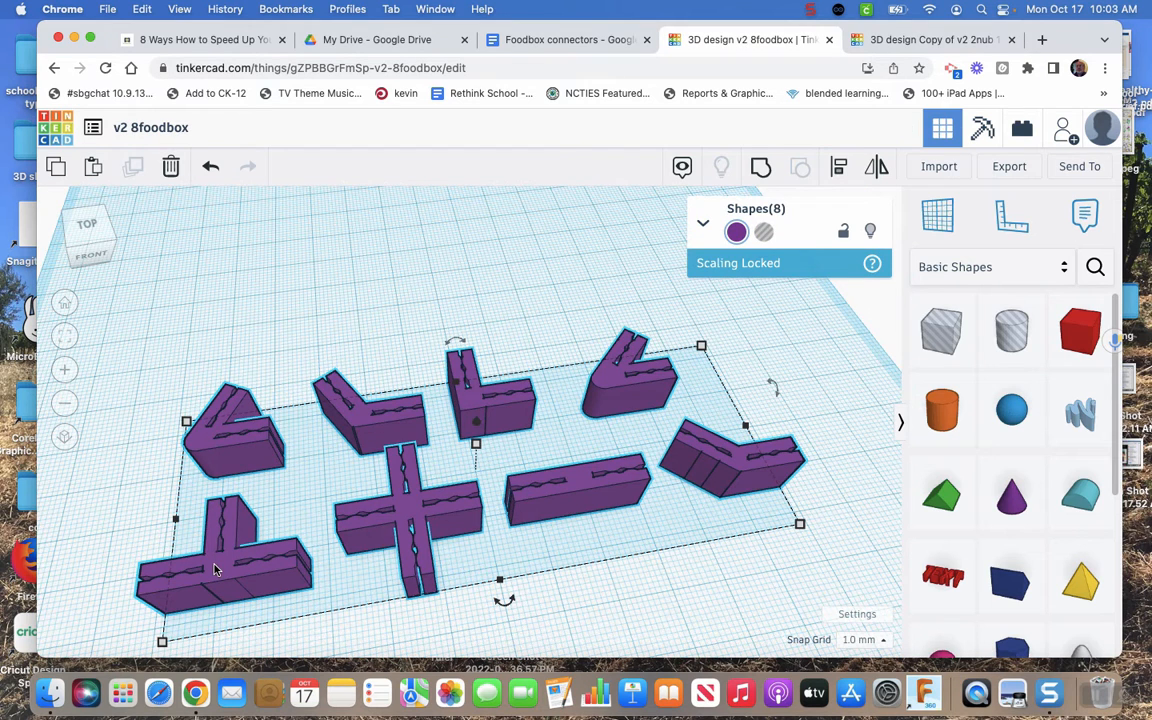
mouse_move(436, 560)
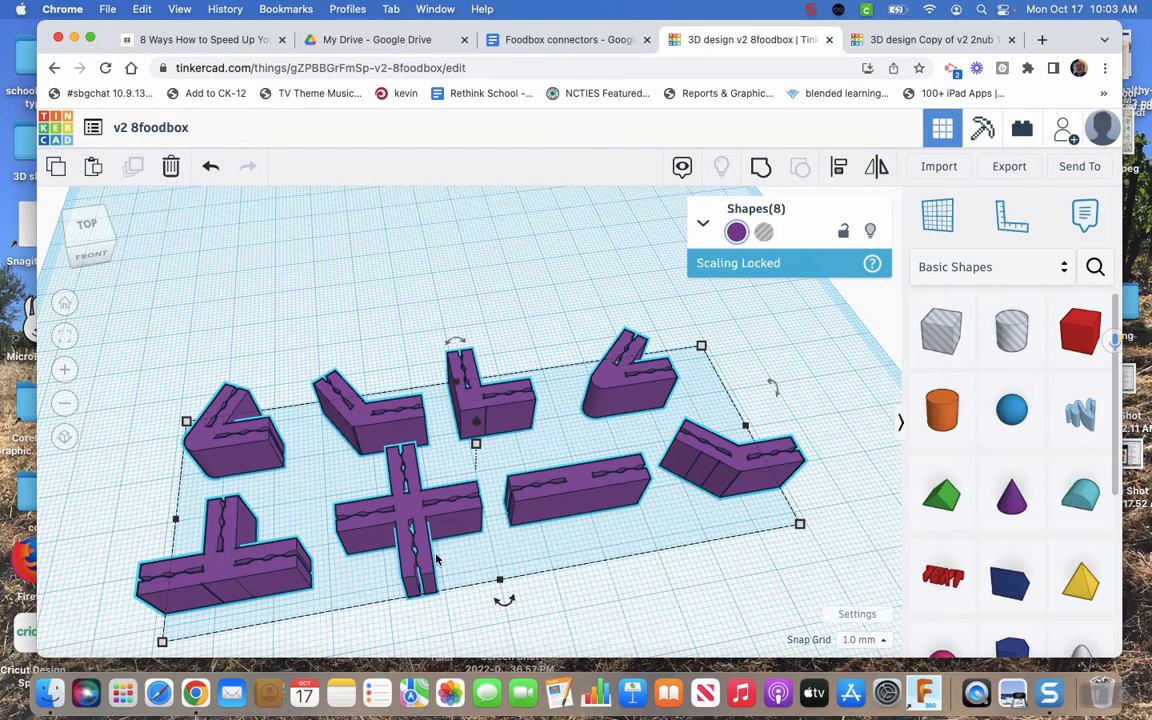
mouse_move(458, 398)
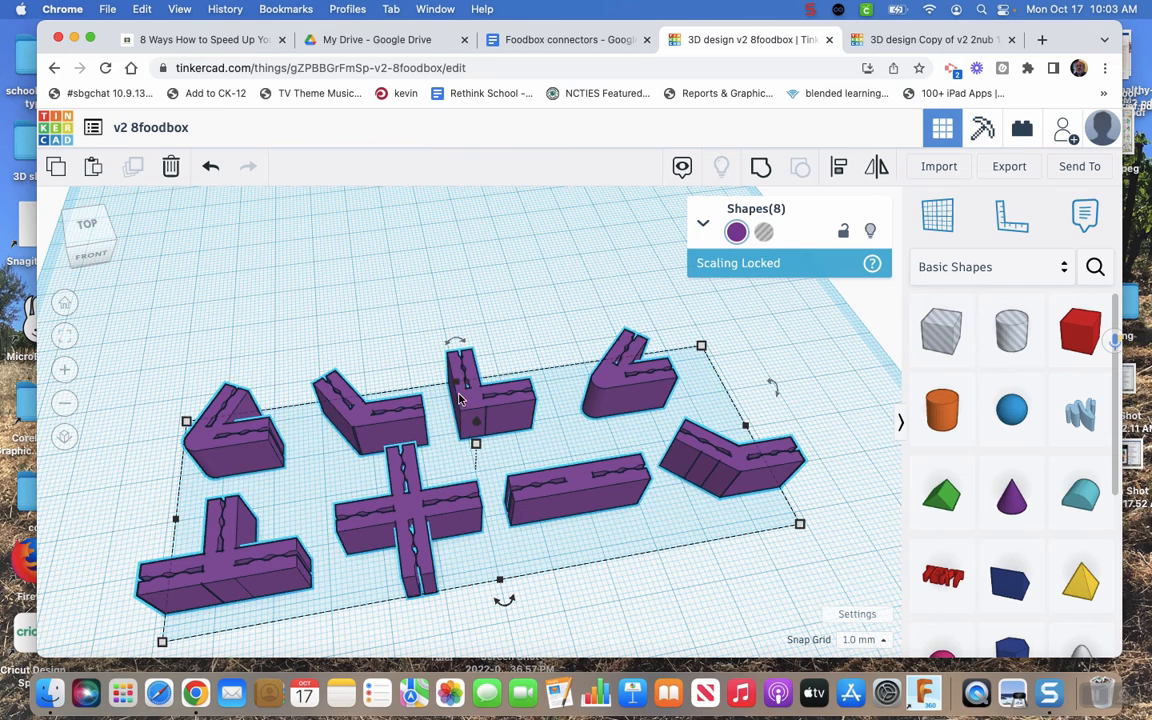
mouse_move(476, 392)
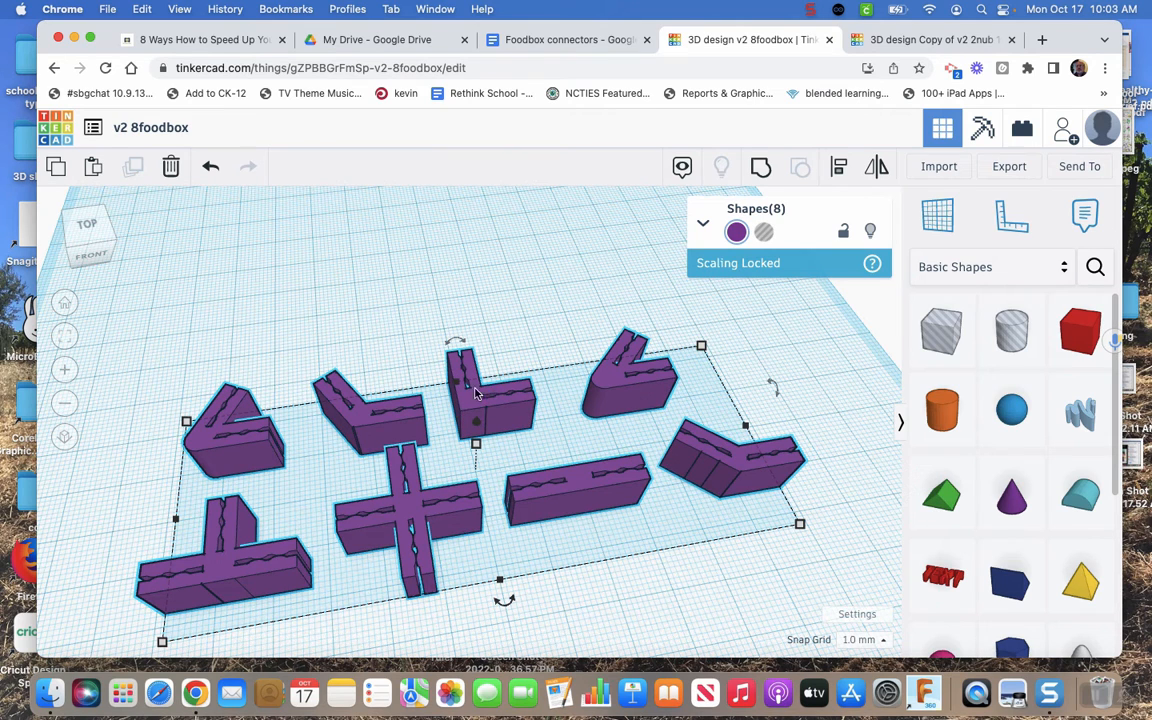
mouse_move(472, 404)
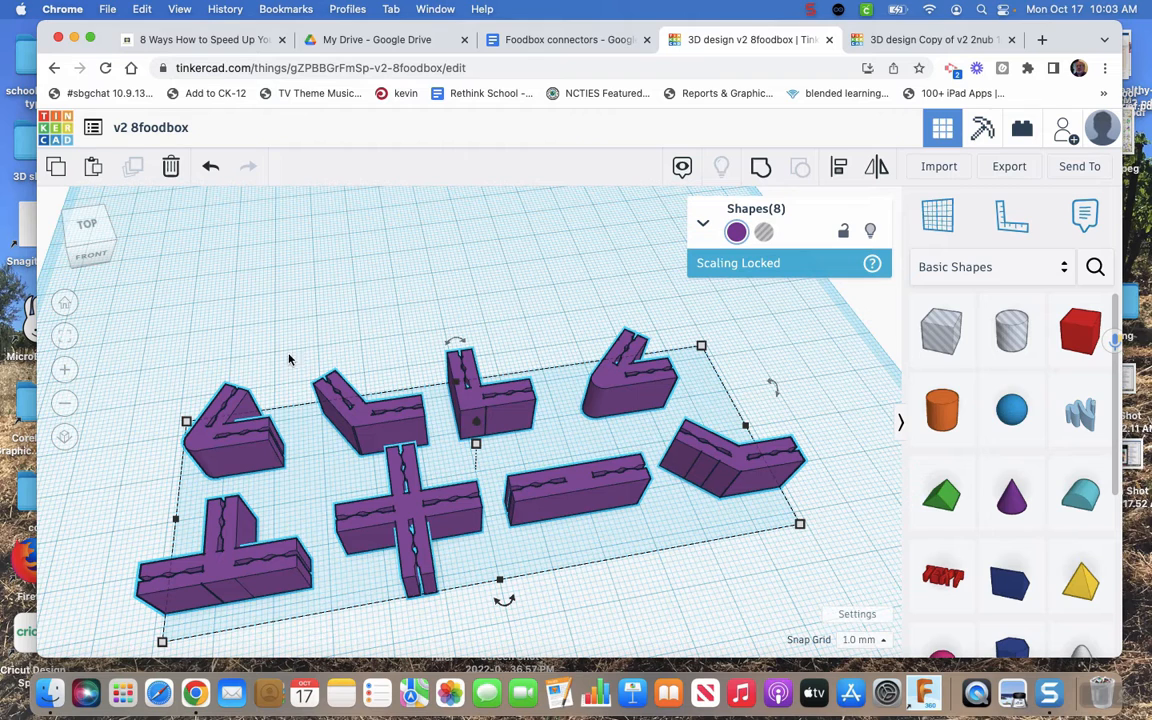
mouse_move(750, 30)
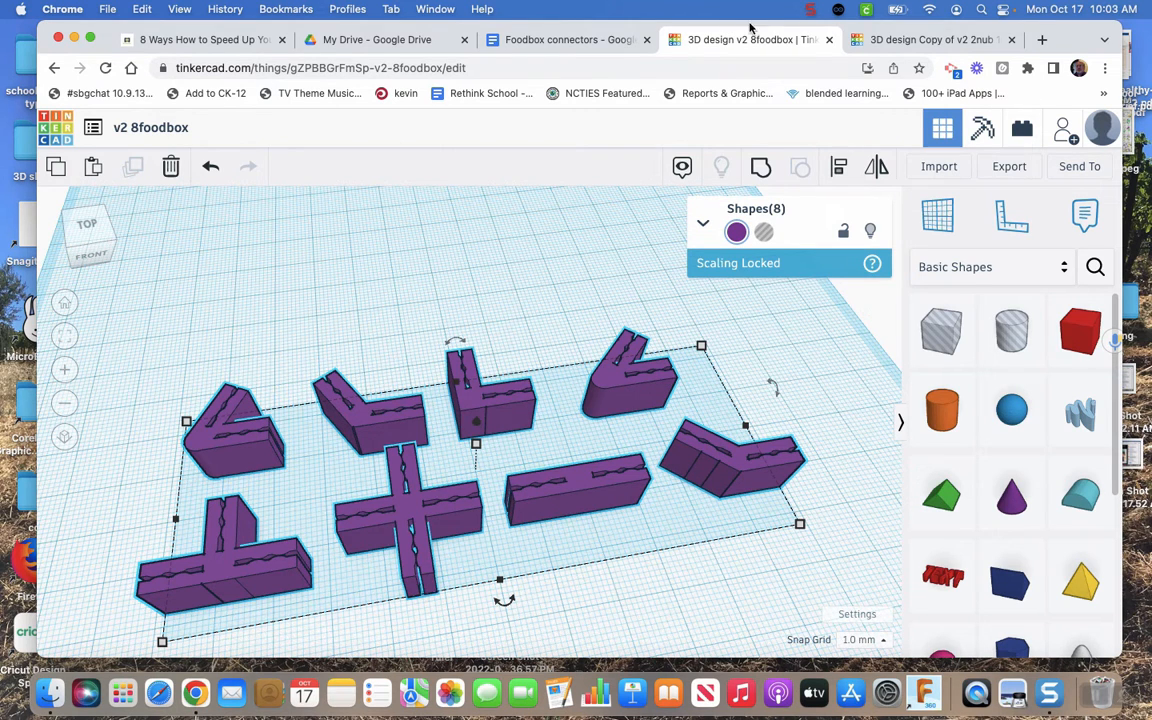
mouse_move(568, 452)
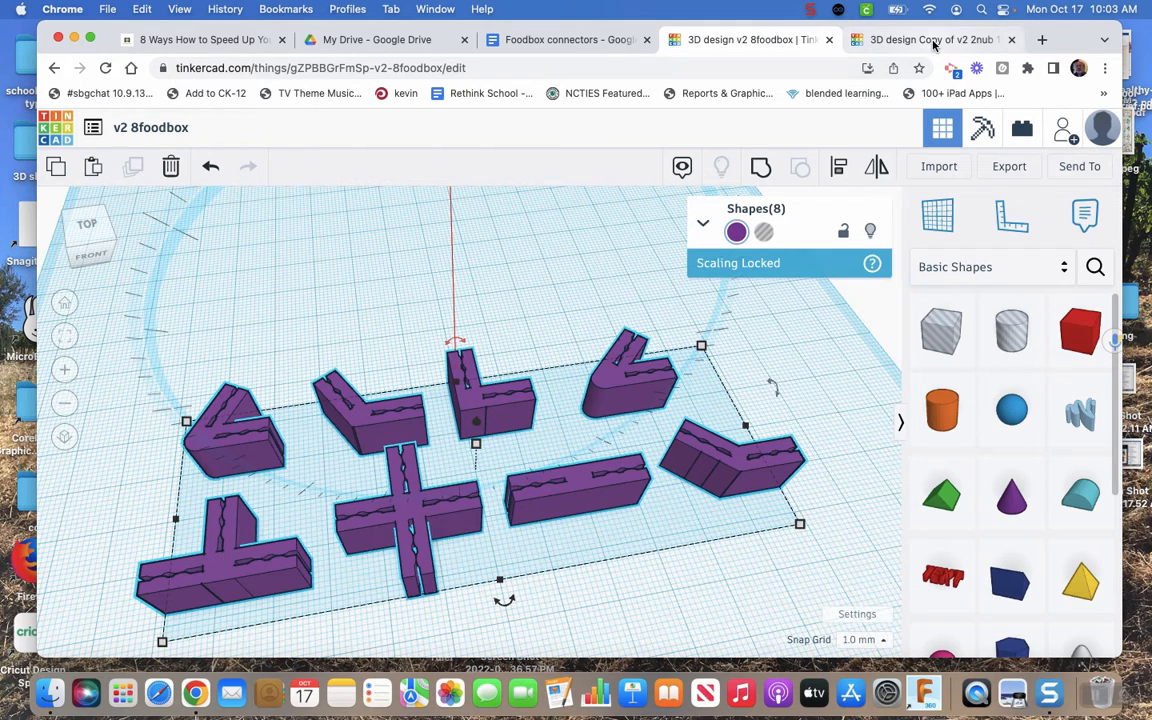
left_click(930, 40)
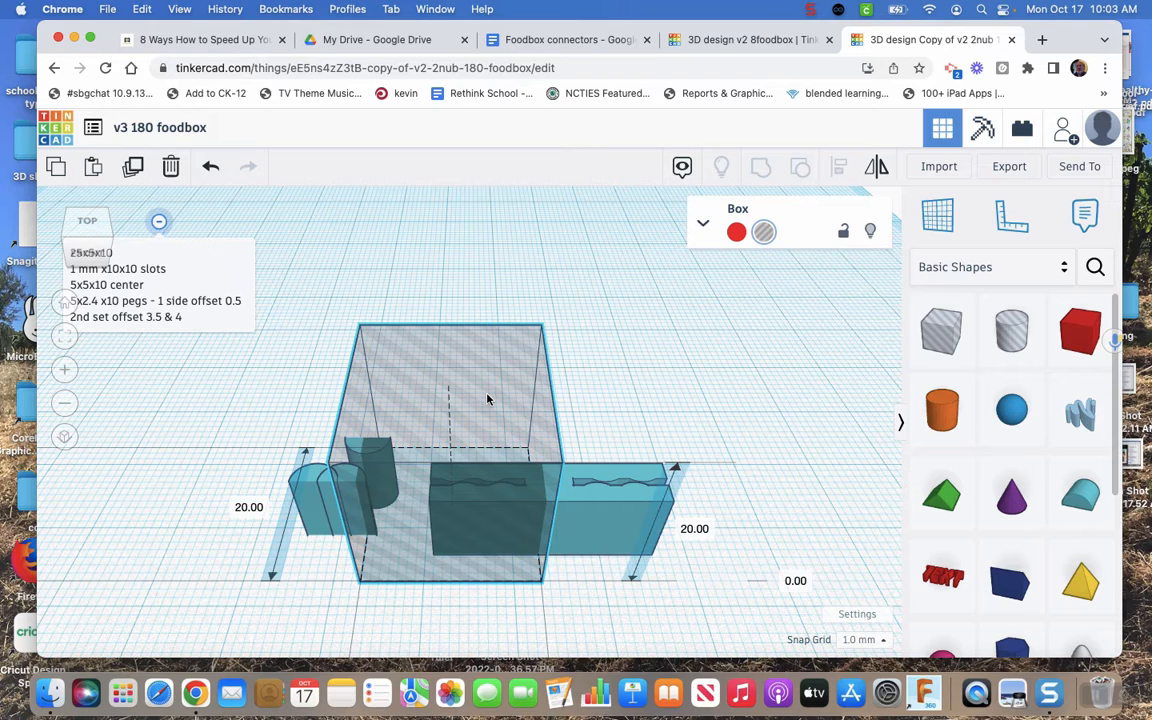
left_click(450, 400)
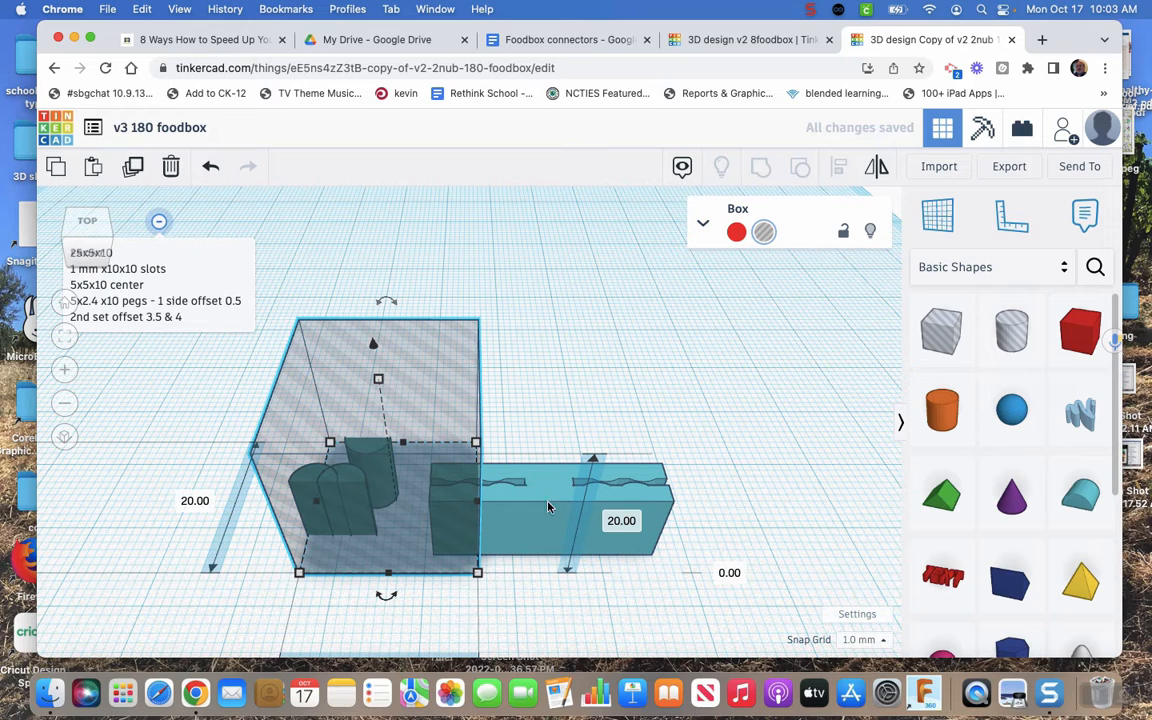
mouse_move(524, 448)
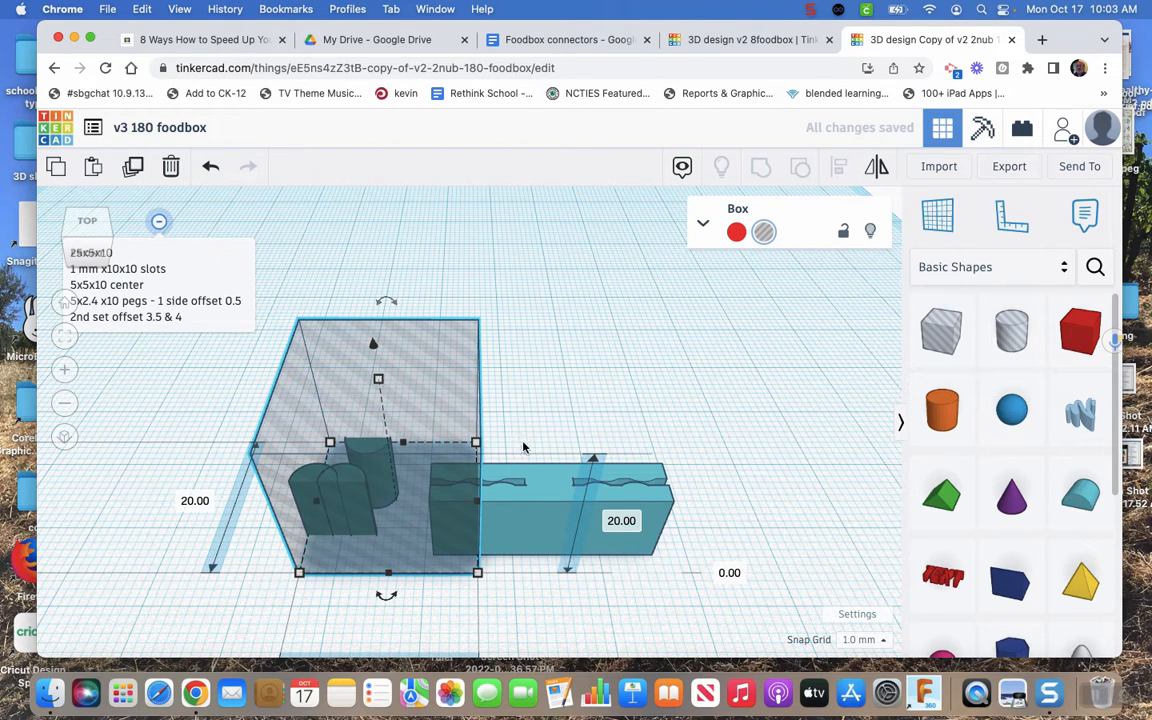
mouse_move(500, 394)
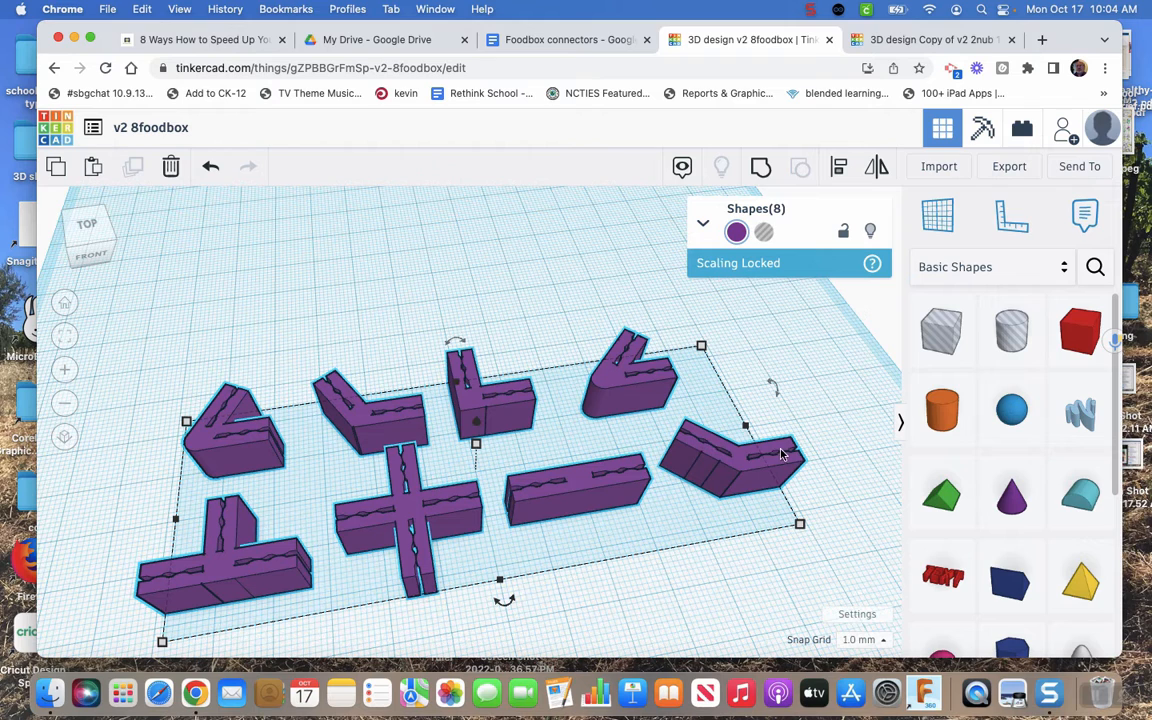
mouse_move(792, 496)
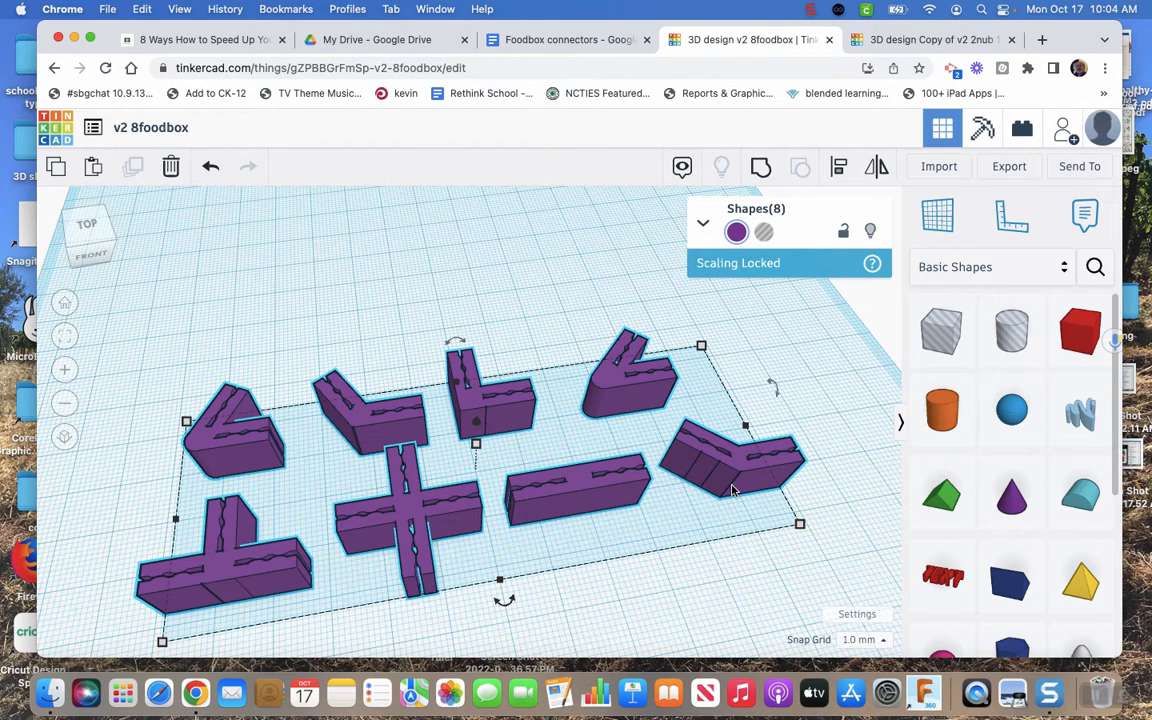
mouse_move(740, 464)
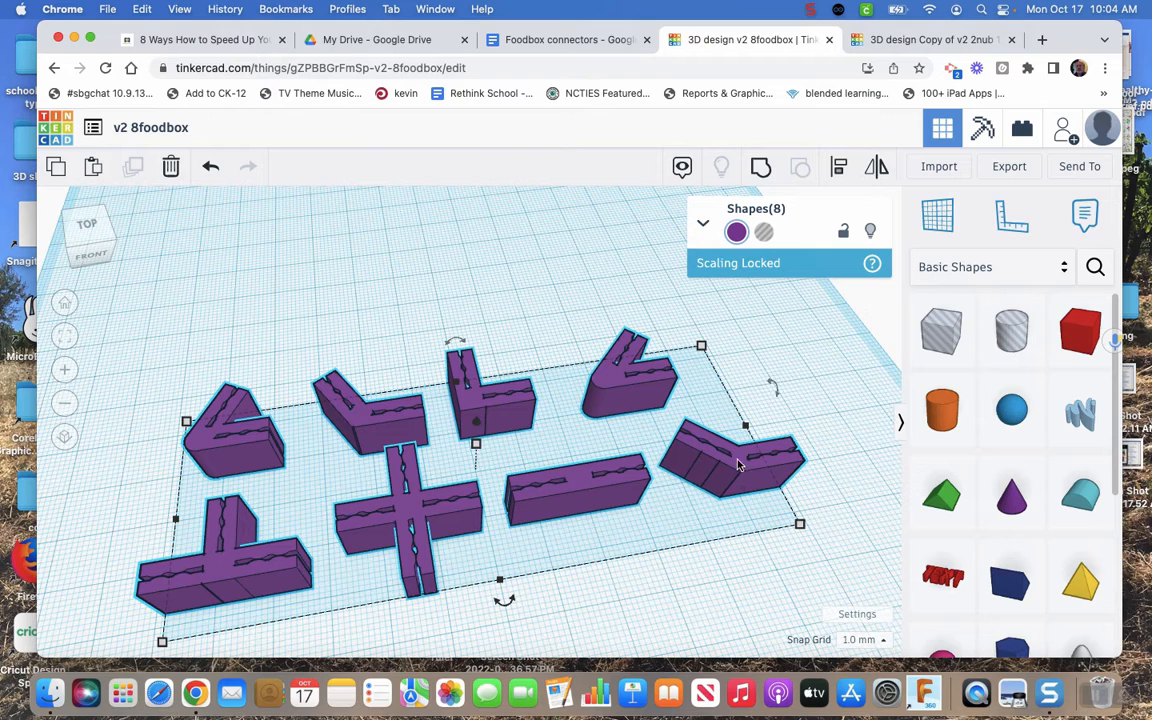
mouse_move(722, 472)
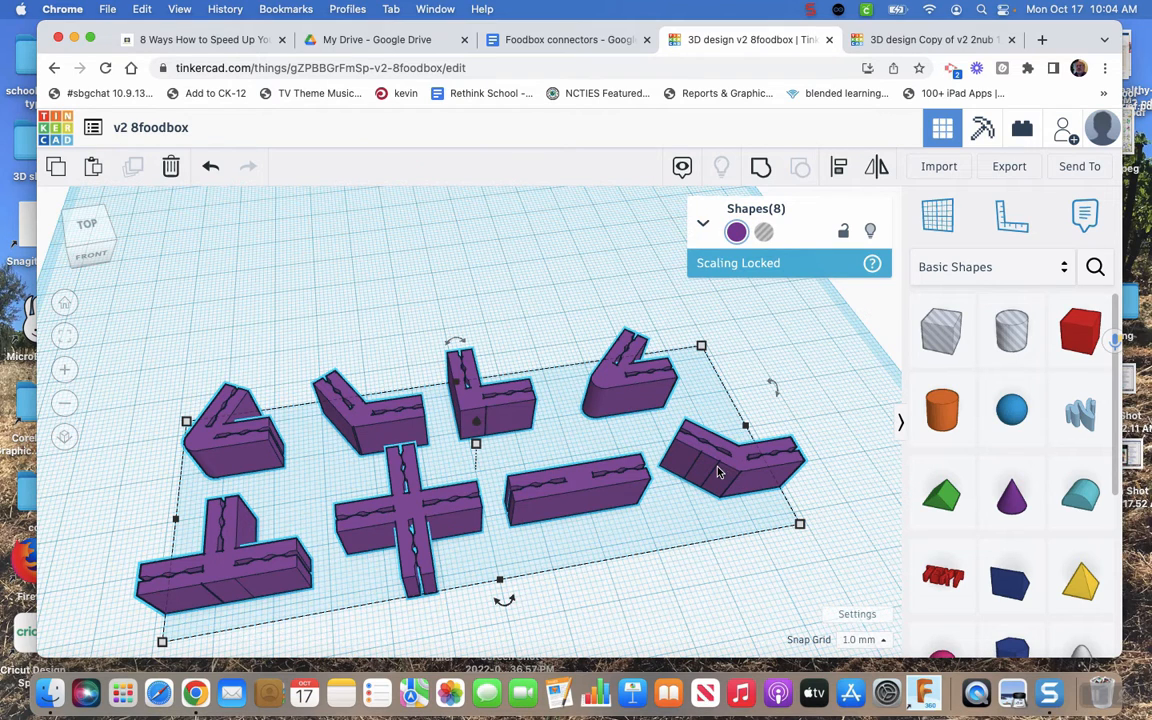
mouse_move(600, 376)
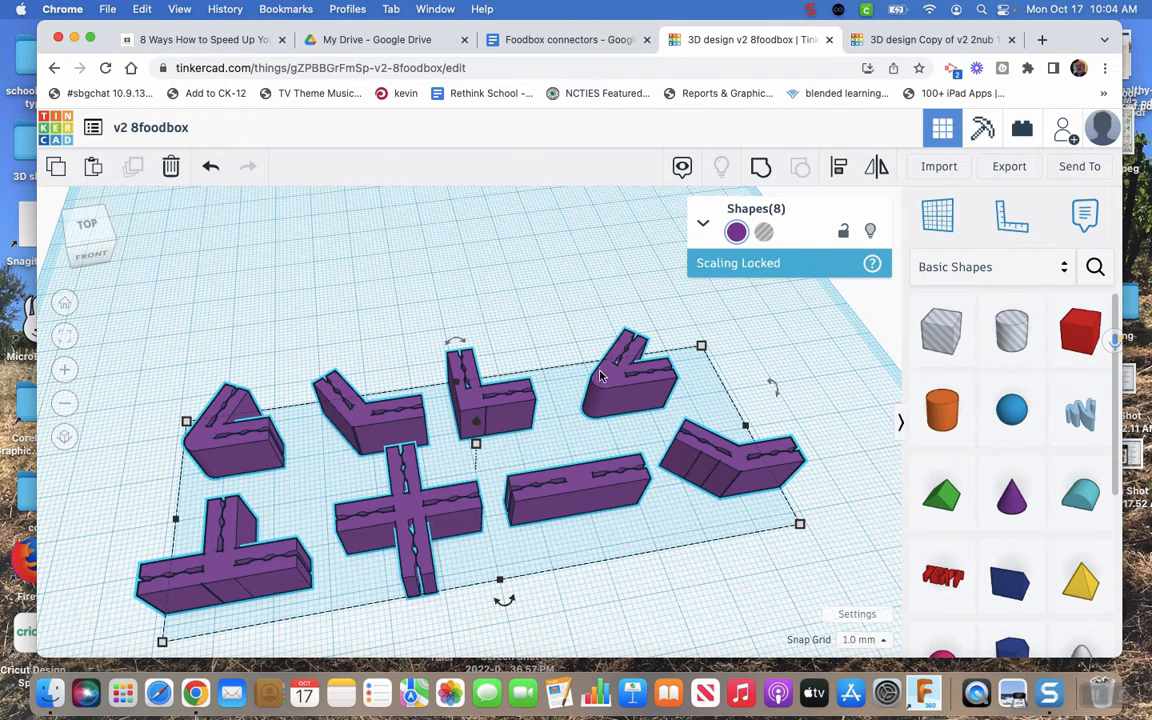
mouse_move(598, 398)
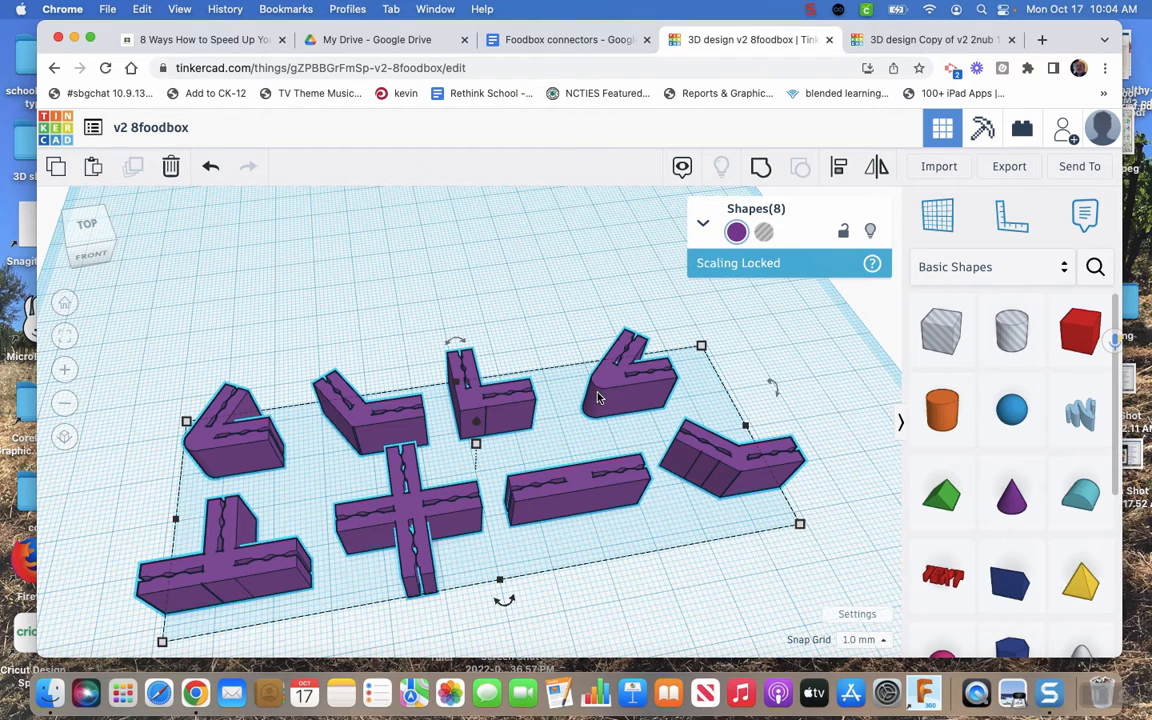
mouse_move(222, 416)
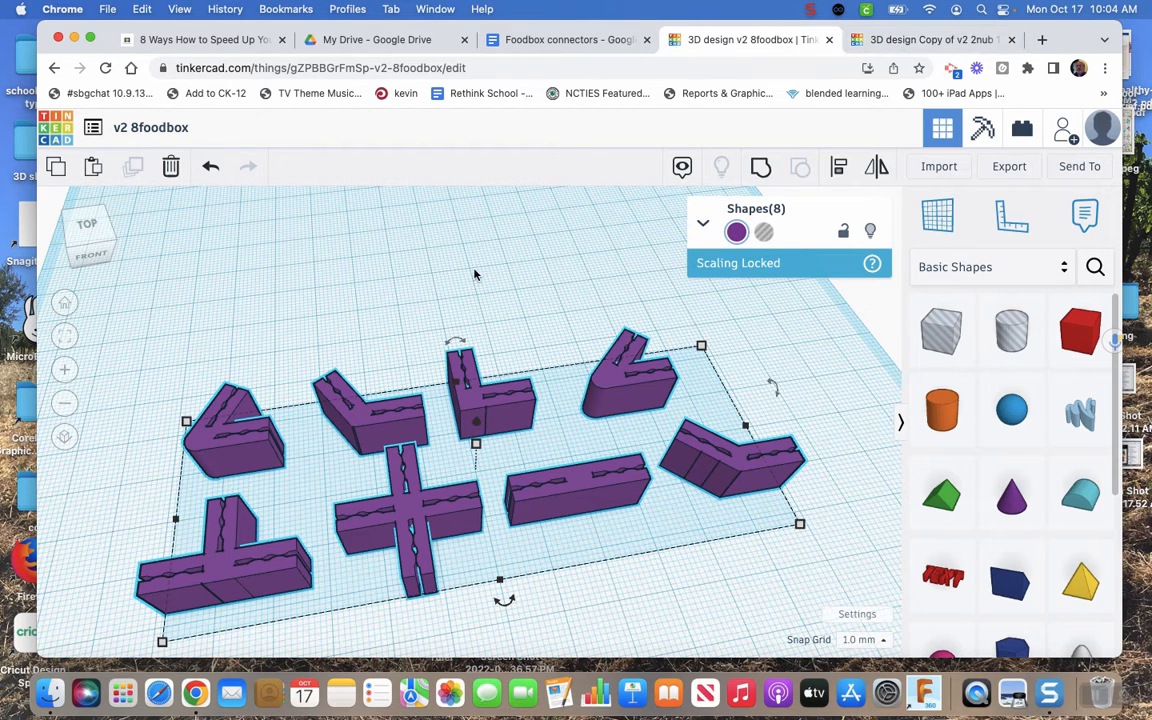
mouse_move(736, 438)
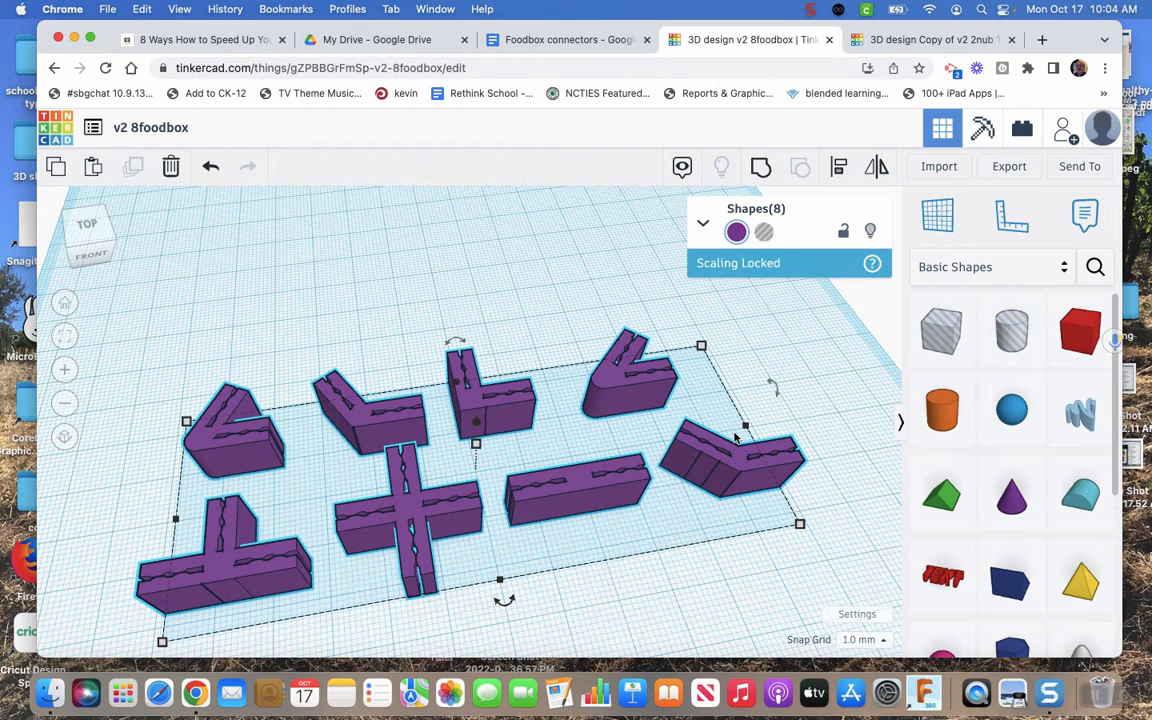
mouse_move(508, 294)
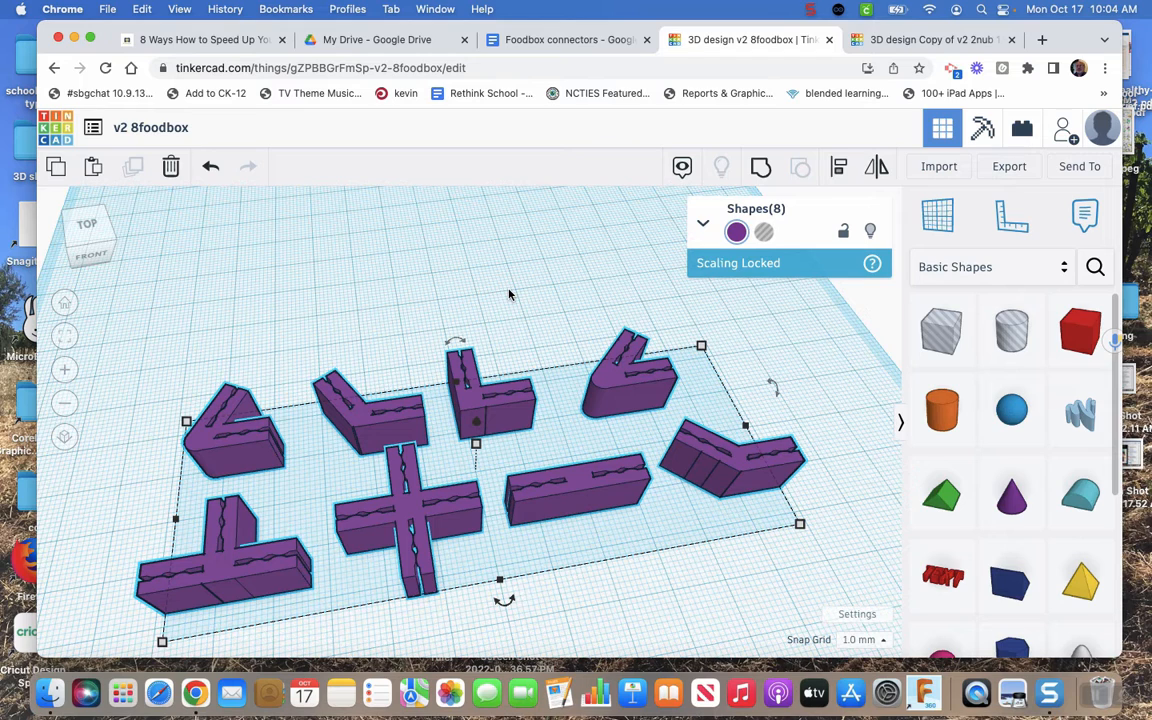
mouse_move(540, 322)
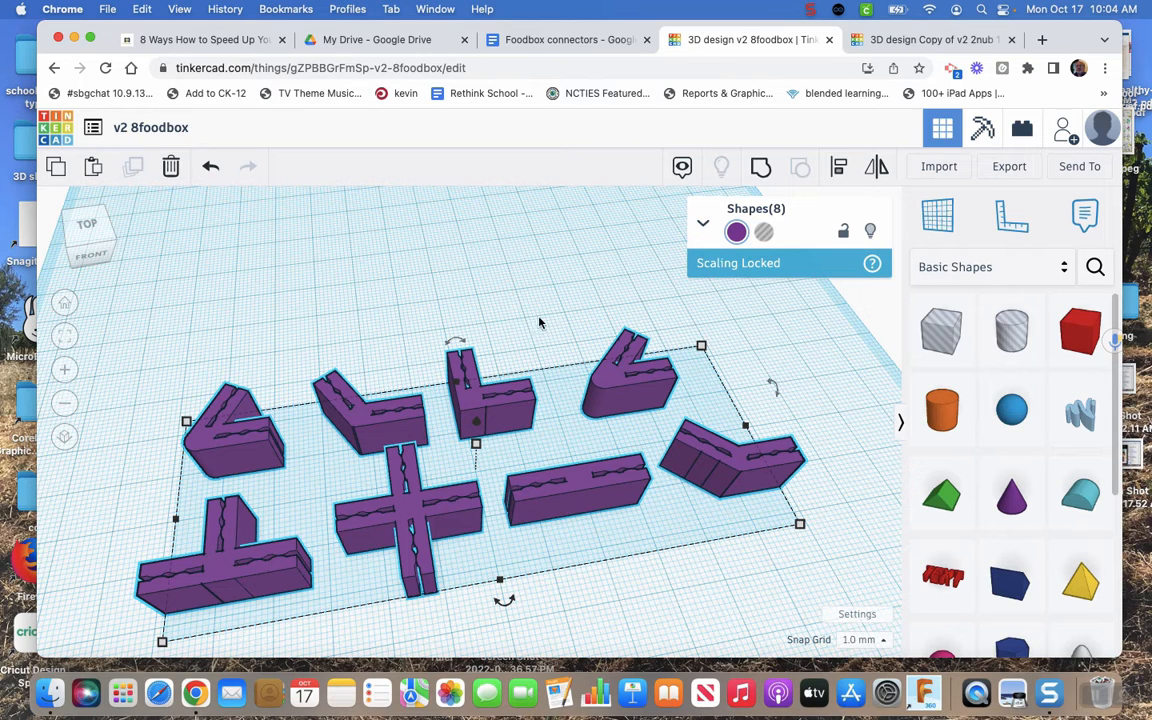
mouse_move(548, 340)
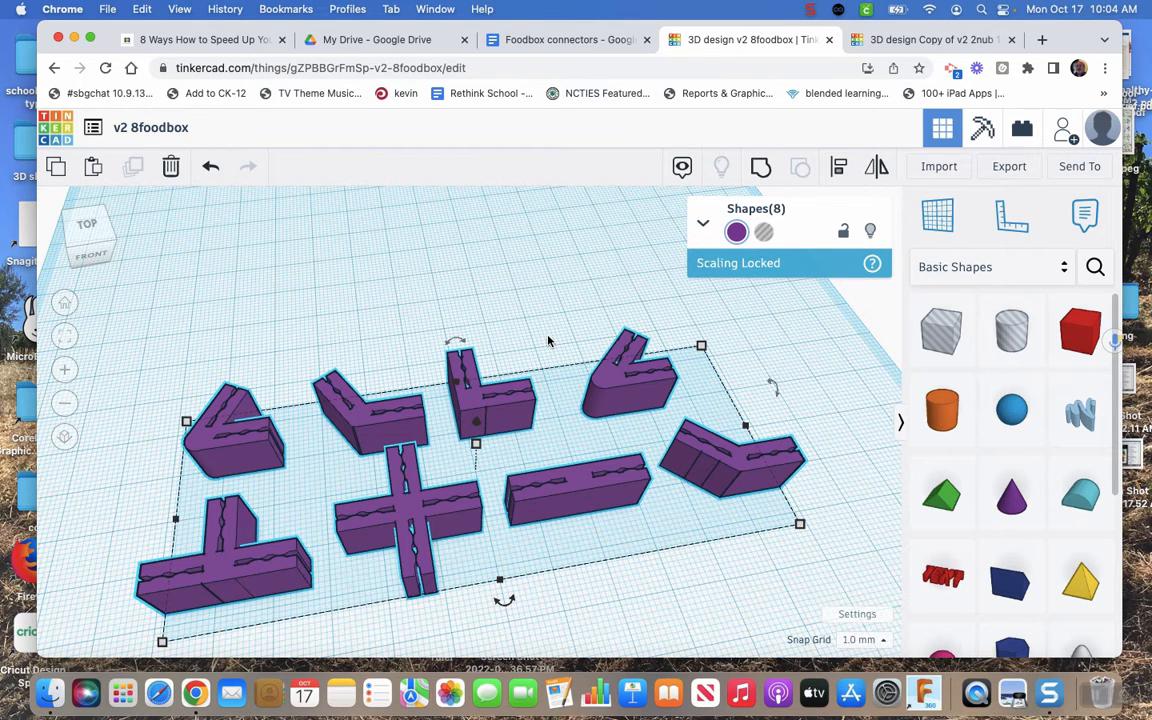
mouse_move(480, 260)
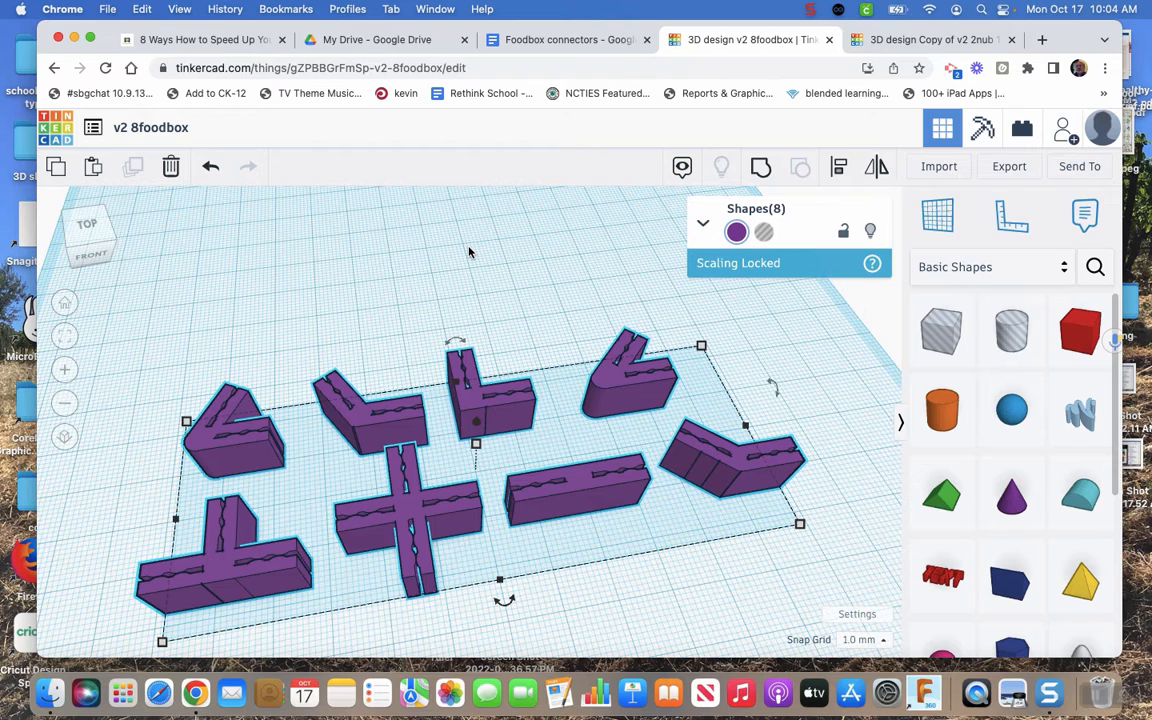
mouse_move(400, 264)
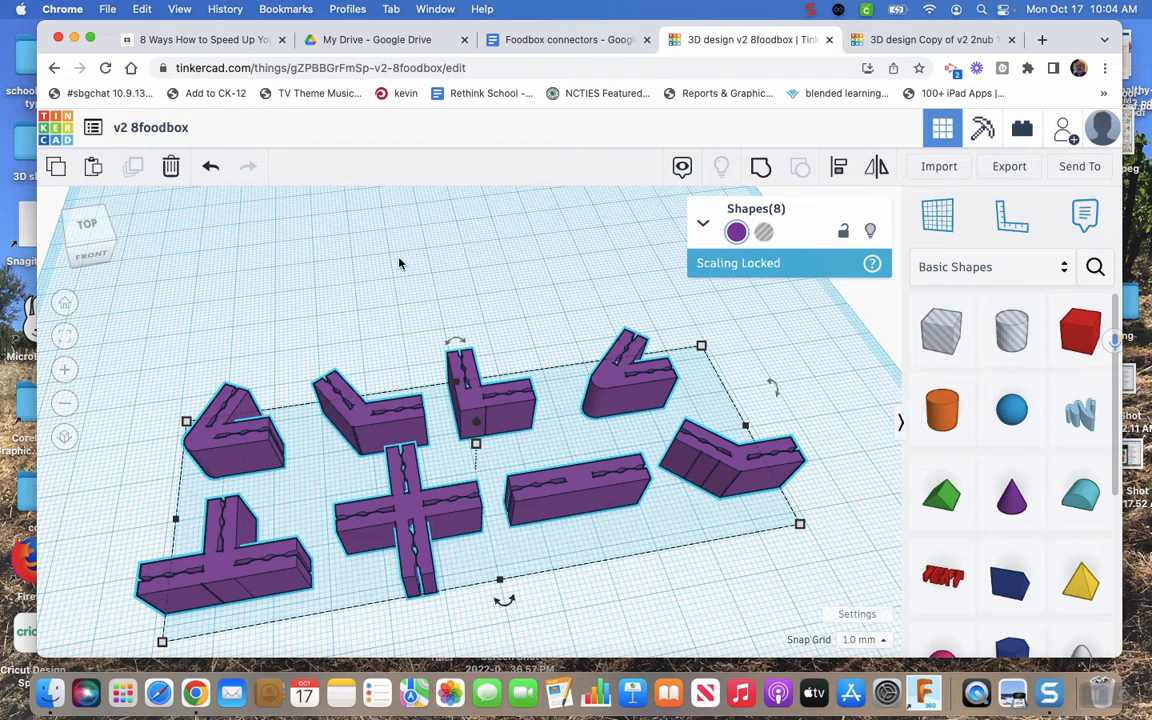
mouse_move(288, 436)
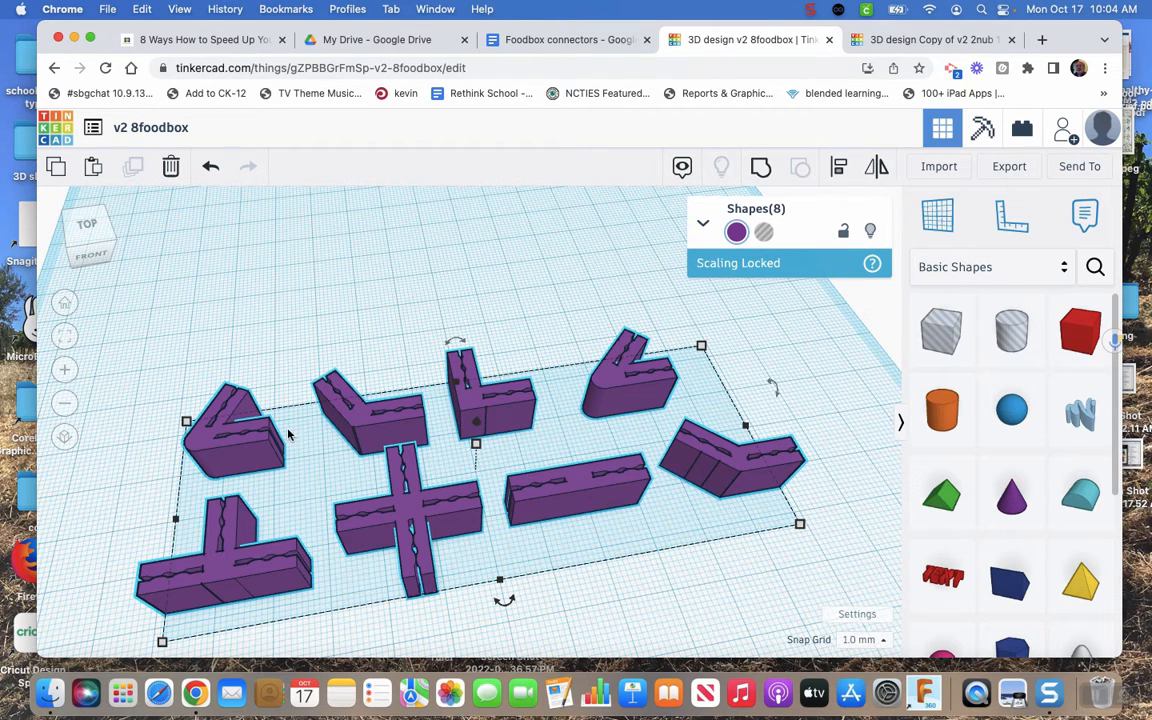
mouse_move(444, 422)
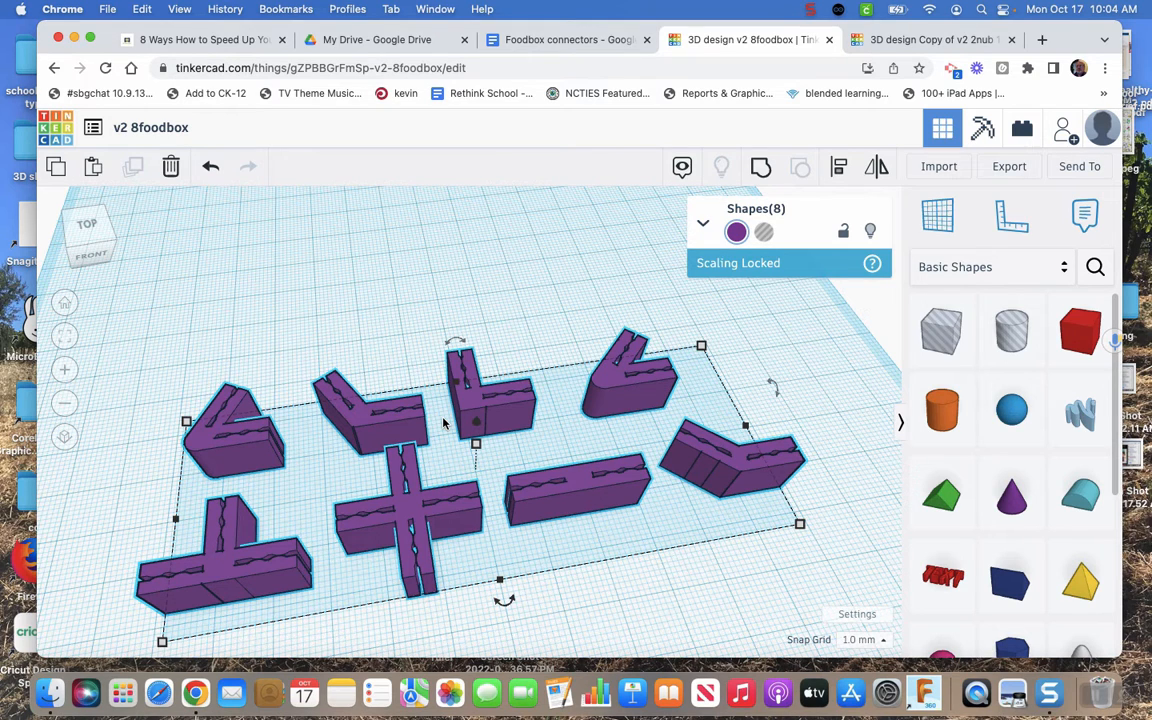
mouse_move(536, 424)
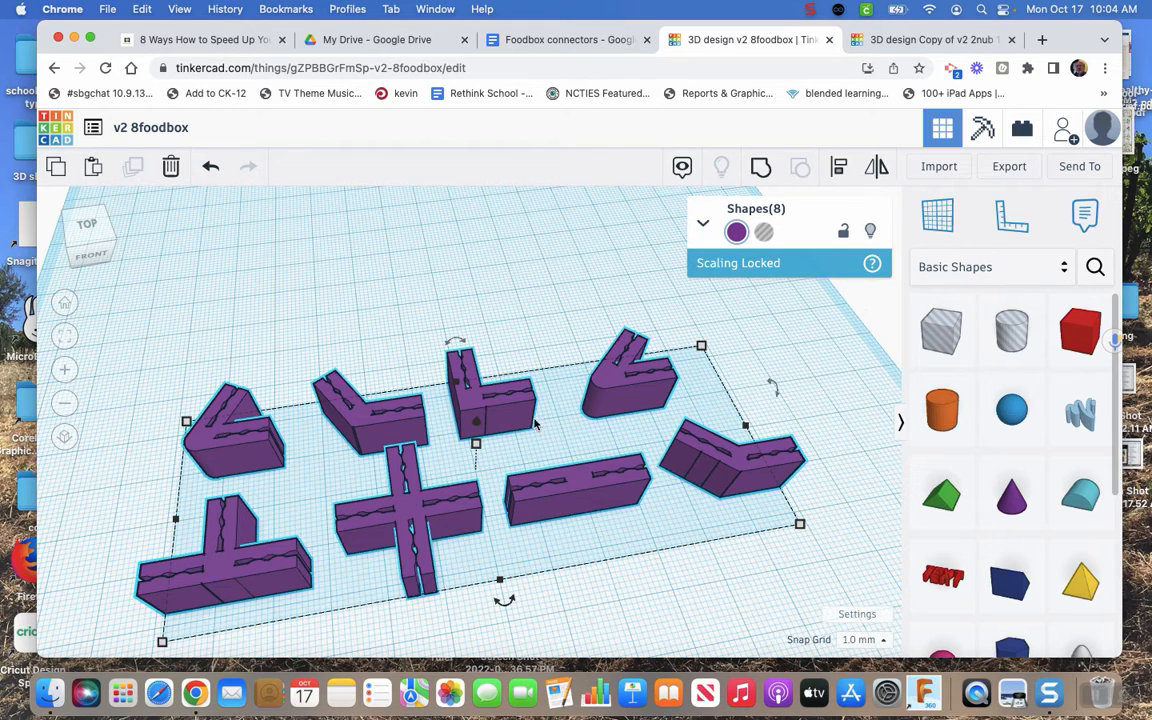
mouse_move(520, 410)
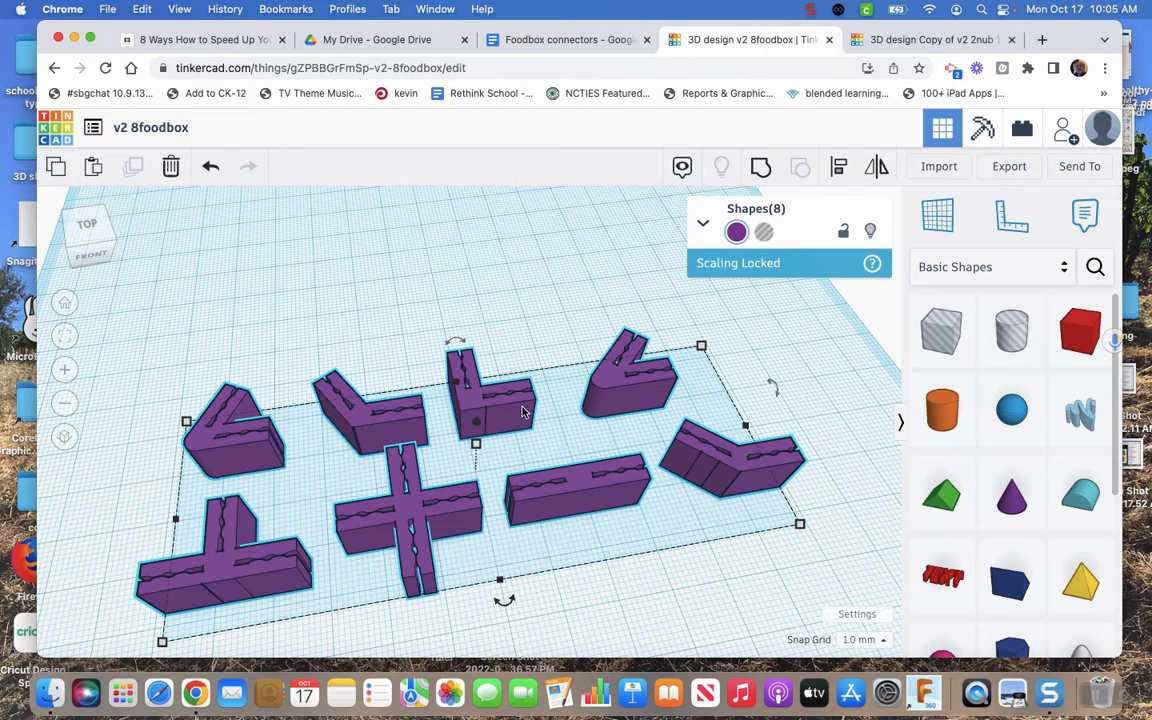
mouse_move(496, 418)
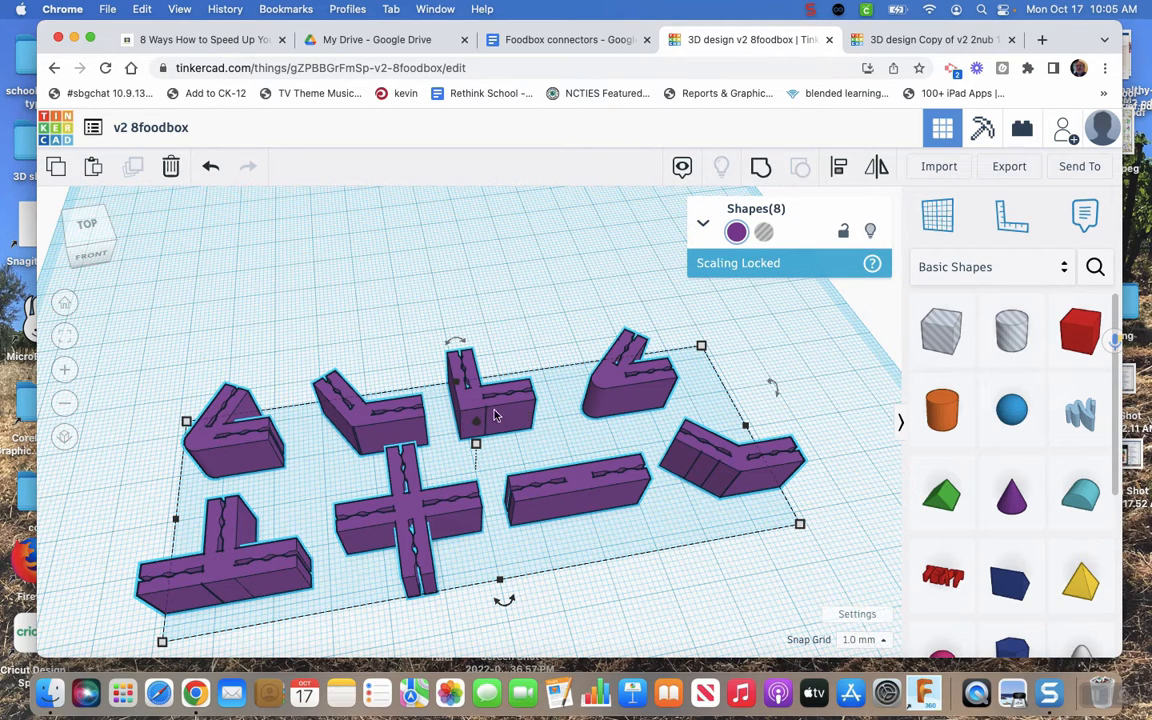
mouse_move(492, 382)
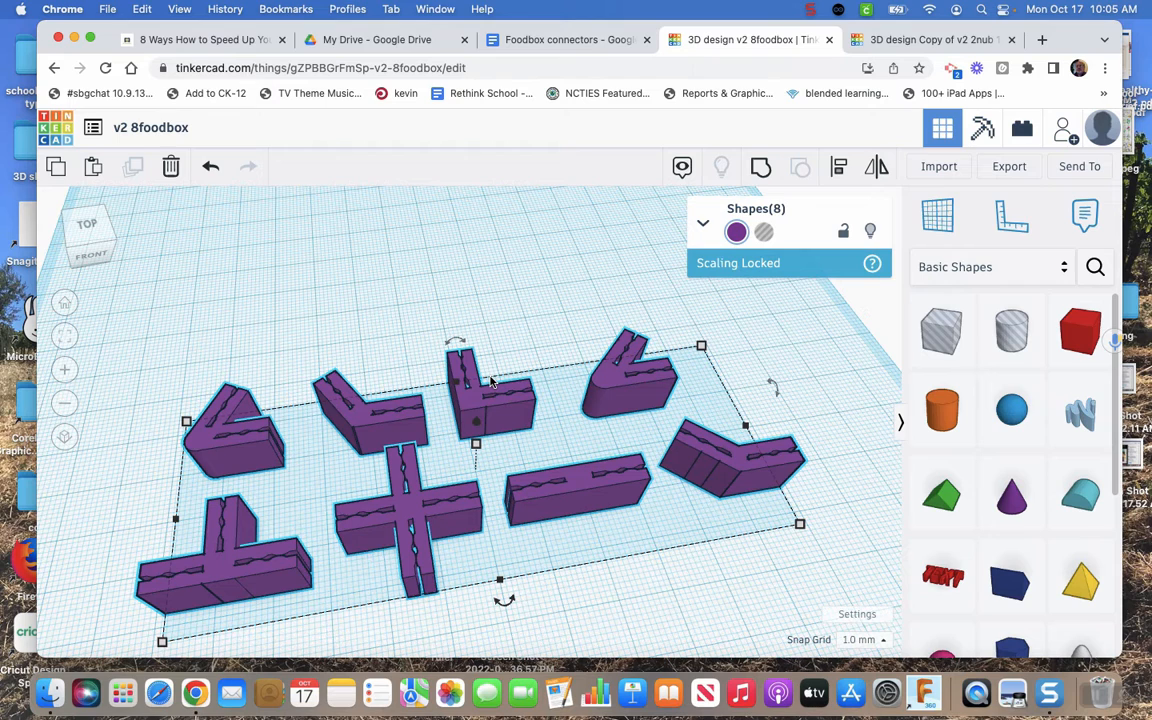
mouse_move(510, 326)
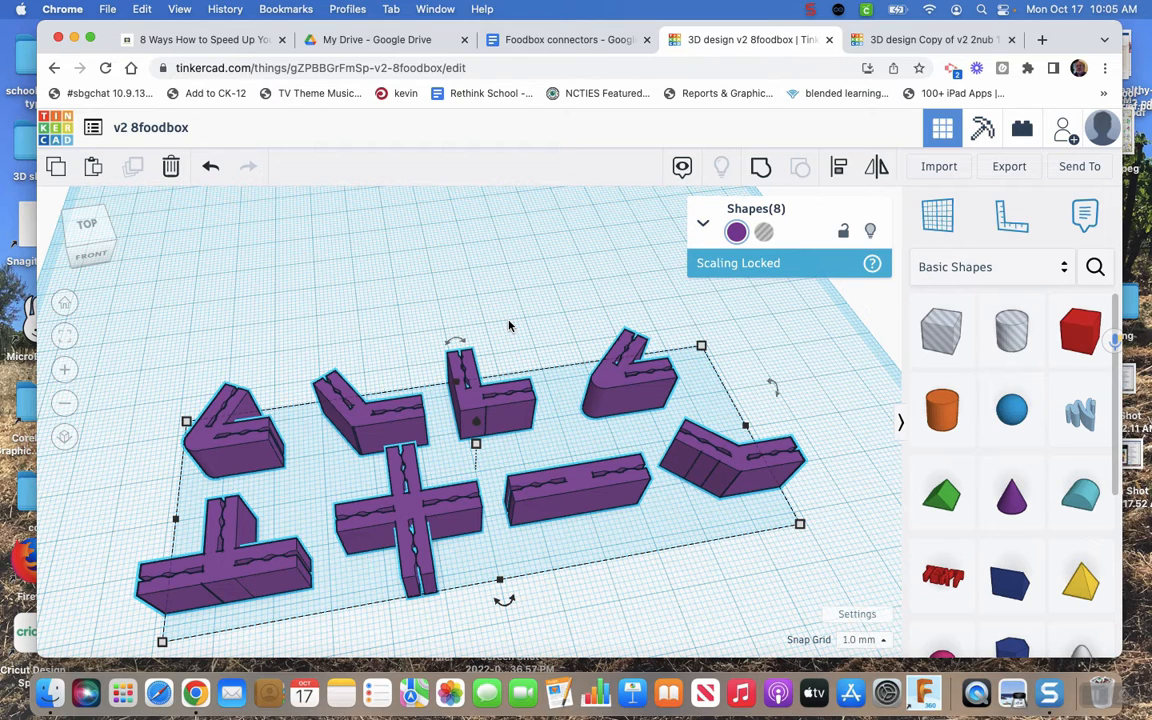
mouse_move(548, 340)
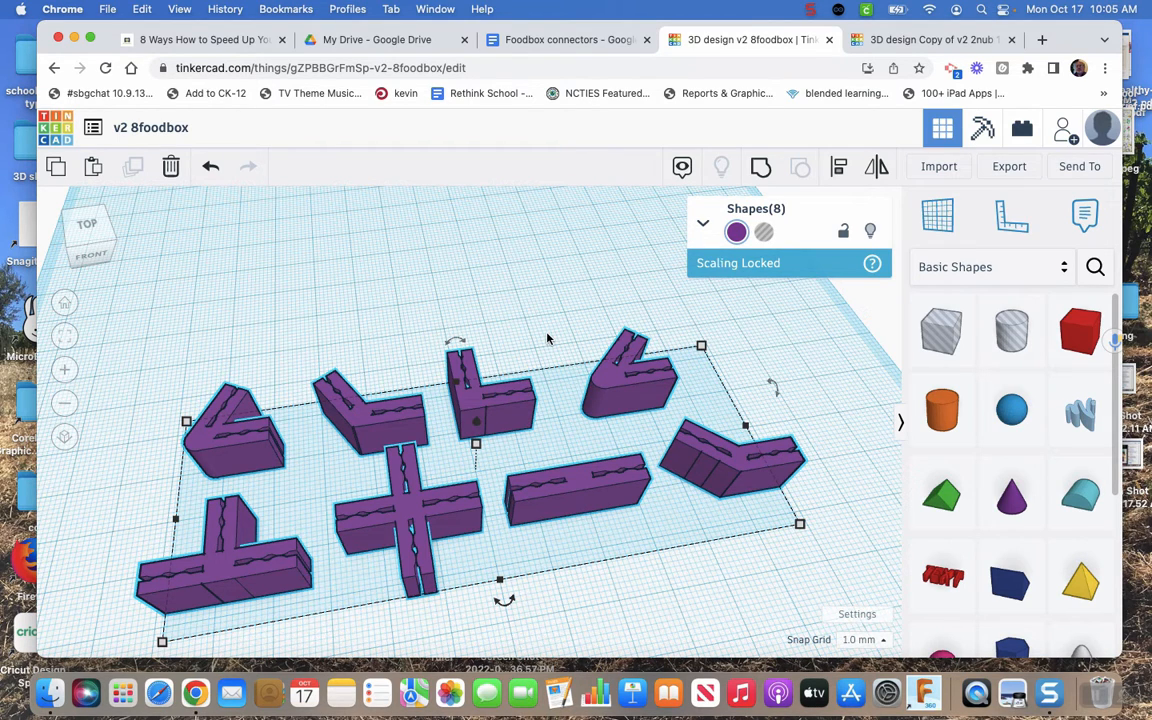
mouse_move(556, 322)
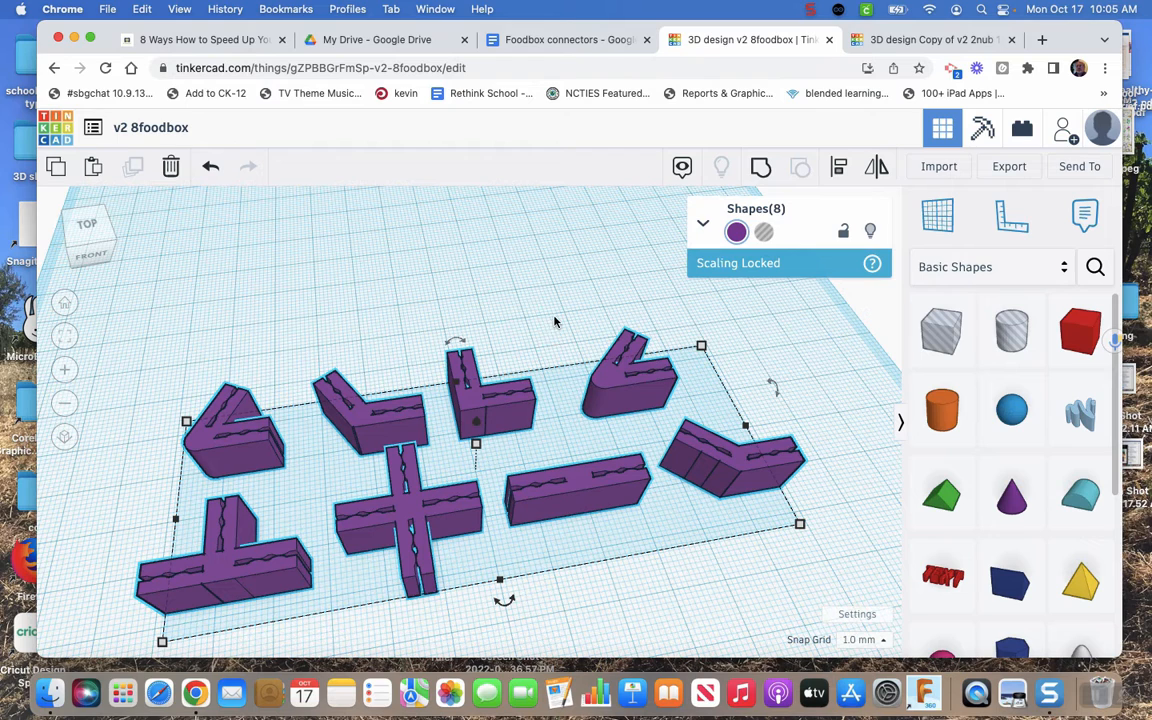
mouse_move(586, 334)
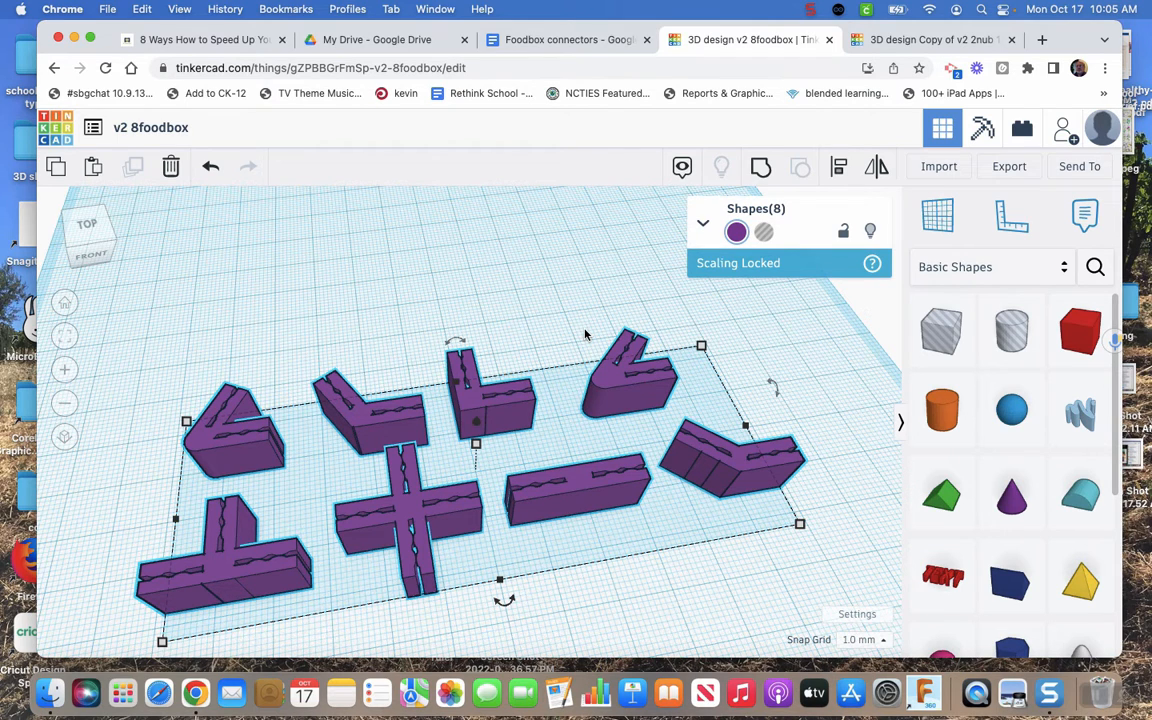
mouse_move(428, 320)
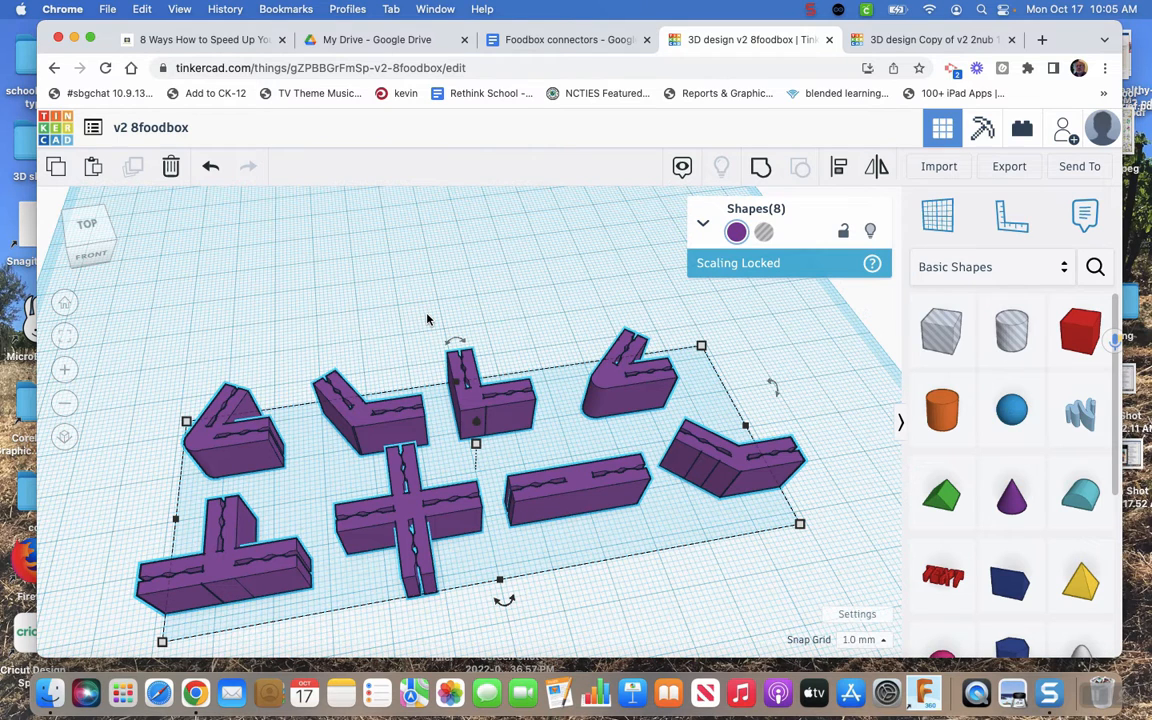
mouse_move(508, 436)
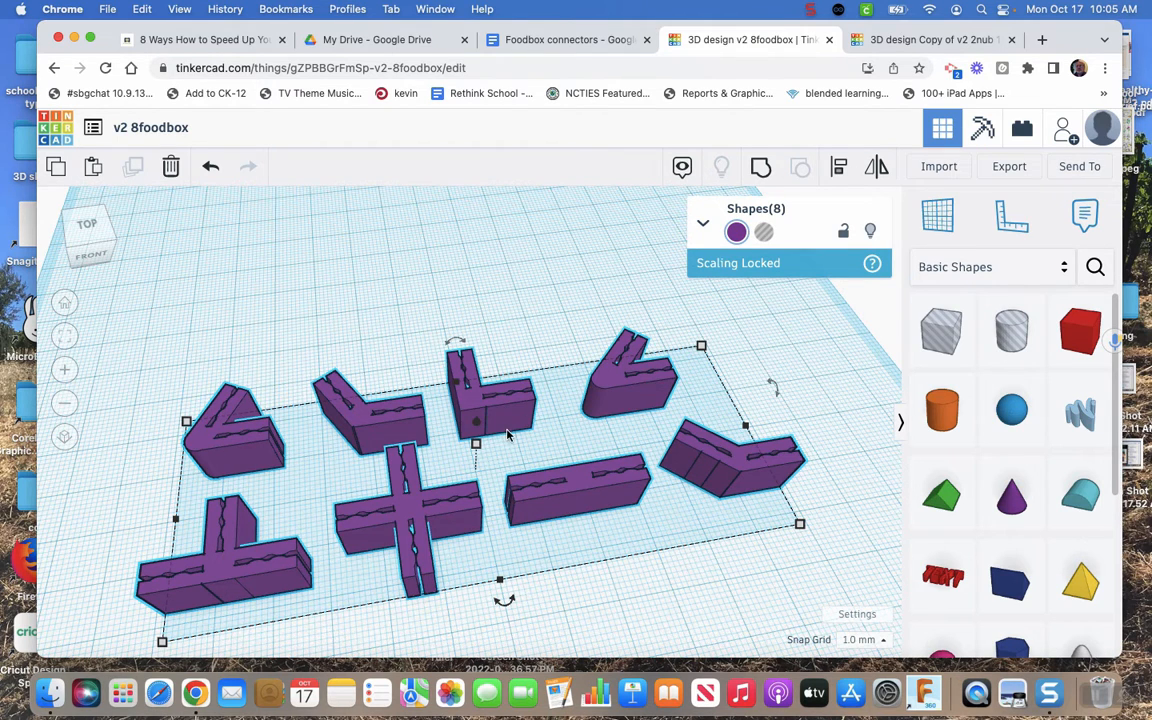
mouse_move(520, 286)
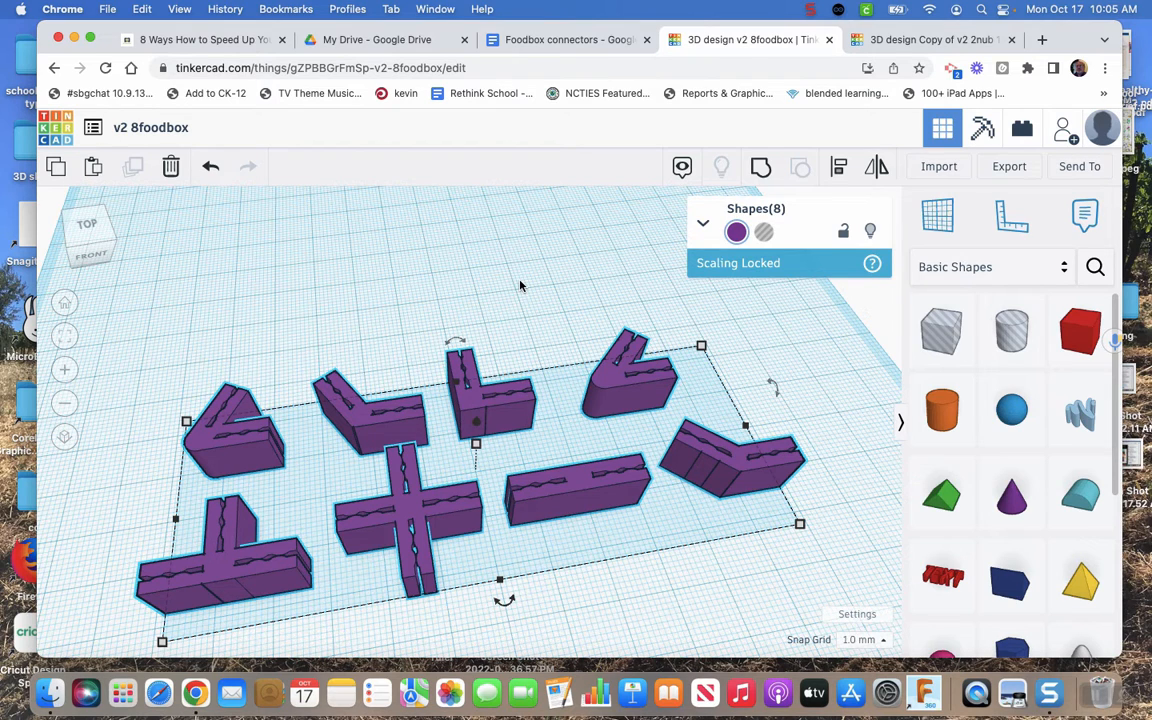
mouse_move(370, 296)
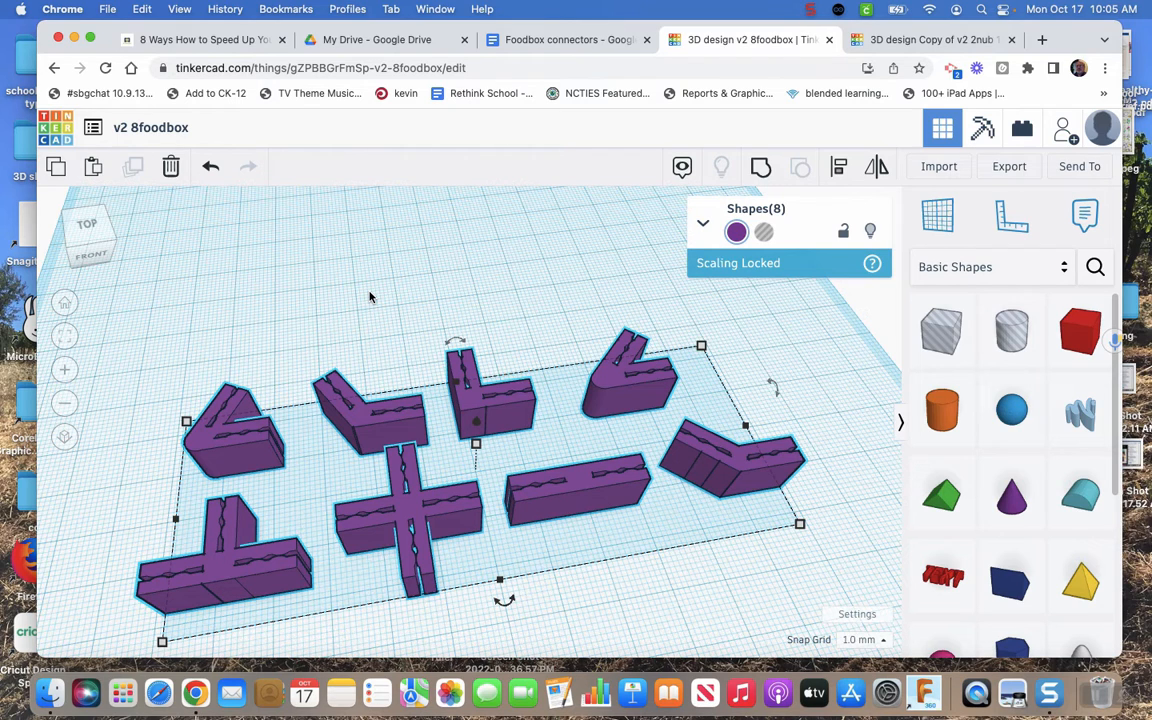
mouse_move(464, 388)
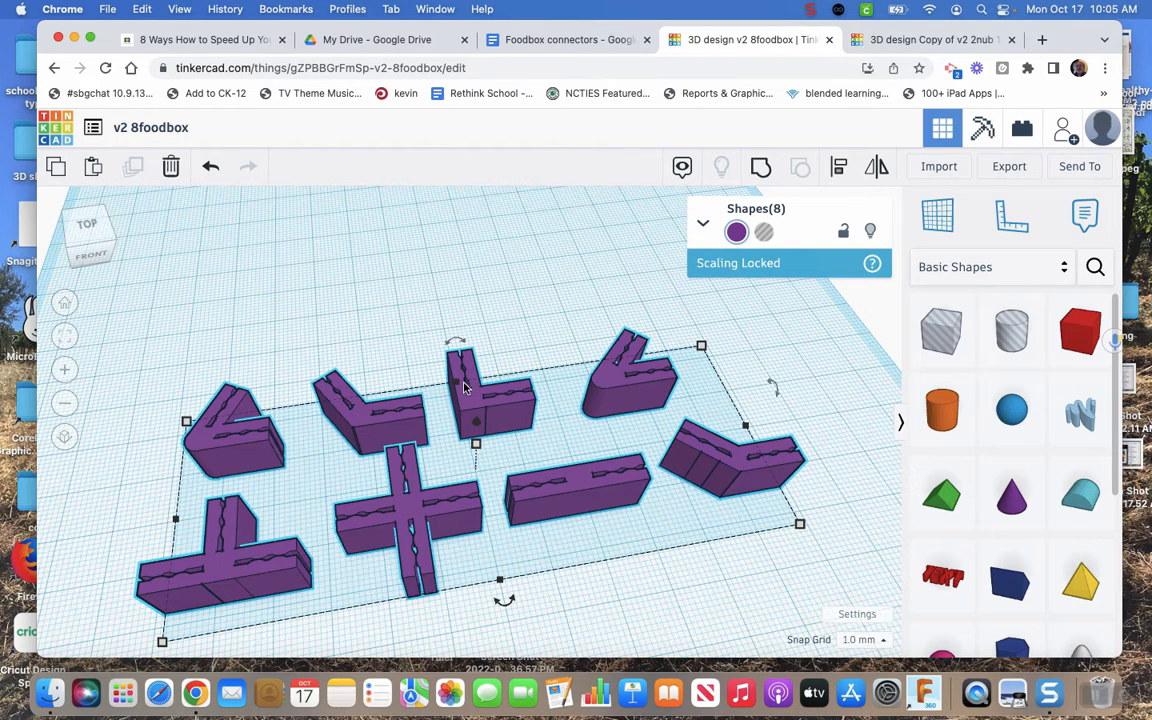
mouse_move(448, 480)
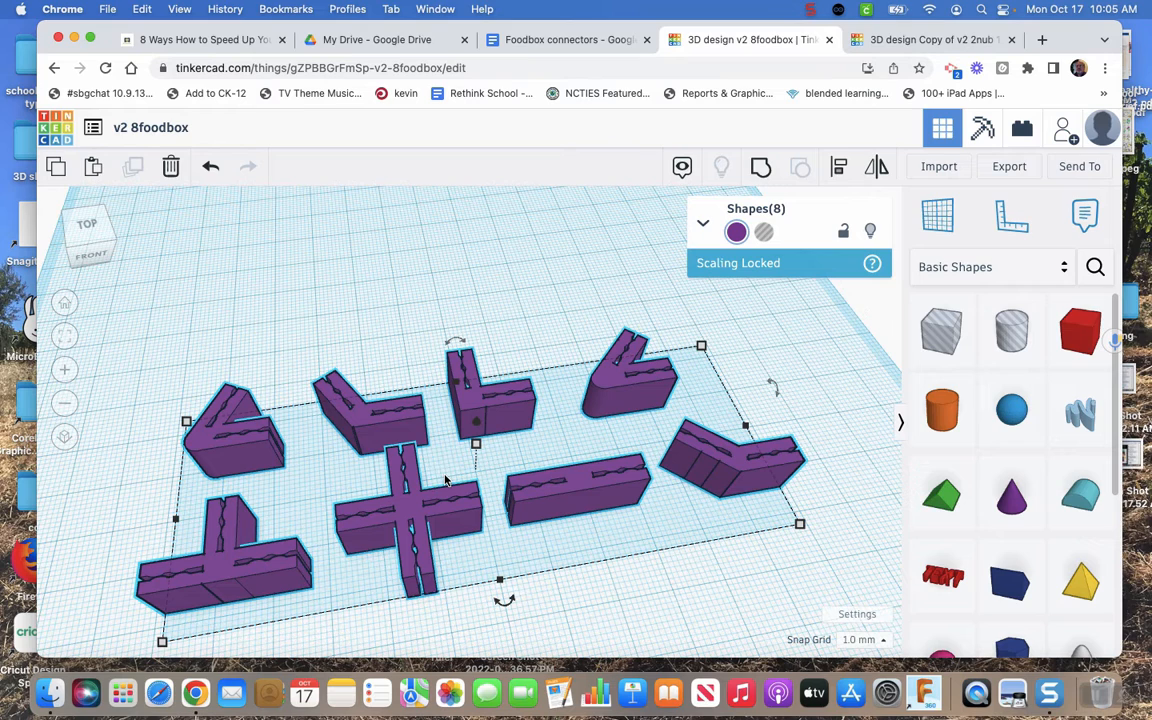
mouse_move(414, 378)
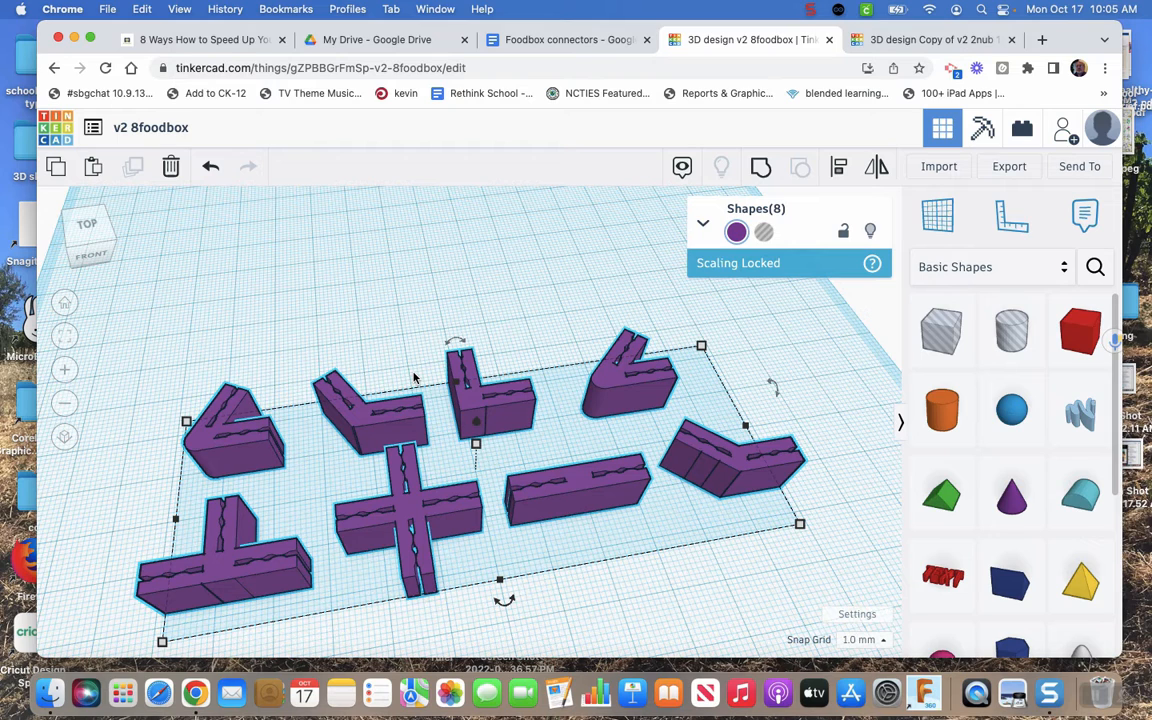
mouse_move(448, 430)
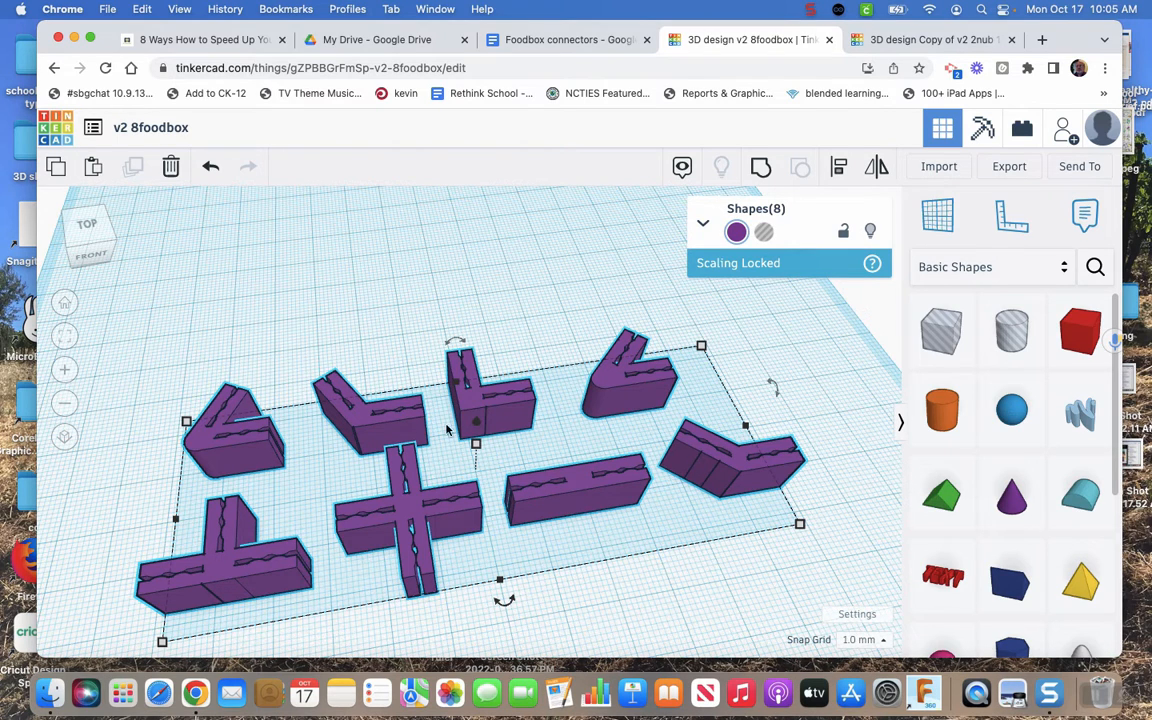
mouse_move(306, 272)
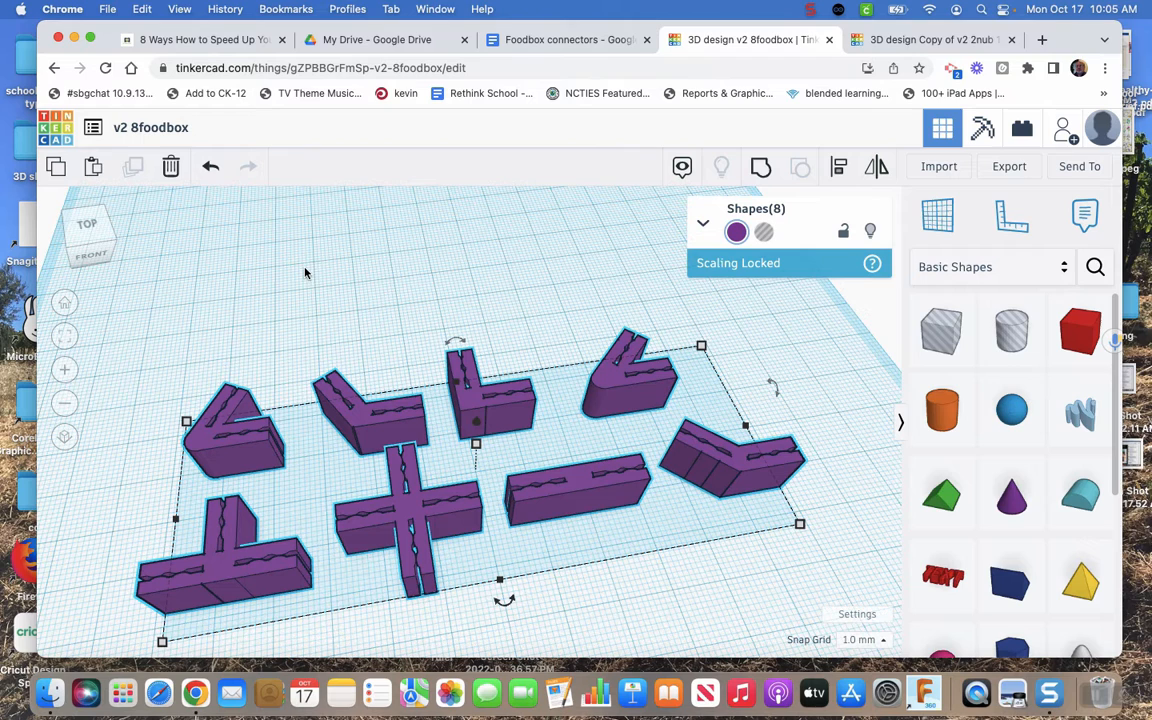
mouse_move(640, 378)
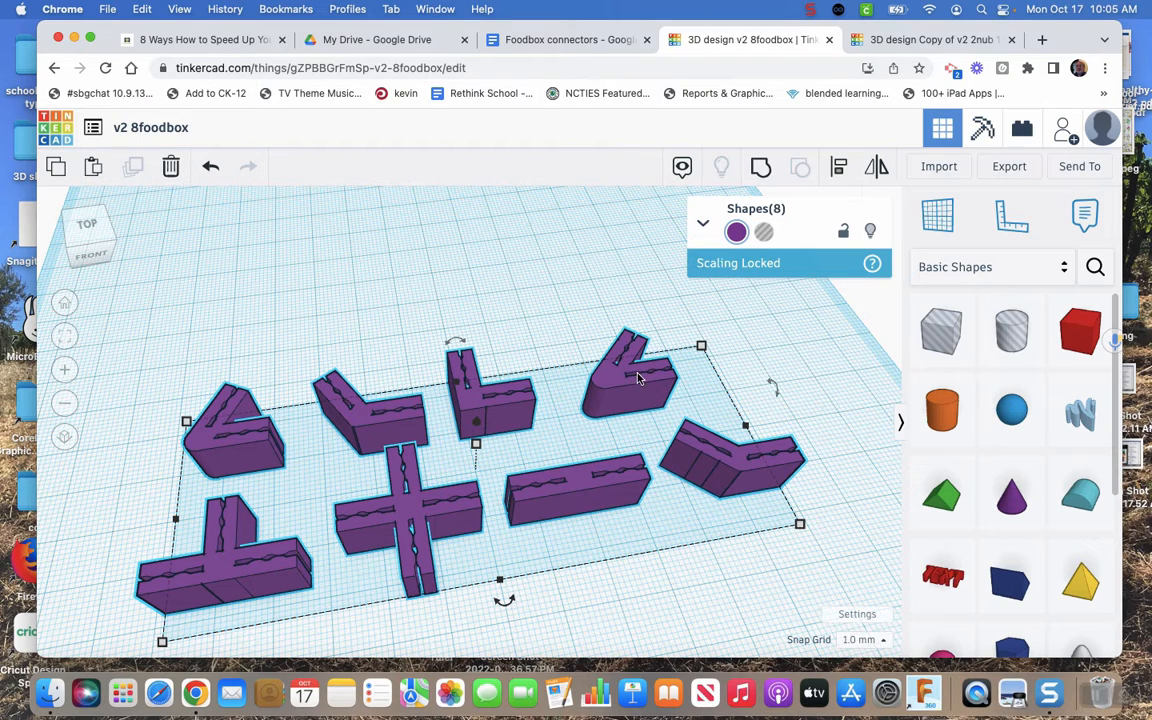
mouse_move(672, 404)
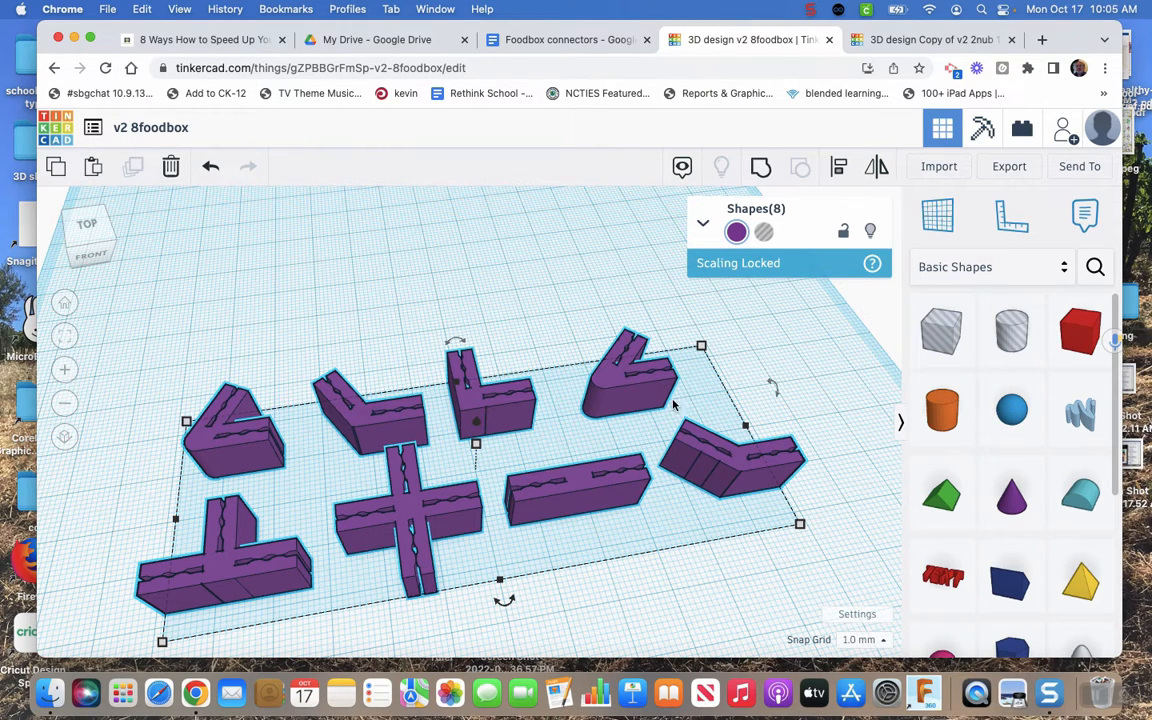
mouse_move(390, 276)
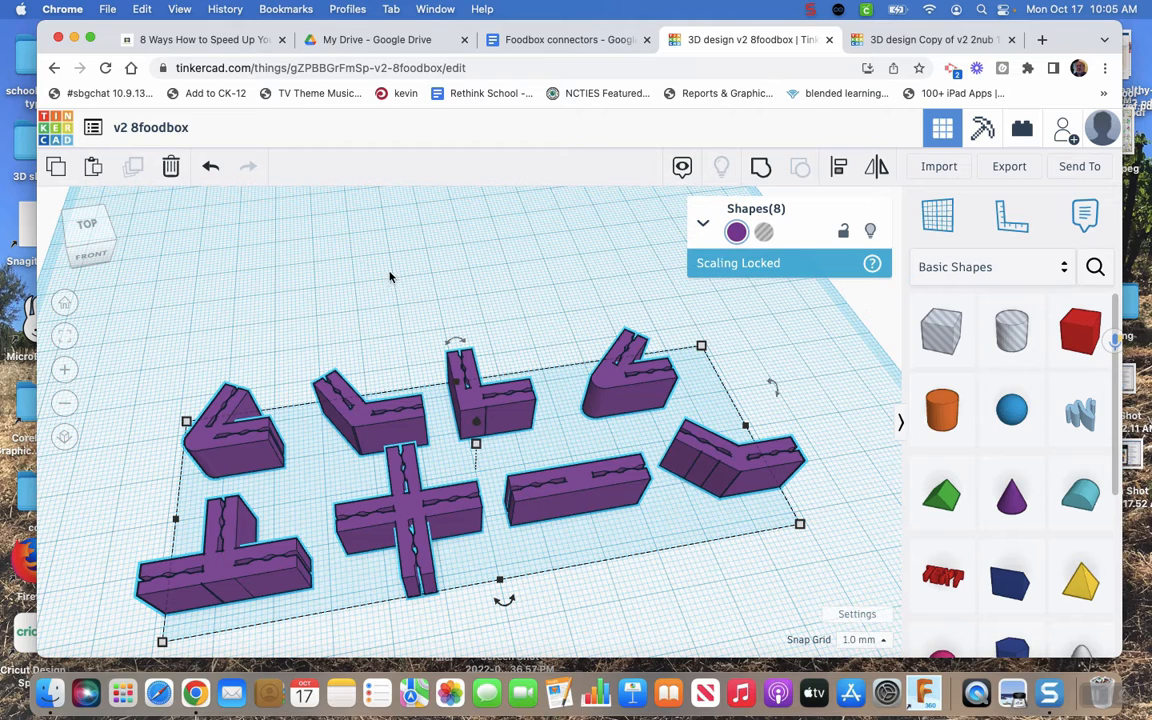
mouse_move(284, 348)
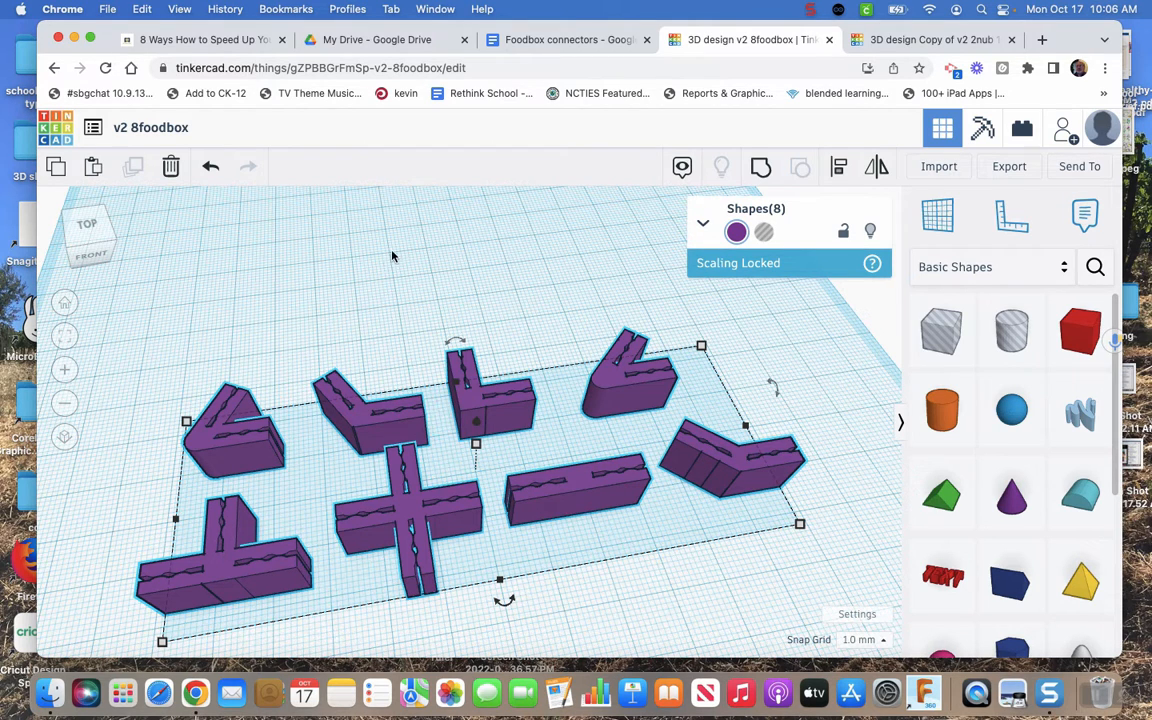
mouse_move(330, 268)
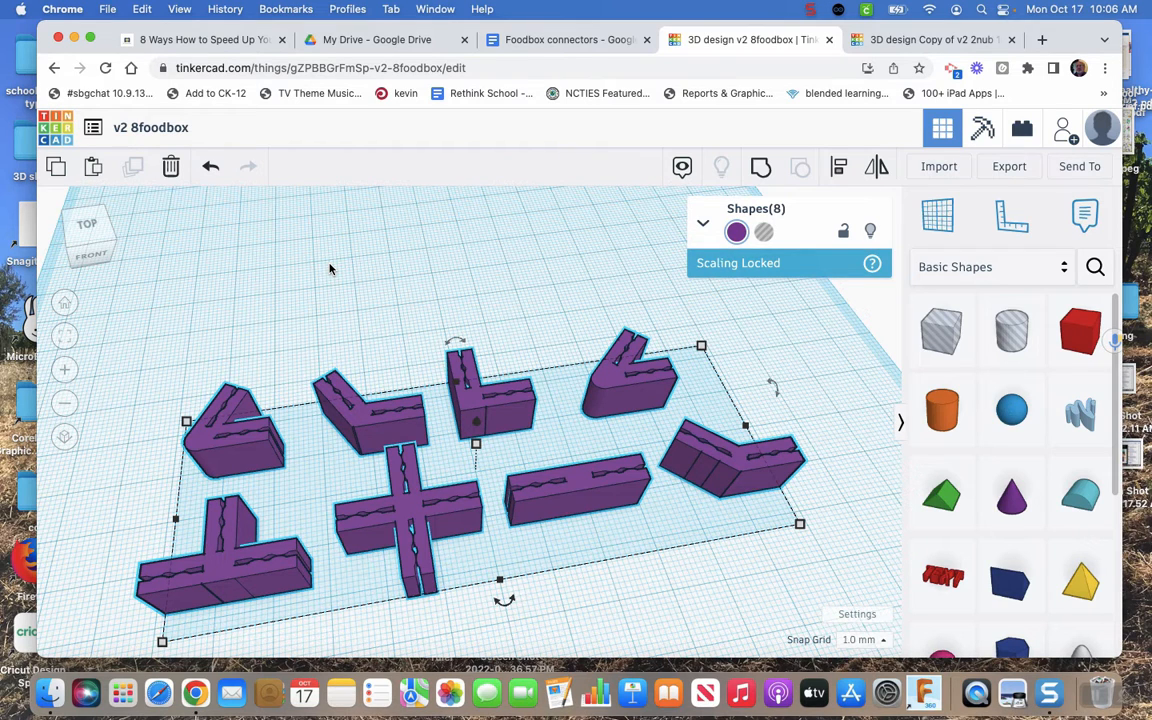
mouse_move(362, 266)
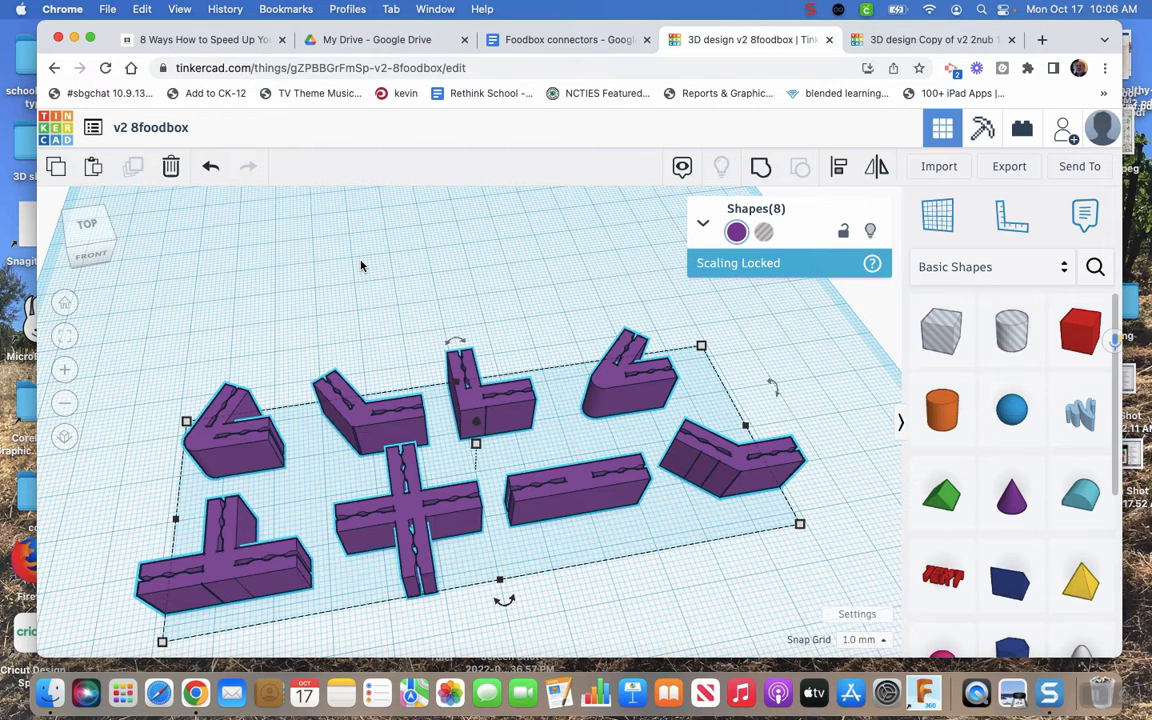
mouse_move(676, 100)
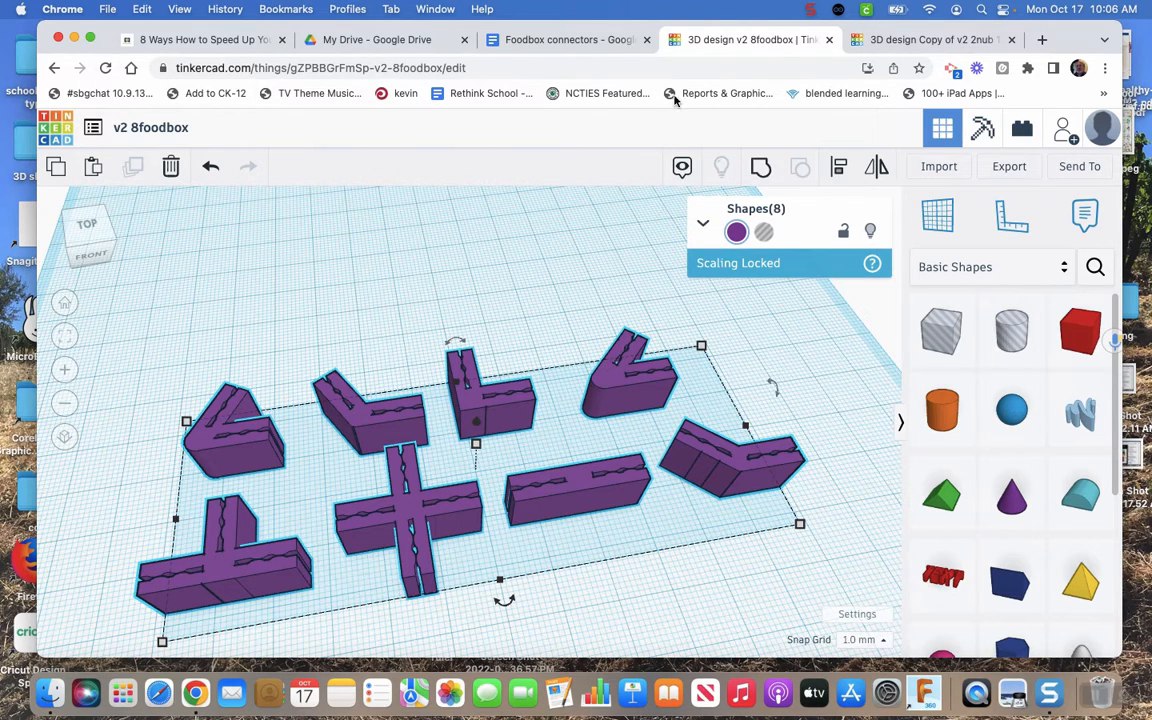